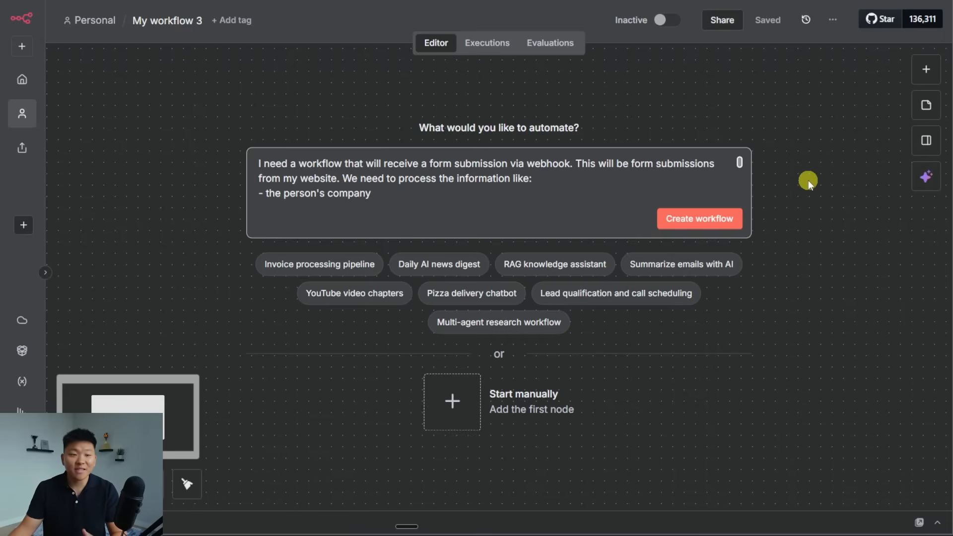
- Submit the lead qualification workflow request to the AI builder for a plan
click(927, 176)
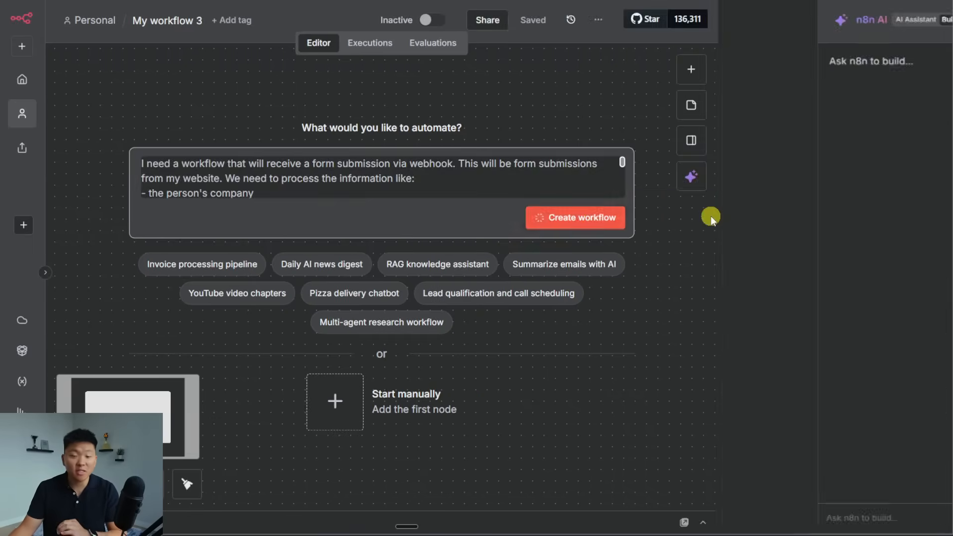
click(573, 218)
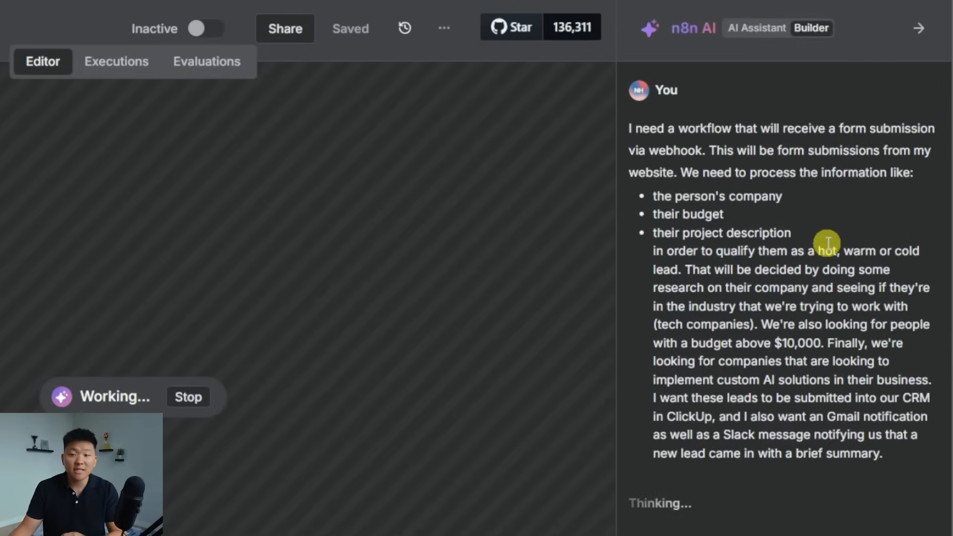
mouse_move(900, 219)
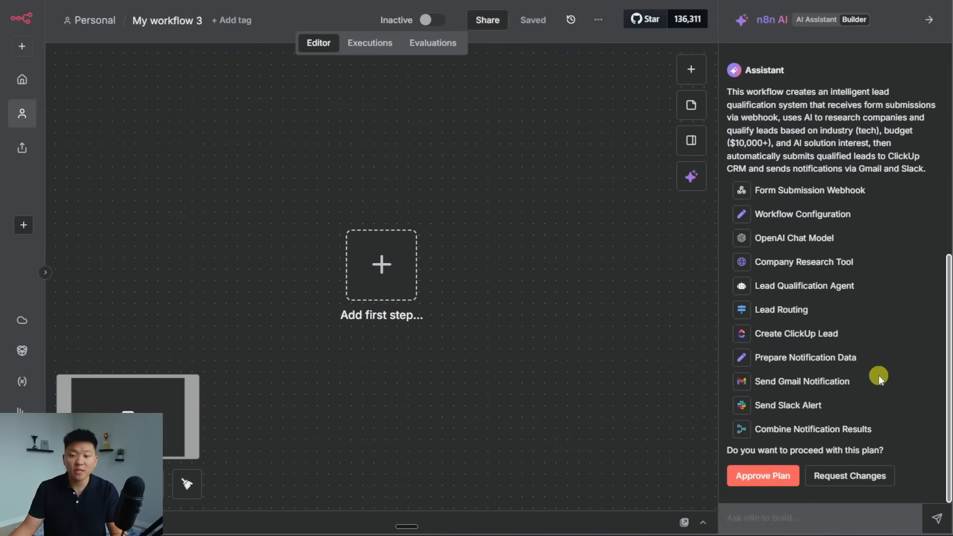
mouse_move(784, 441)
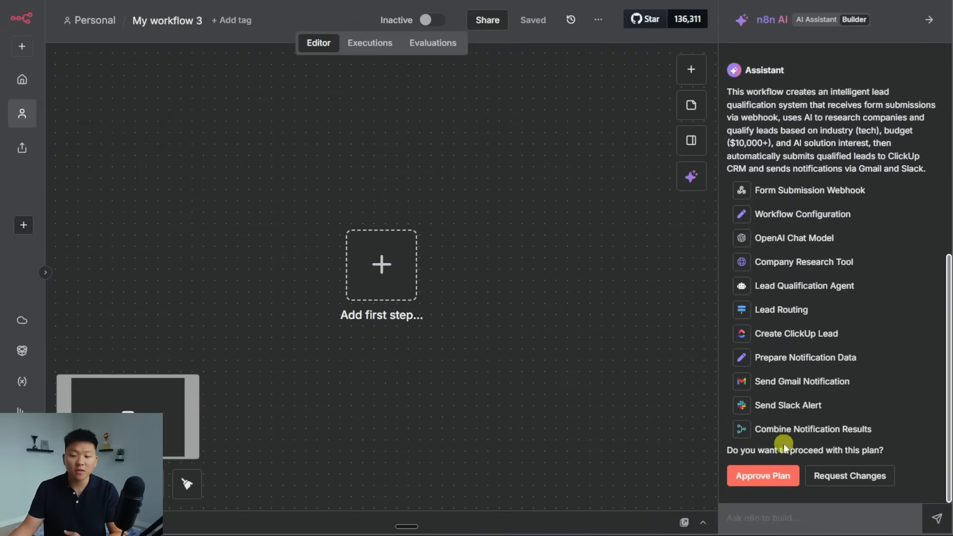
- Approve the lead qualification plan and highlight the generated How to Setup instructions
click(763, 476)
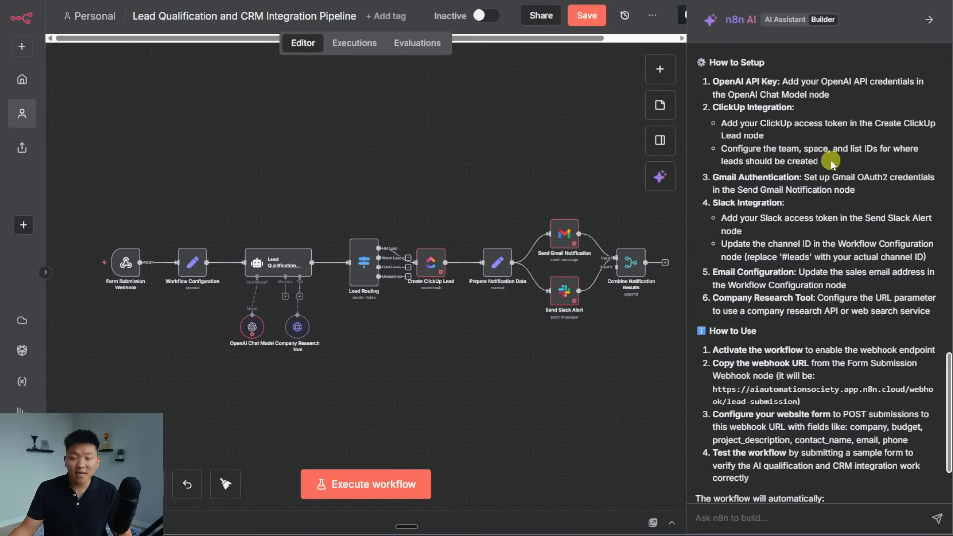
drag(828, 161, 729, 128)
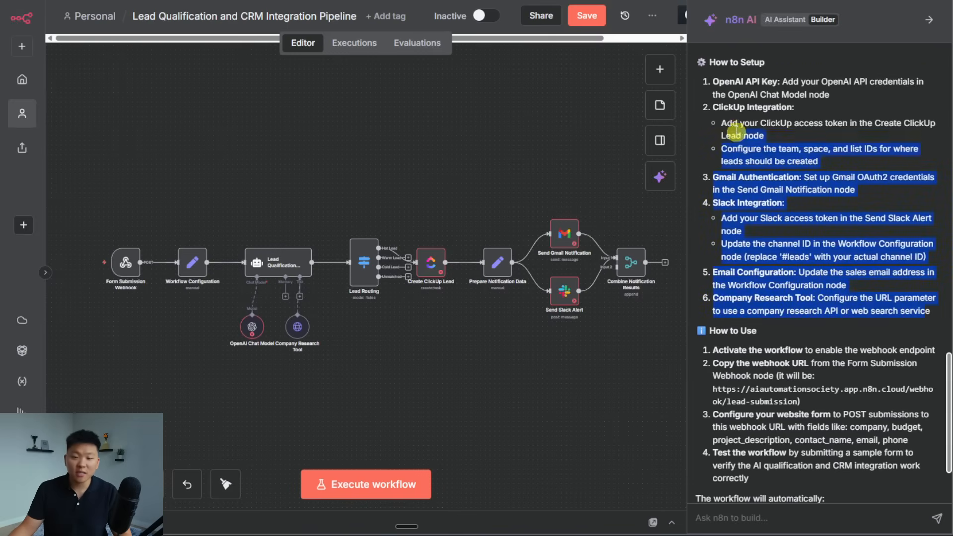
scroll(down, 3)
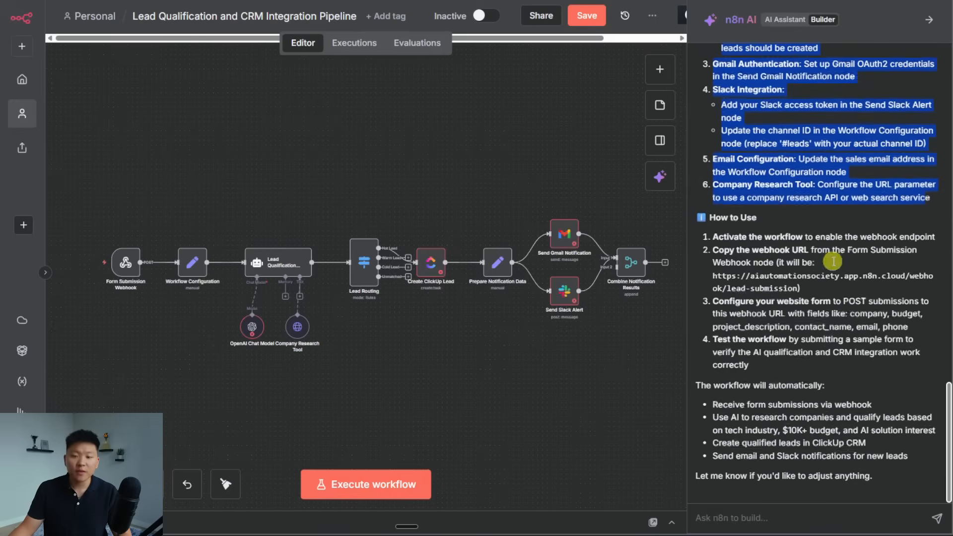
drag(833, 261, 817, 371)
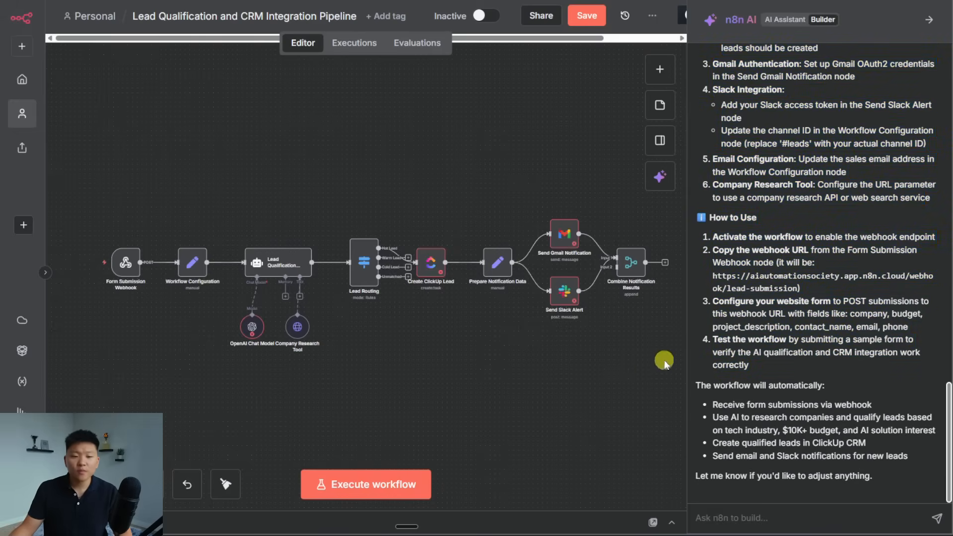
mouse_move(430, 263)
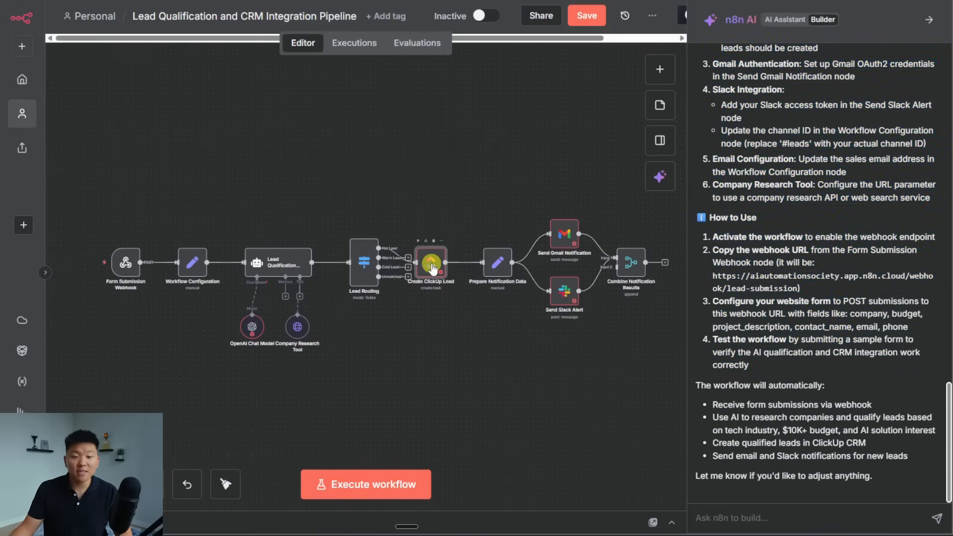
- Review the Create ClickUp Lead node's parameters and return to the canvas
double_click(430, 263)
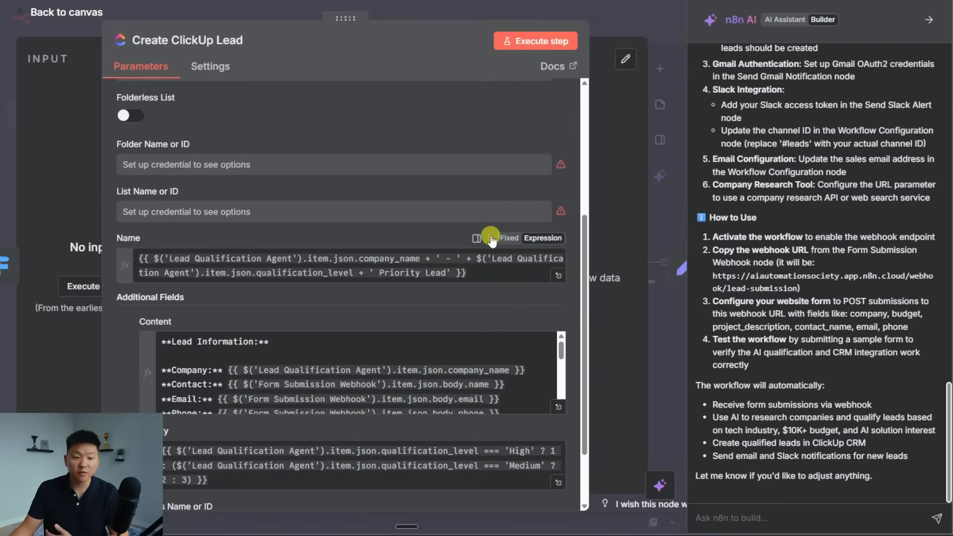
scroll(down, 3)
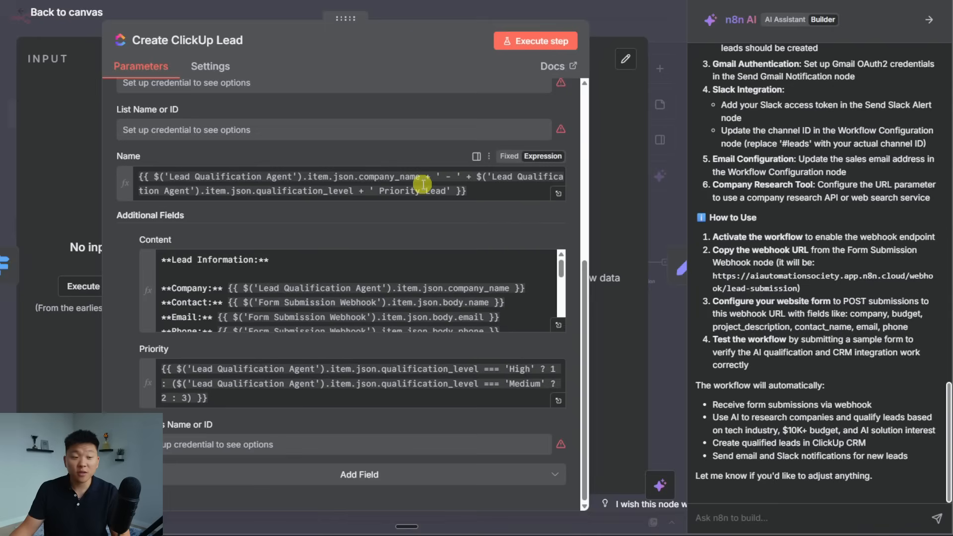
mouse_move(314, 284)
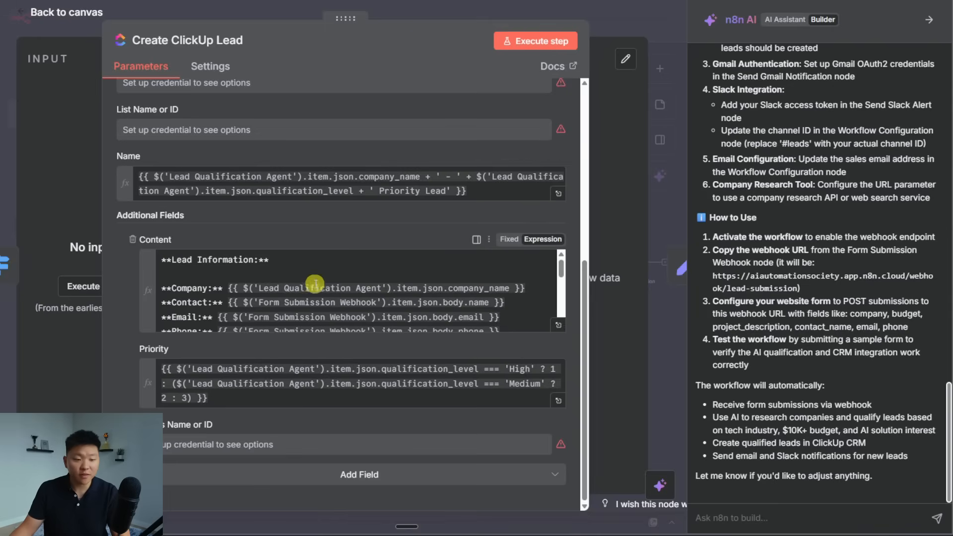
scroll(down, 3)
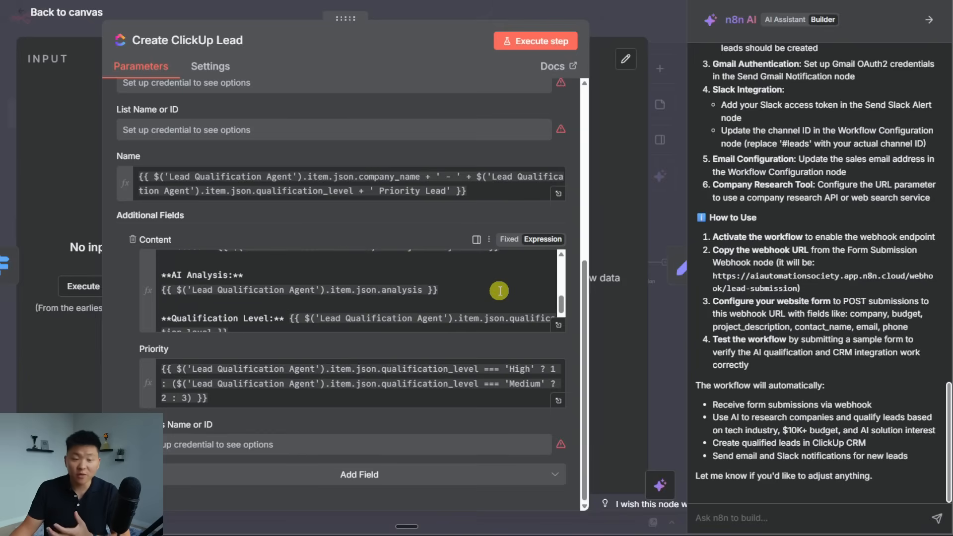
mouse_move(260, 303)
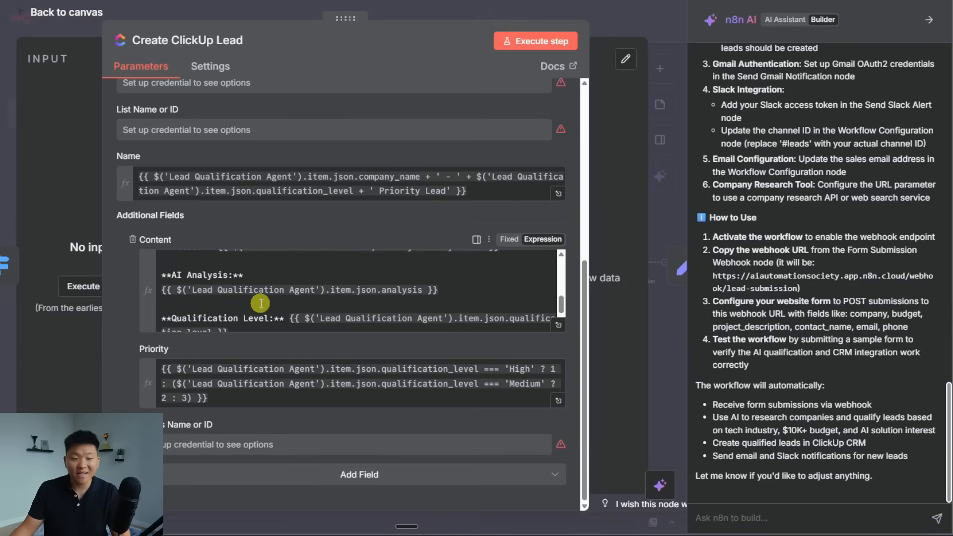
scroll(down, 3)
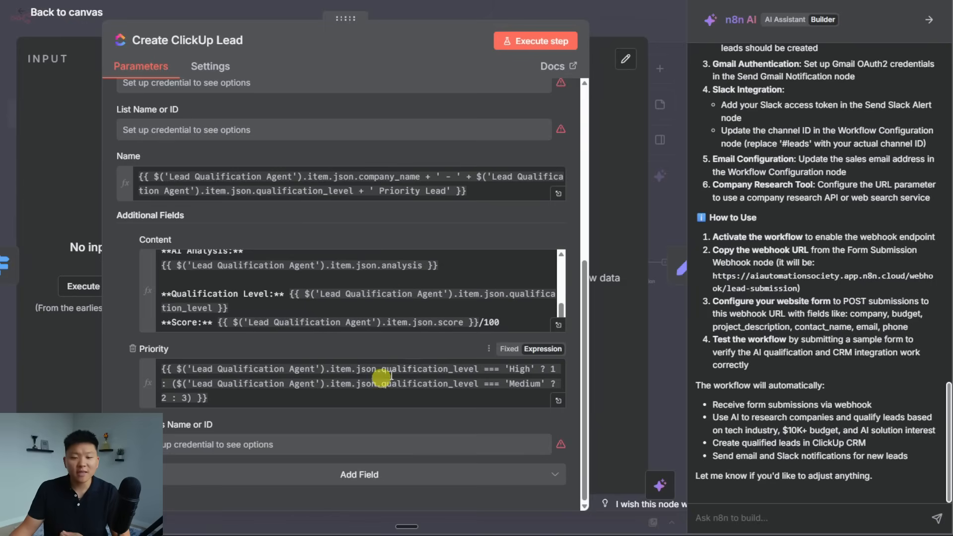
click(62, 12)
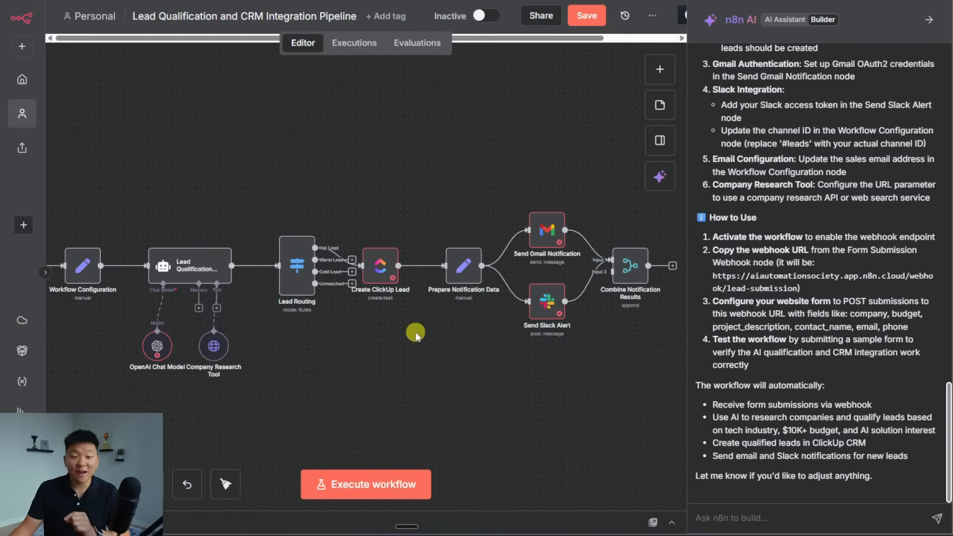
- Review Prepare Notification Data, then bring up the Lead Qualification Agent's prompt settings
double_click(463, 266)
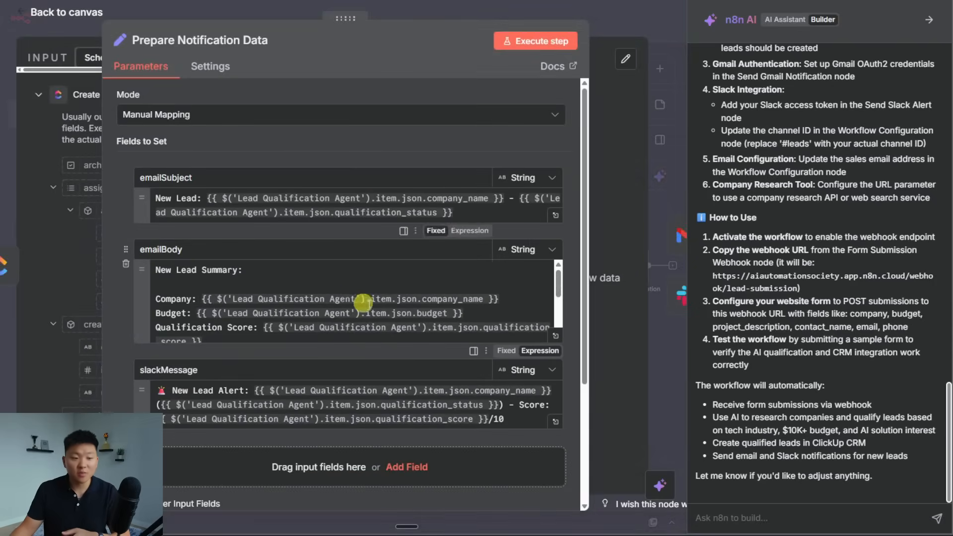
scroll(down, 3)
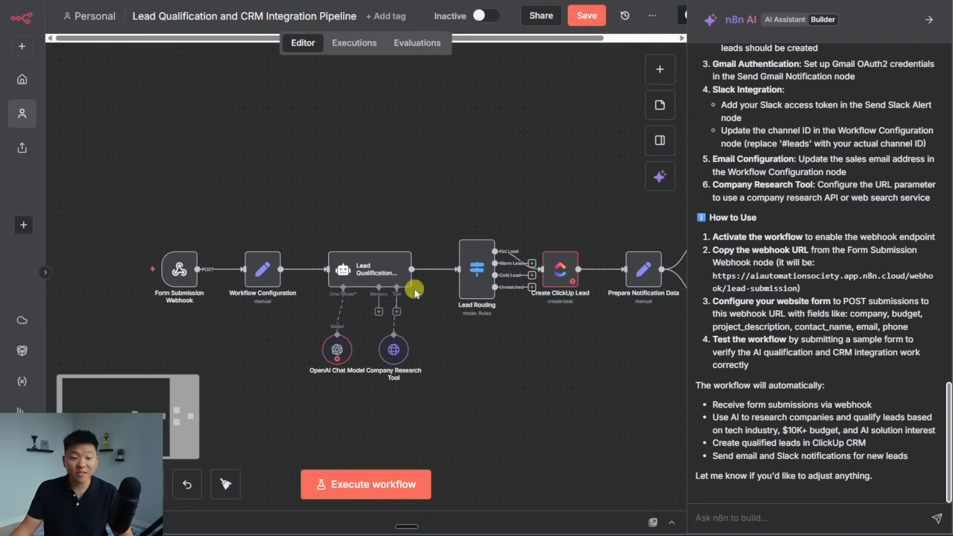
double_click(371, 270)
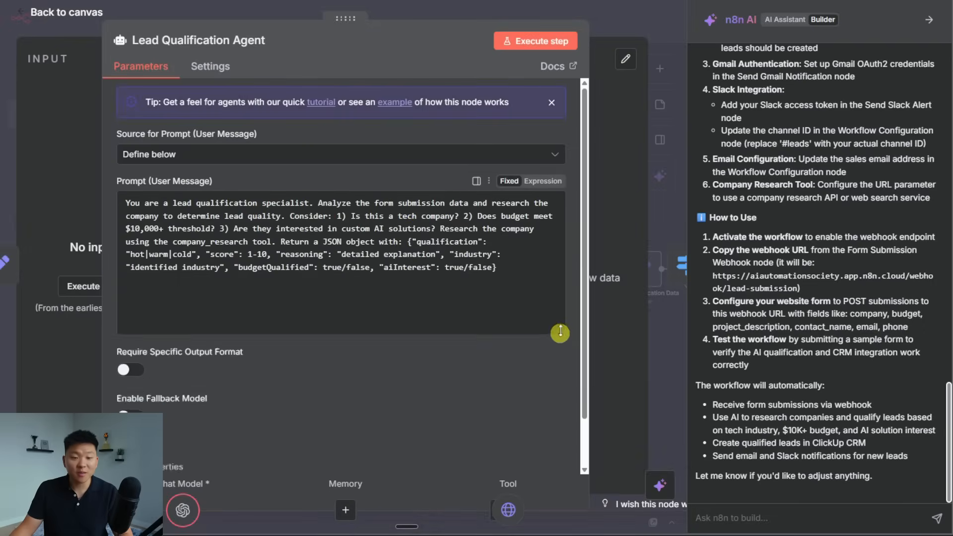
click(393, 349)
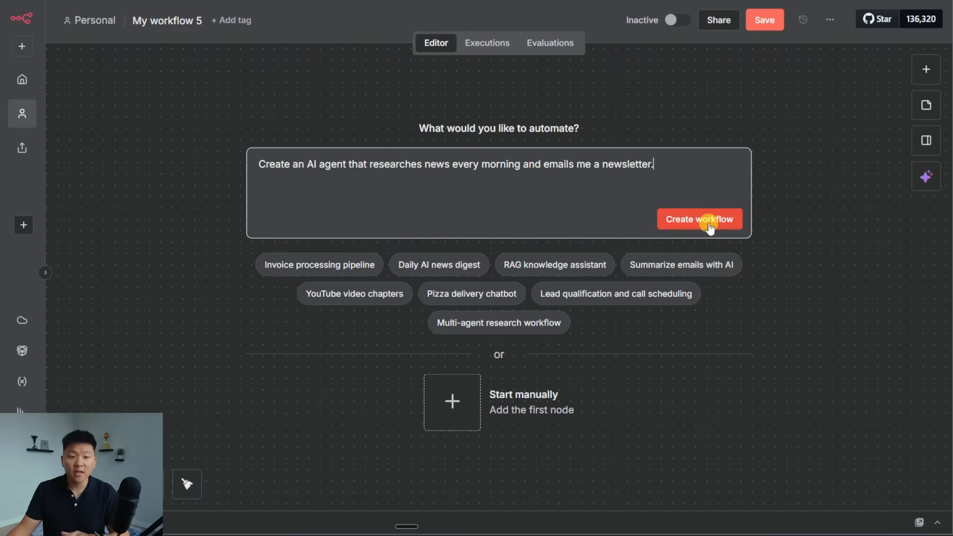
- Submit the morning news newsletter request to the AI builder for a plan
click(699, 219)
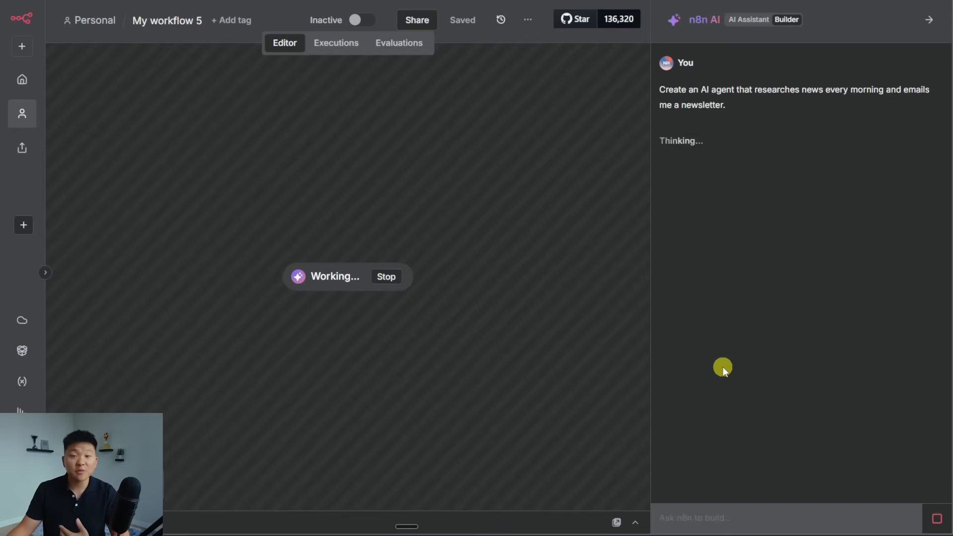
mouse_move(815, 154)
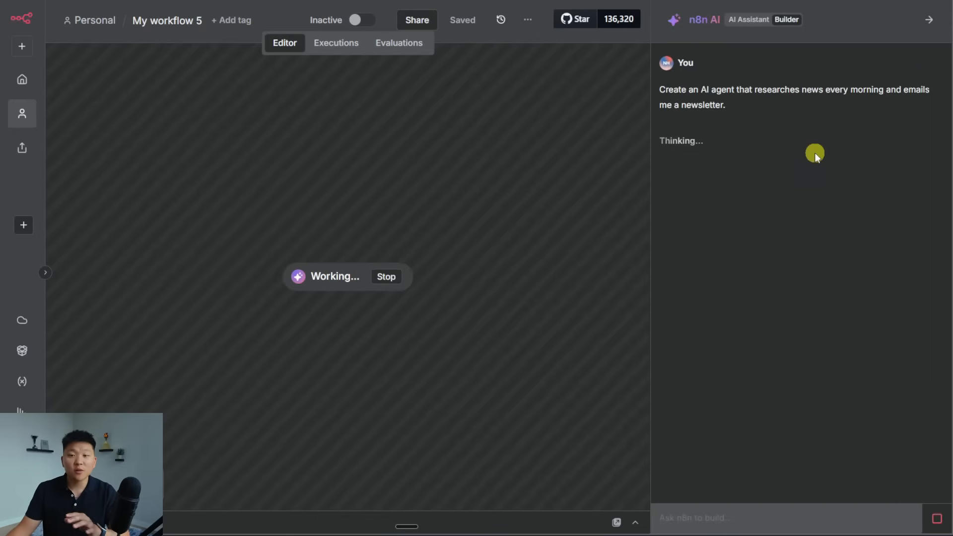
mouse_move(746, 151)
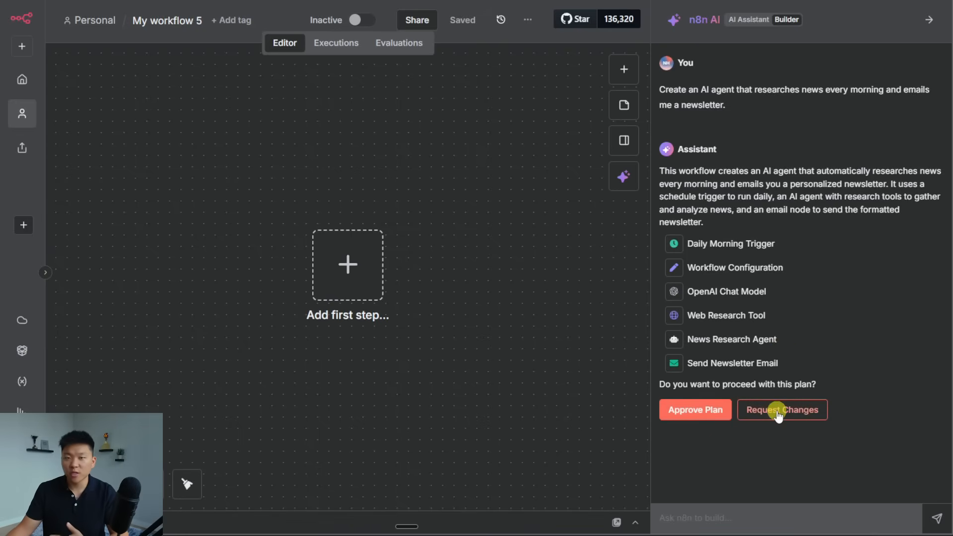
mouse_move(711, 413)
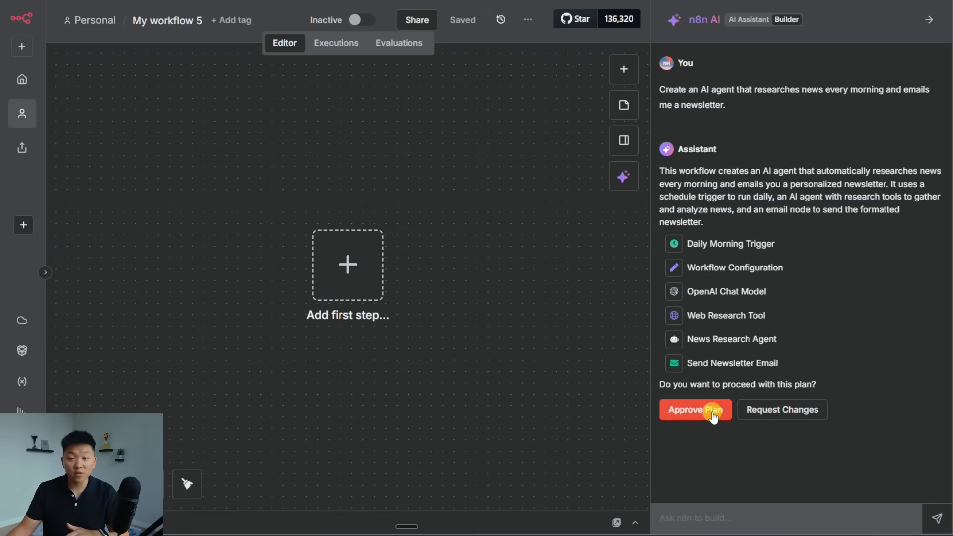
- Approve the newsletter plan so the six-node workflow is built, then close the AI panel
click(695, 409)
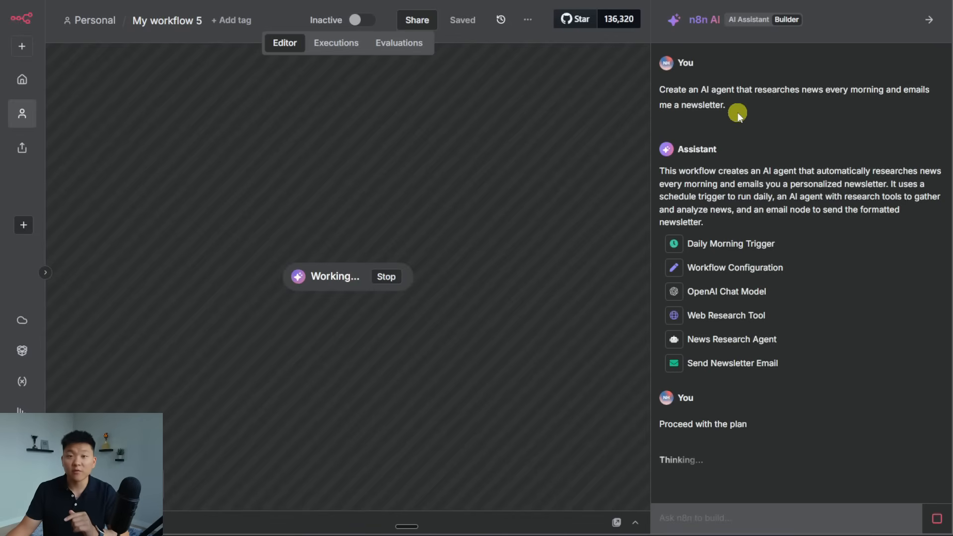
mouse_move(809, 218)
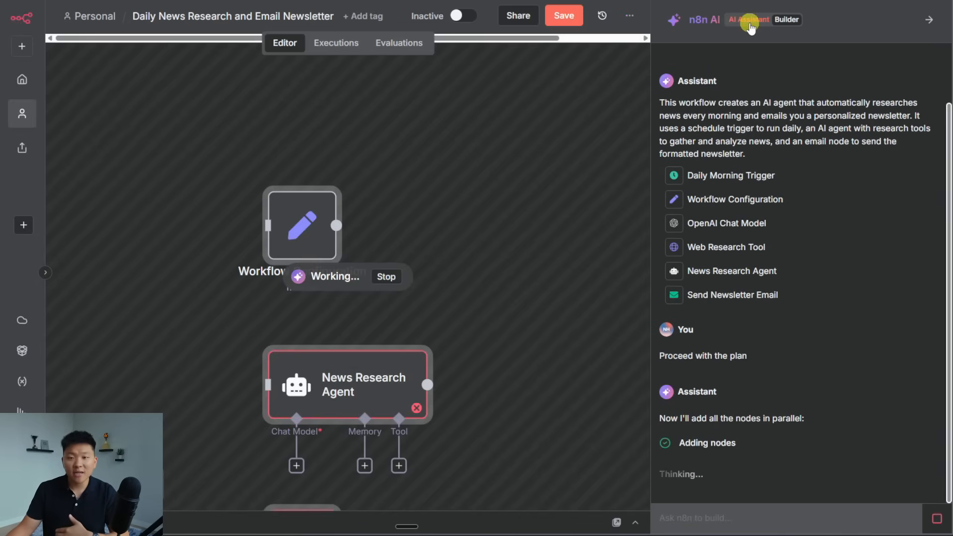
click(748, 19)
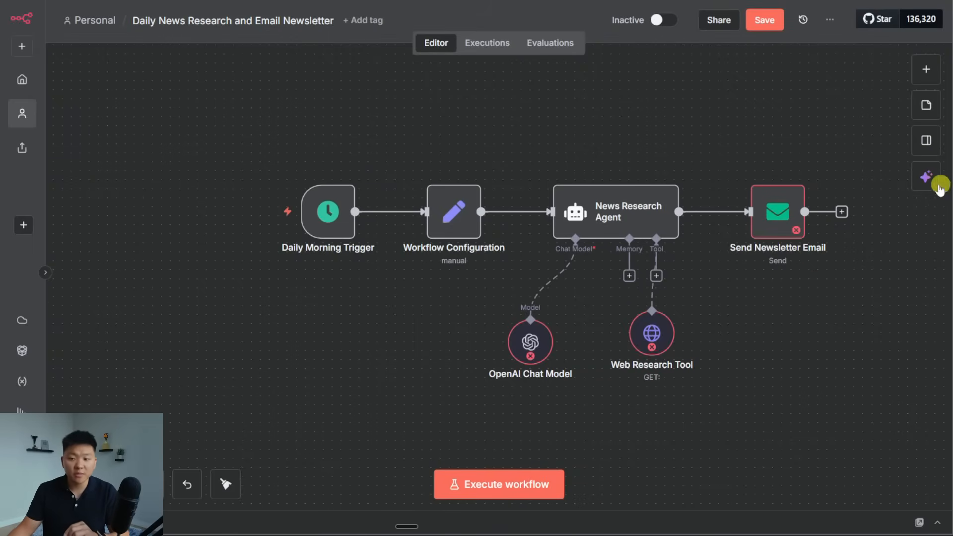
- Hide the AI builder, then inspect the Daily Morning Trigger and Workflow Configuration nodes
click(926, 176)
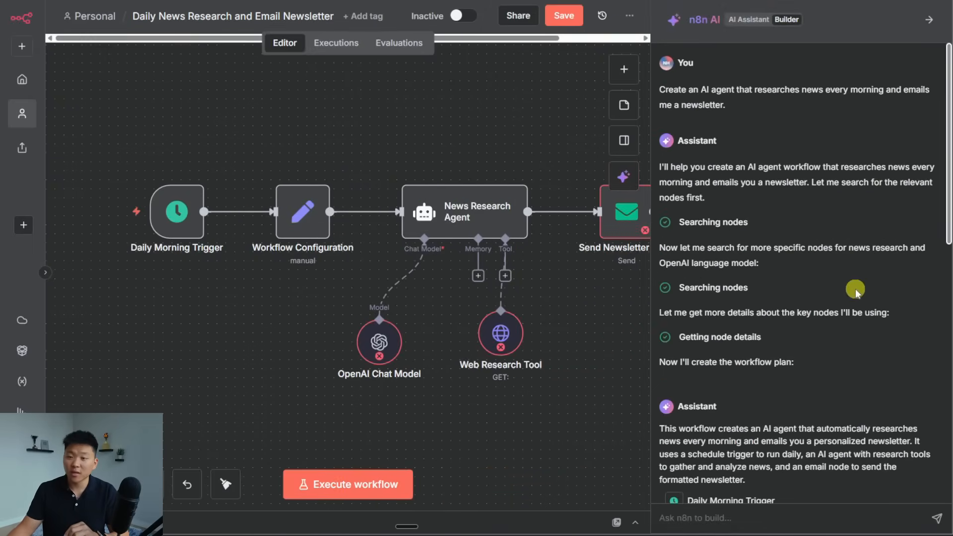
click(928, 20)
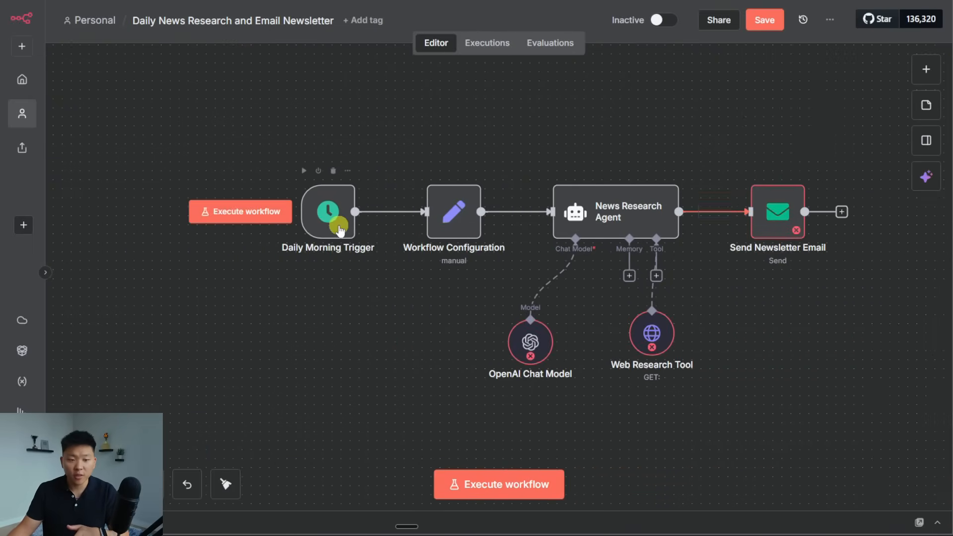
double_click(327, 212)
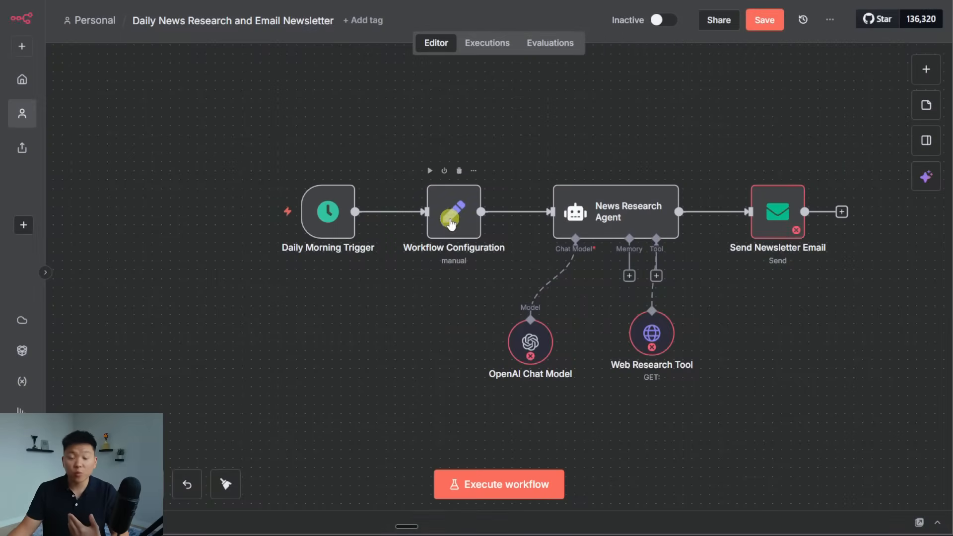
double_click(453, 212)
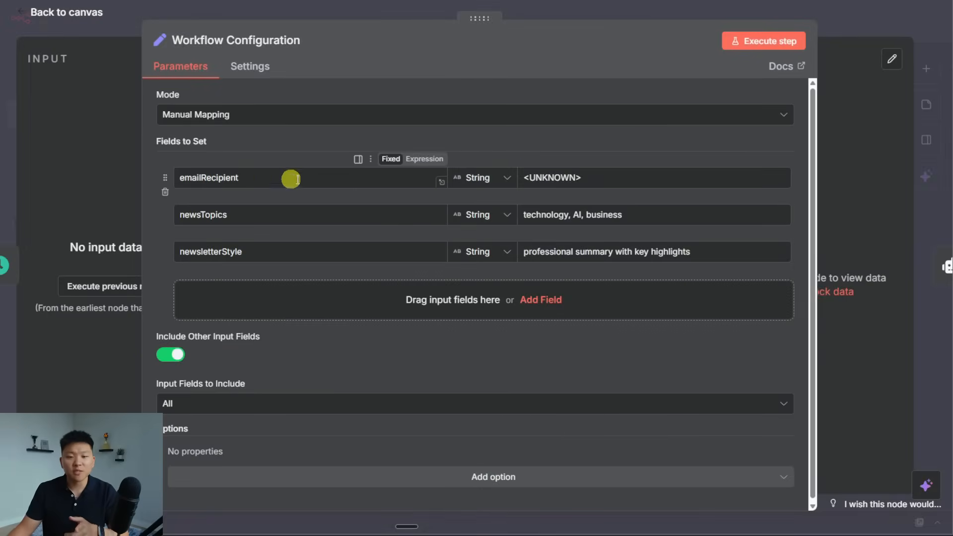
mouse_move(344, 227)
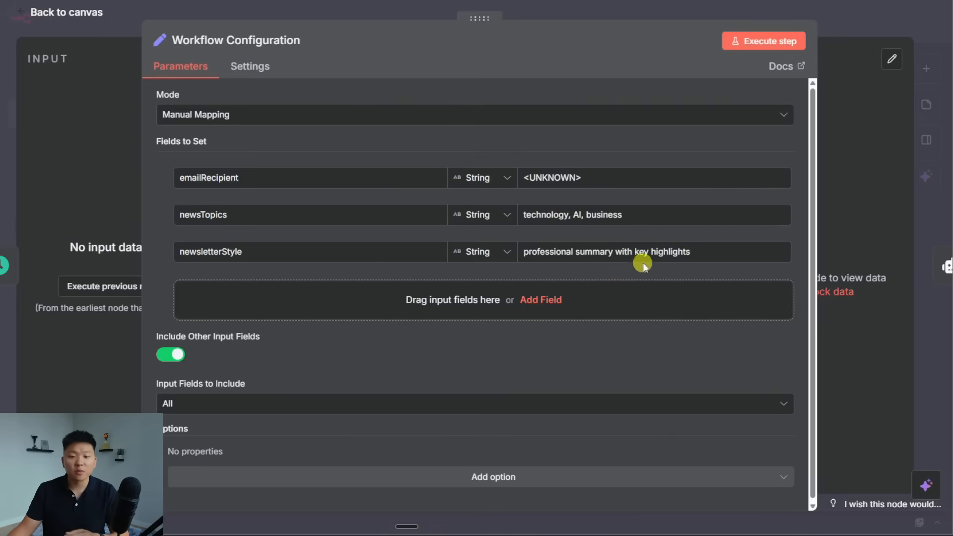
mouse_move(694, 268)
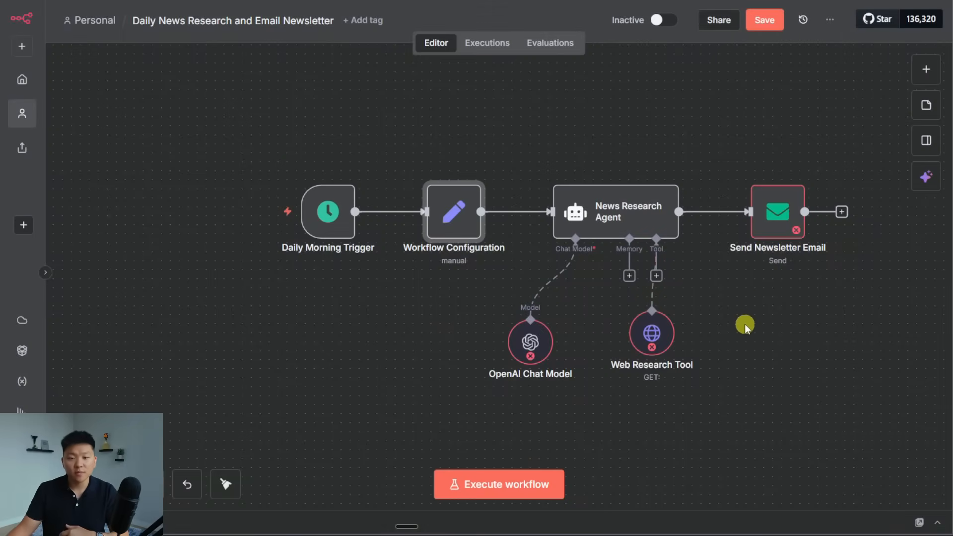
double_click(615, 211)
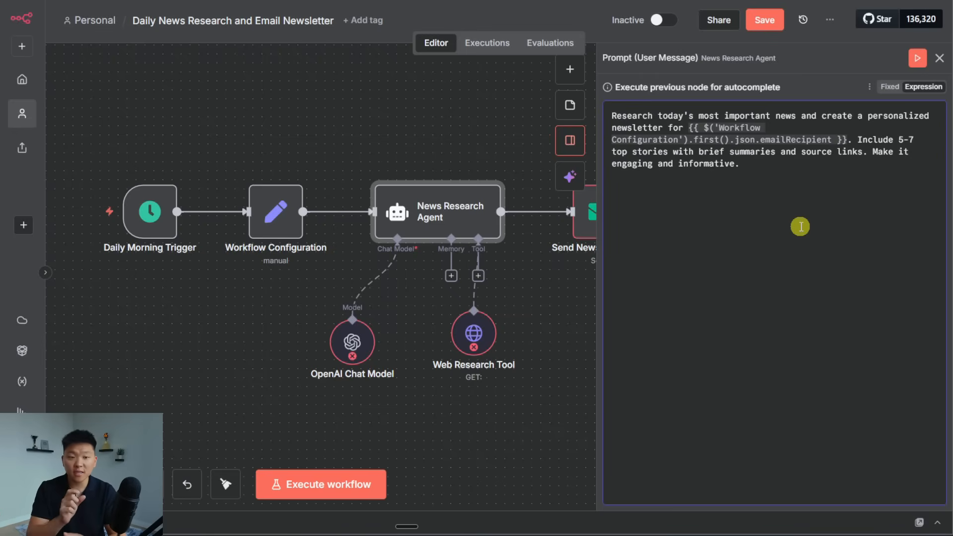
mouse_move(888, 179)
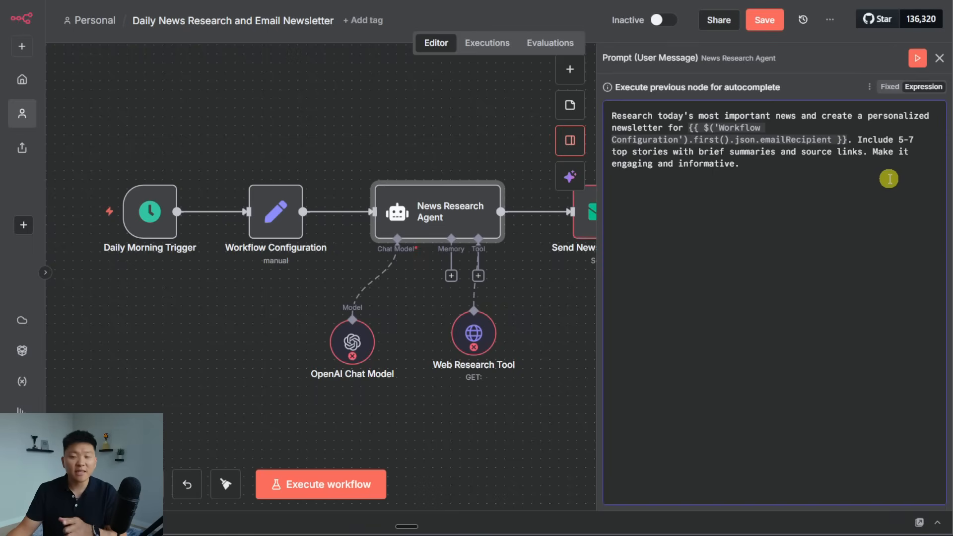
mouse_move(819, 182)
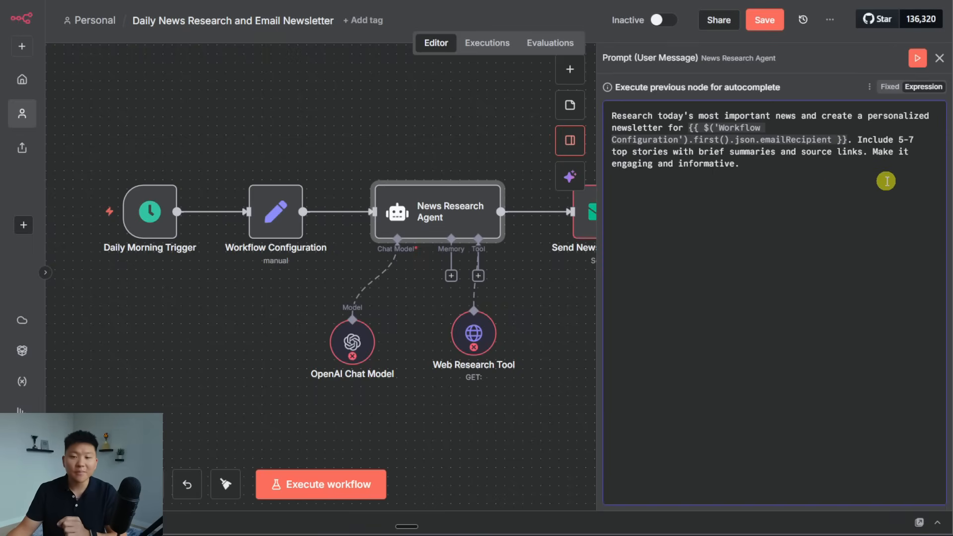
mouse_move(874, 171)
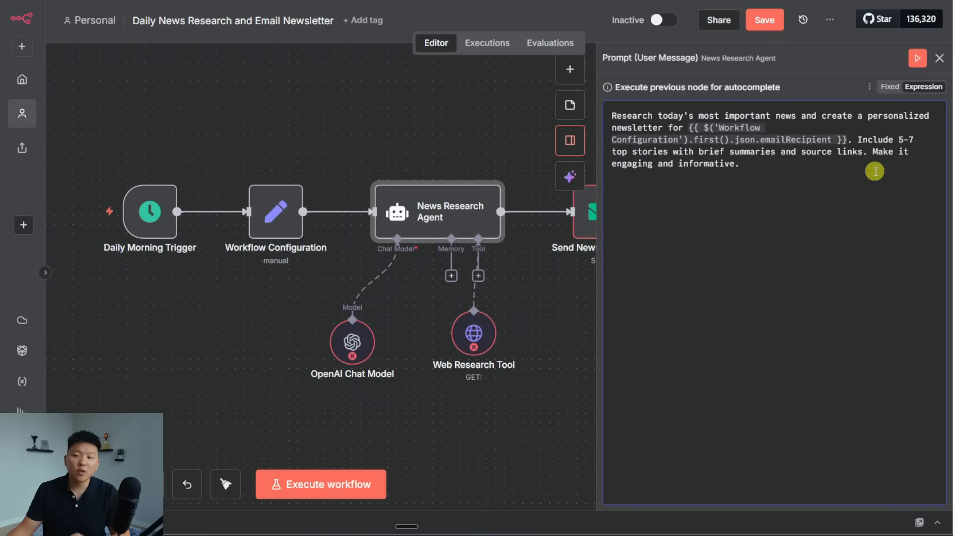
drag(854, 139, 739, 164)
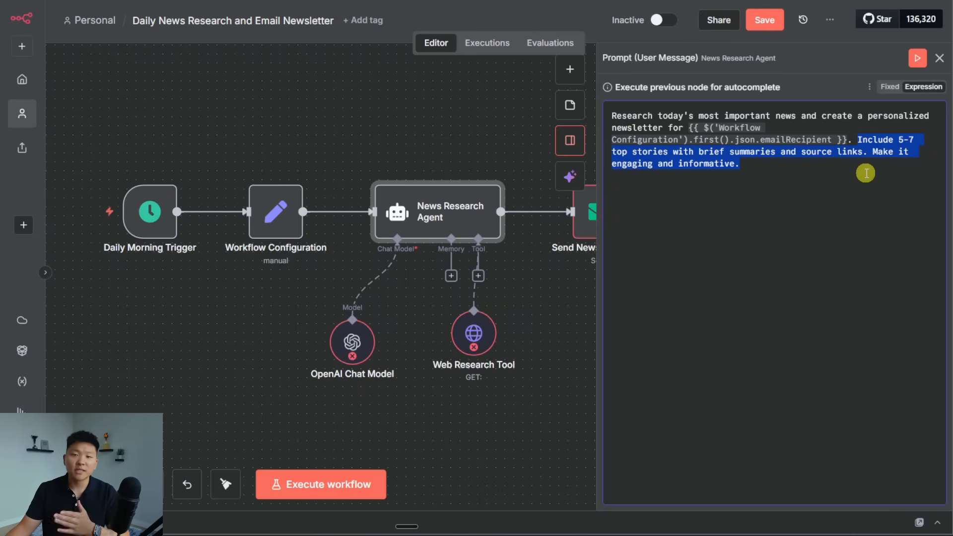
click(939, 58)
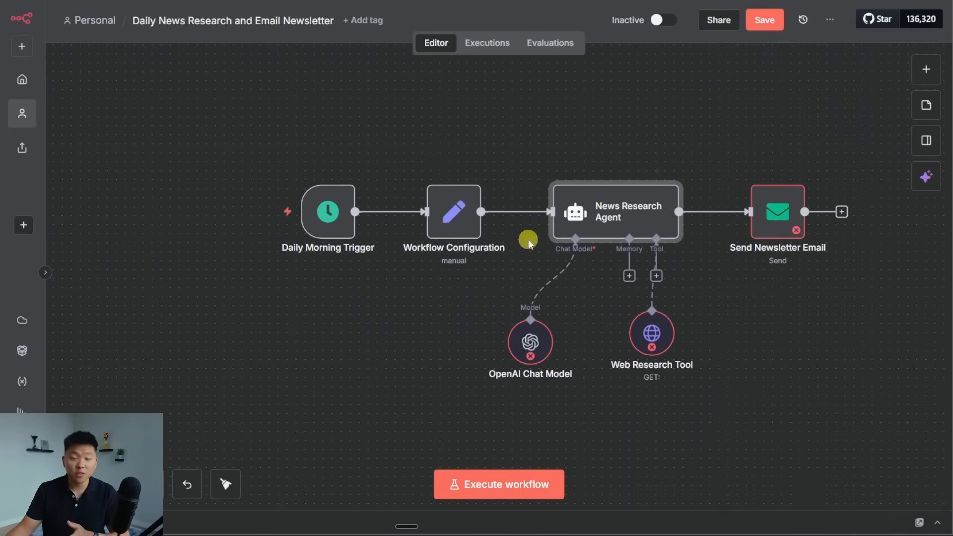
double_click(615, 211)
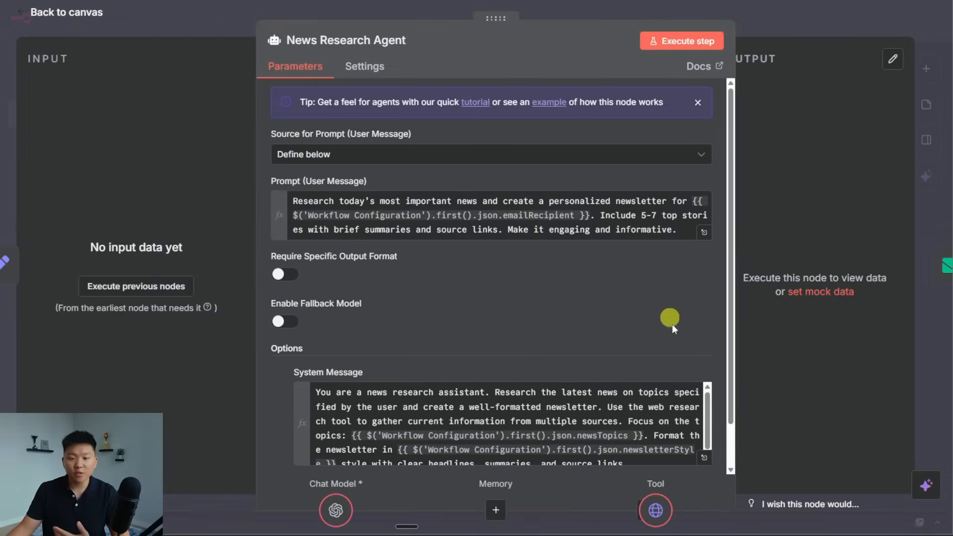
scroll(down, 3)
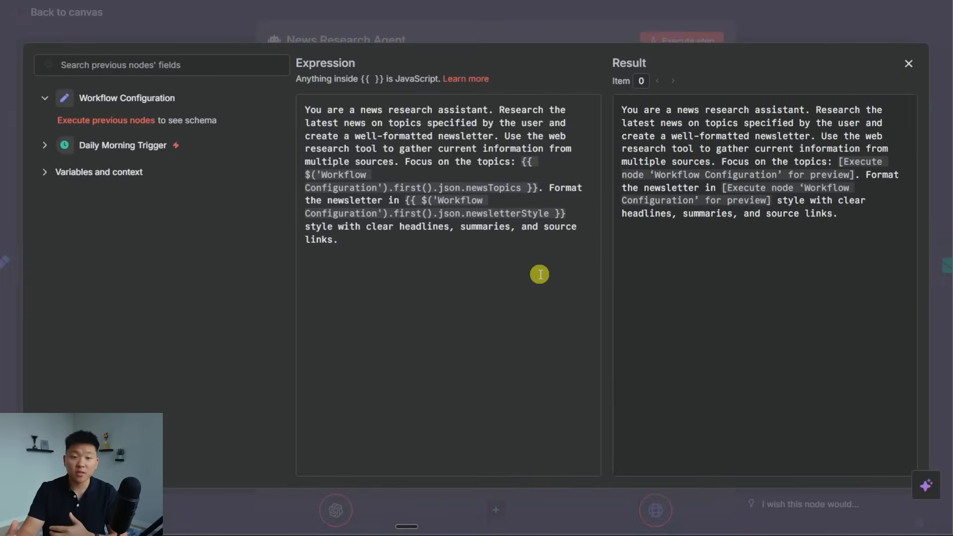
mouse_move(542, 268)
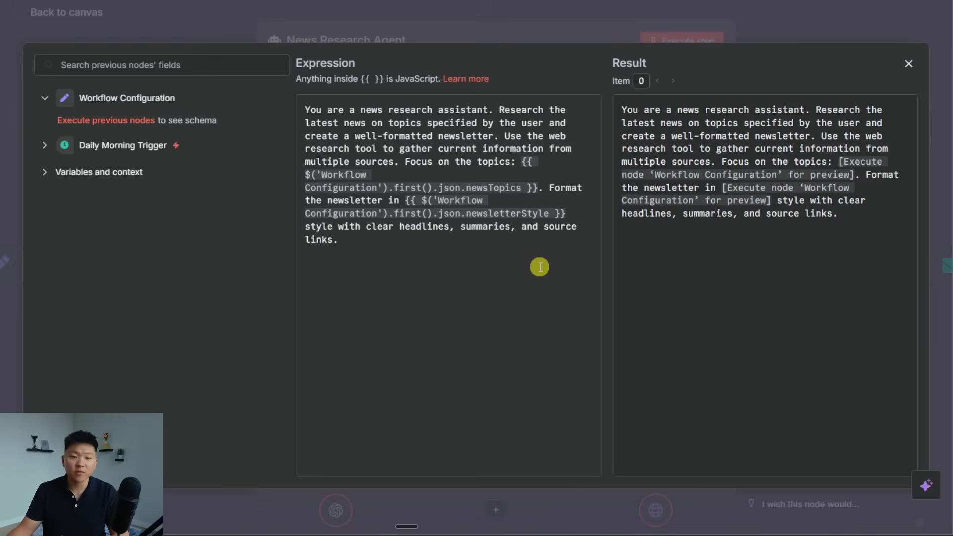
mouse_move(523, 163)
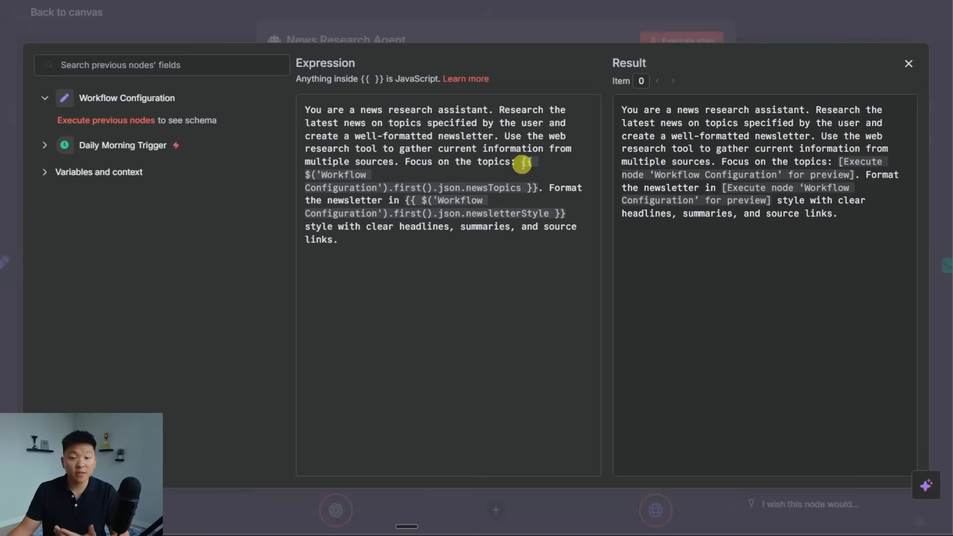
mouse_move(562, 192)
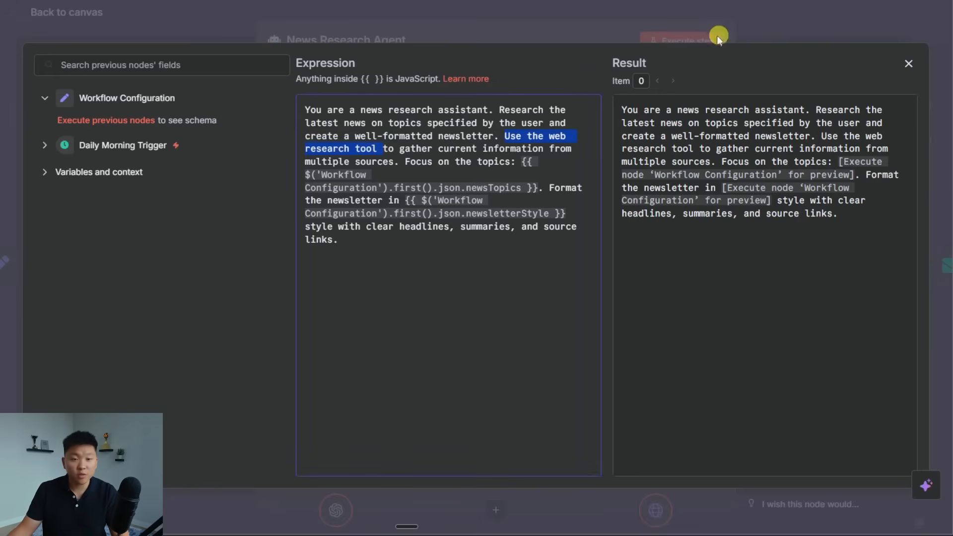
click(908, 63)
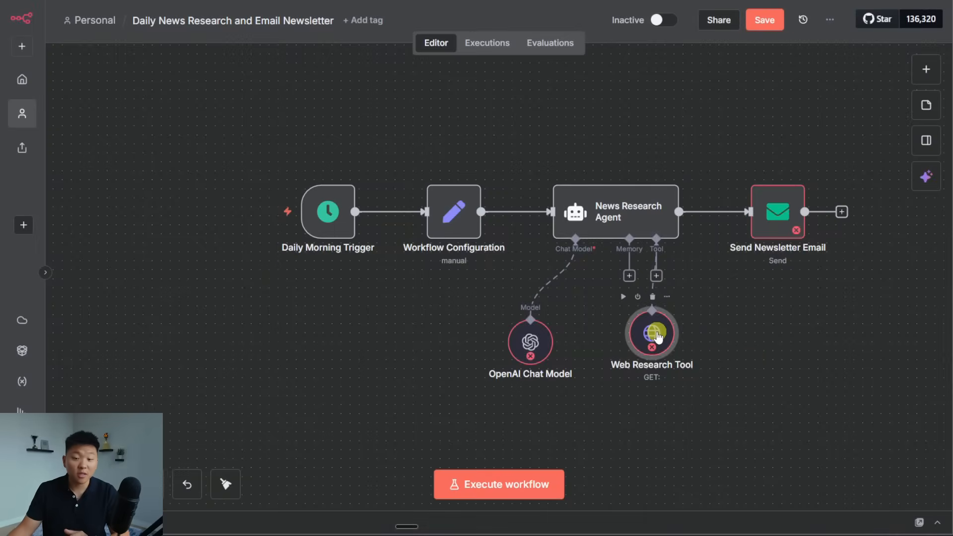
double_click(650, 333)
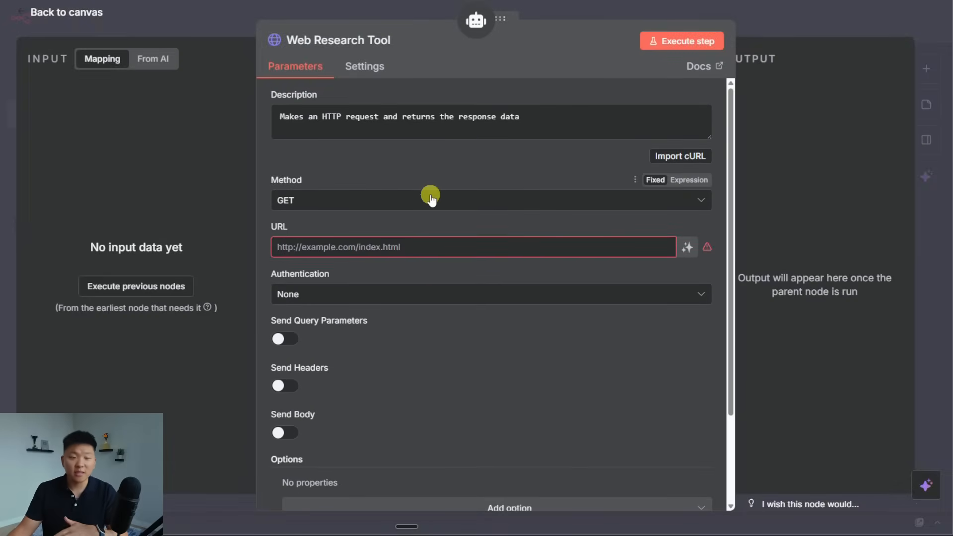
mouse_move(365, 104)
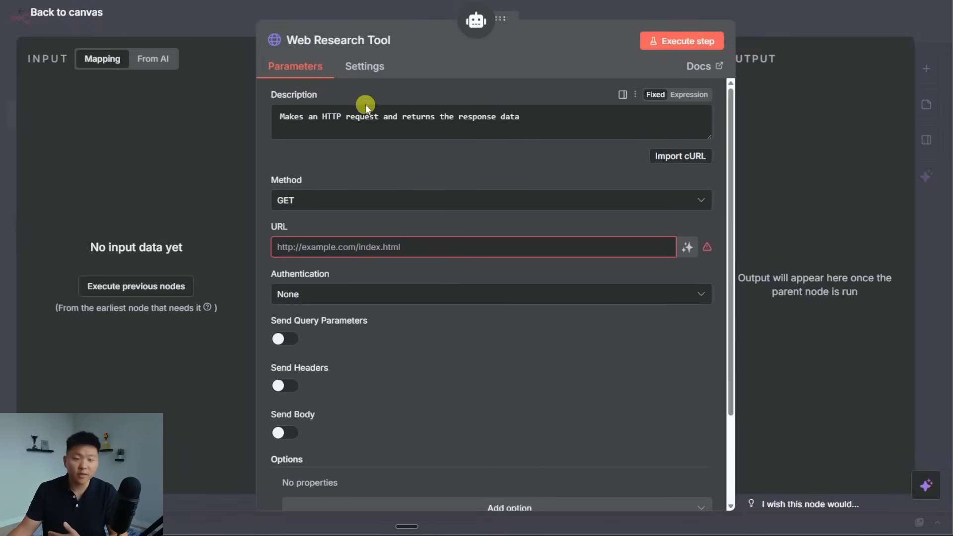
mouse_move(576, 116)
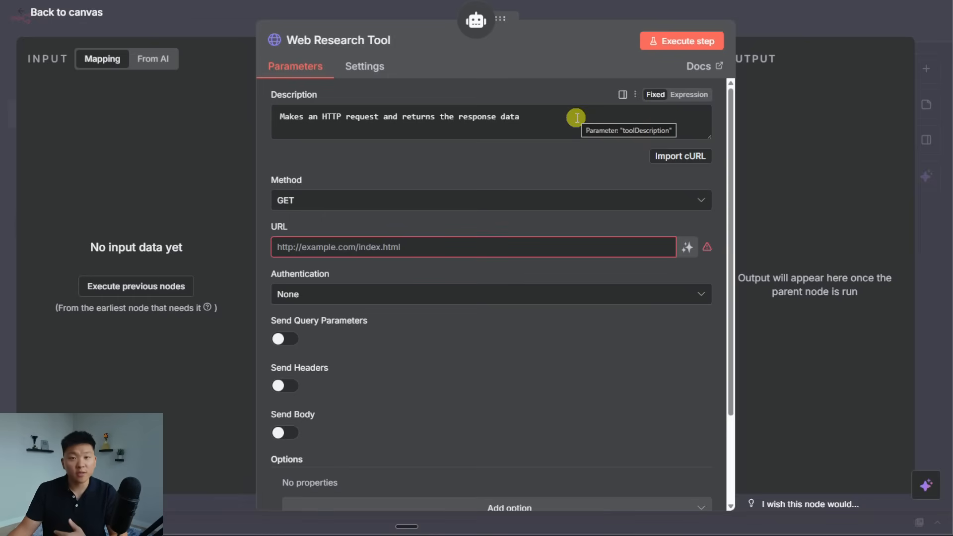
click(65, 12)
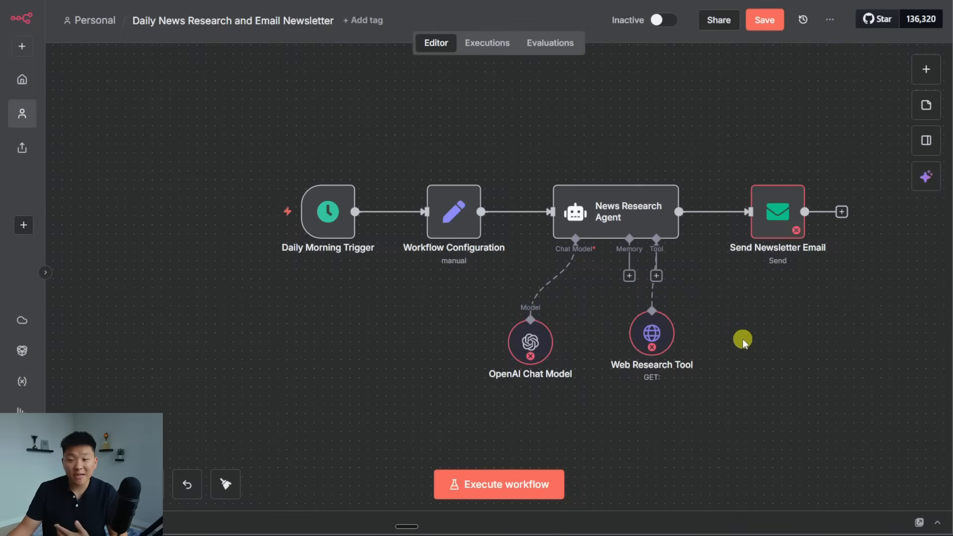
mouse_move(620, 206)
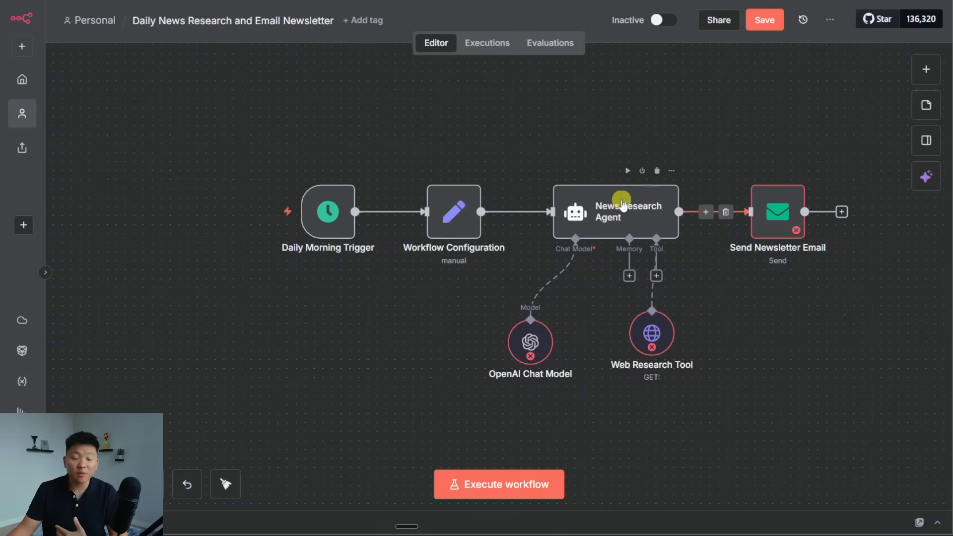
- Inspect the Send Newsletter Email node's recipient, subject, text and HTML parameters
double_click(777, 211)
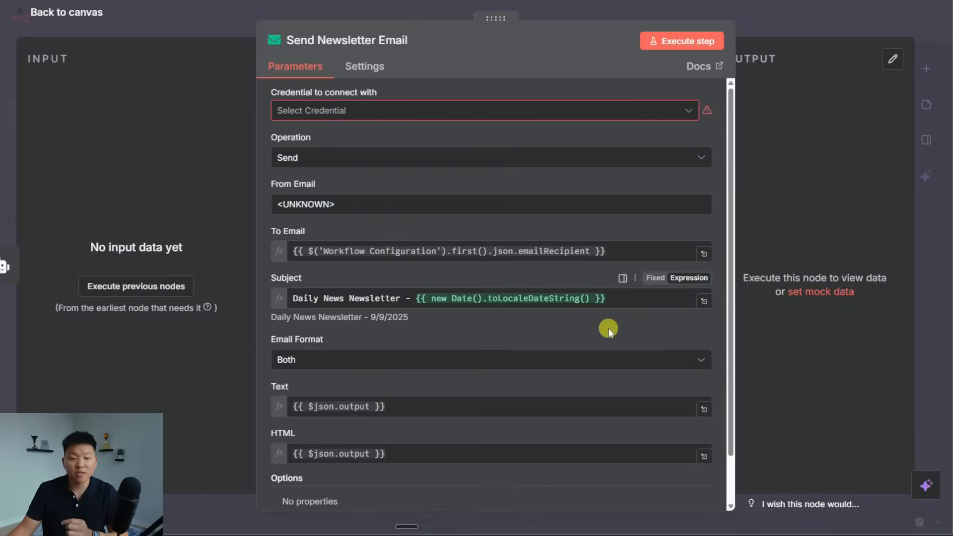
scroll(down, 3)
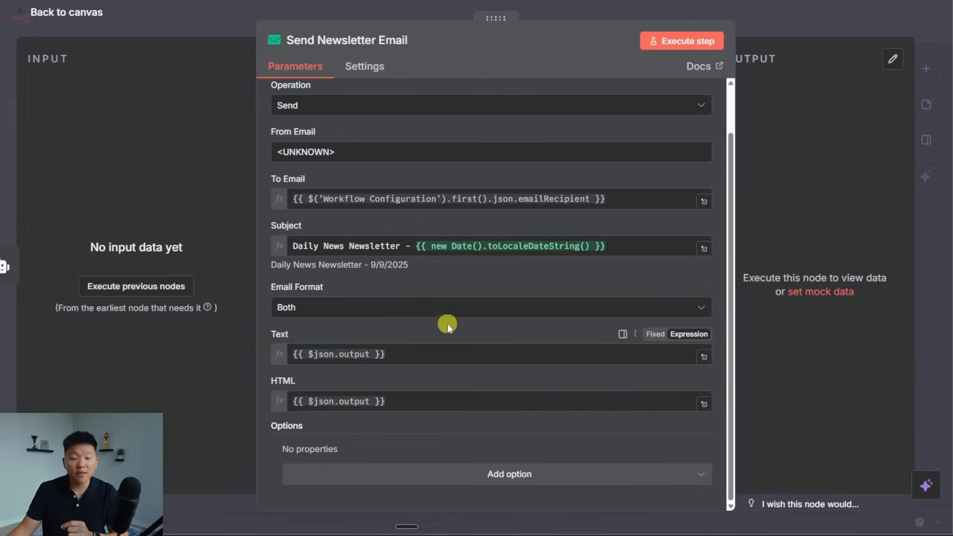
mouse_move(466, 268)
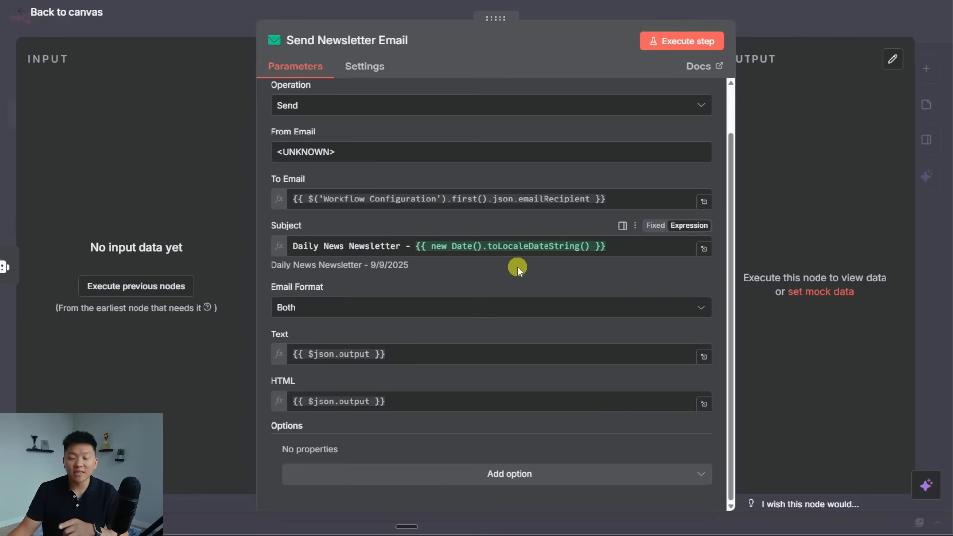
mouse_move(523, 265)
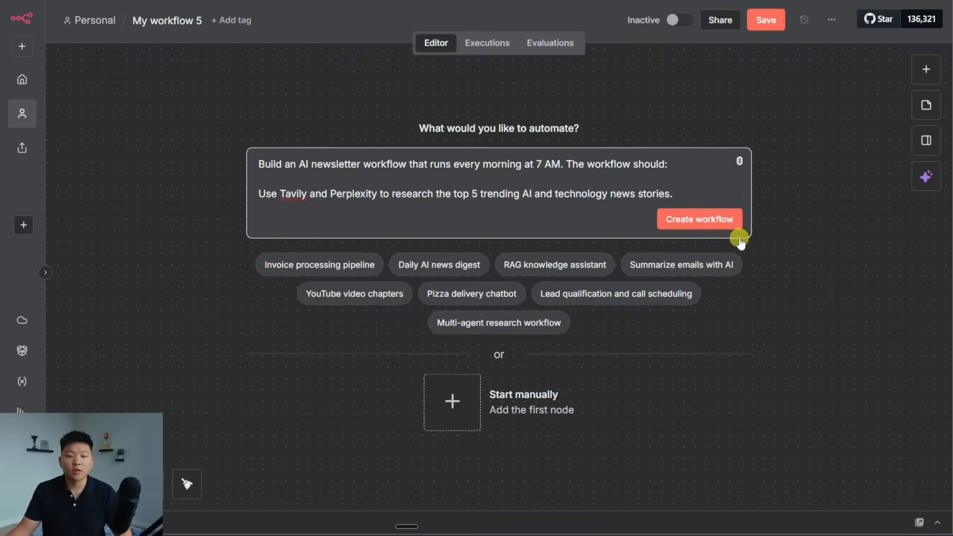
- Submit the 7 AM Tavily/Perplexity/Claude/Gmail newsletter request and review the eight-step plan
click(698, 219)
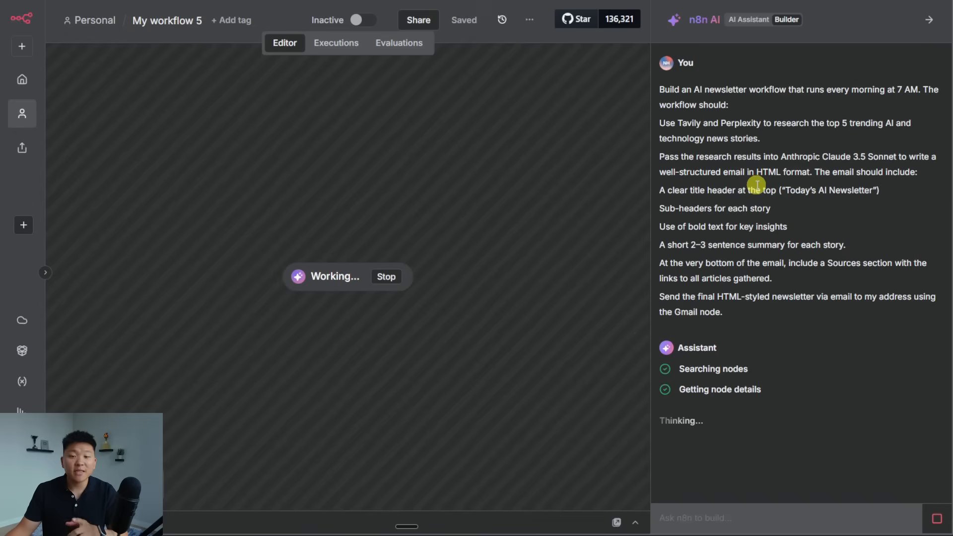
mouse_move(844, 204)
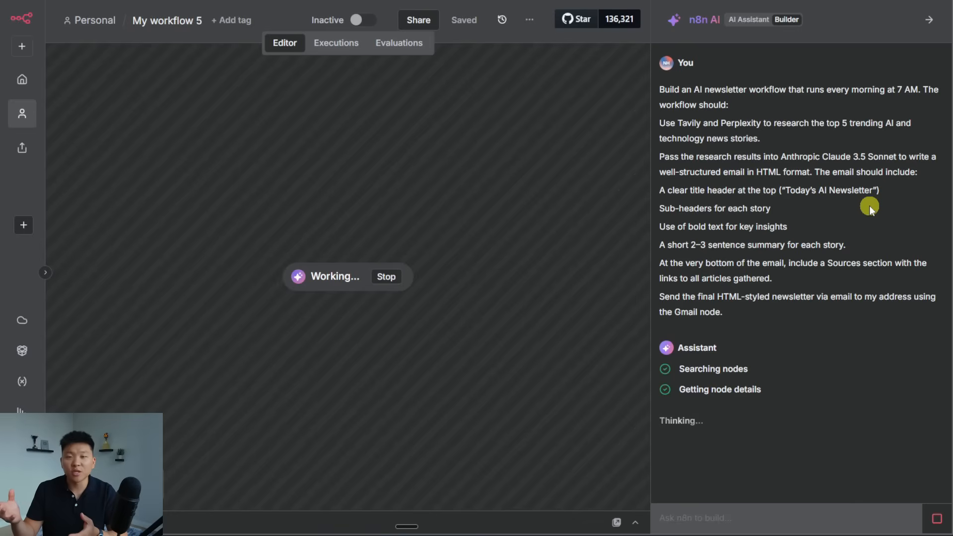
mouse_move(875, 217)
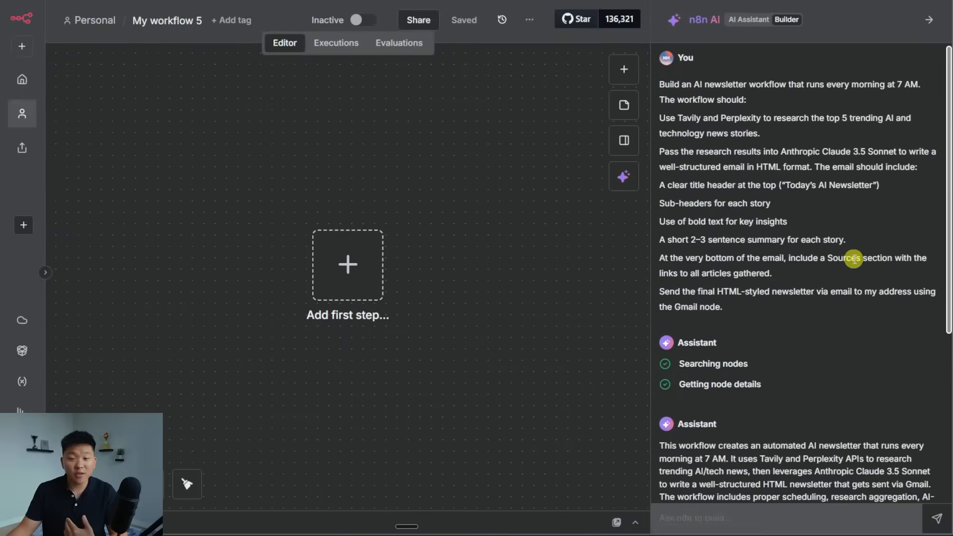
mouse_move(851, 295)
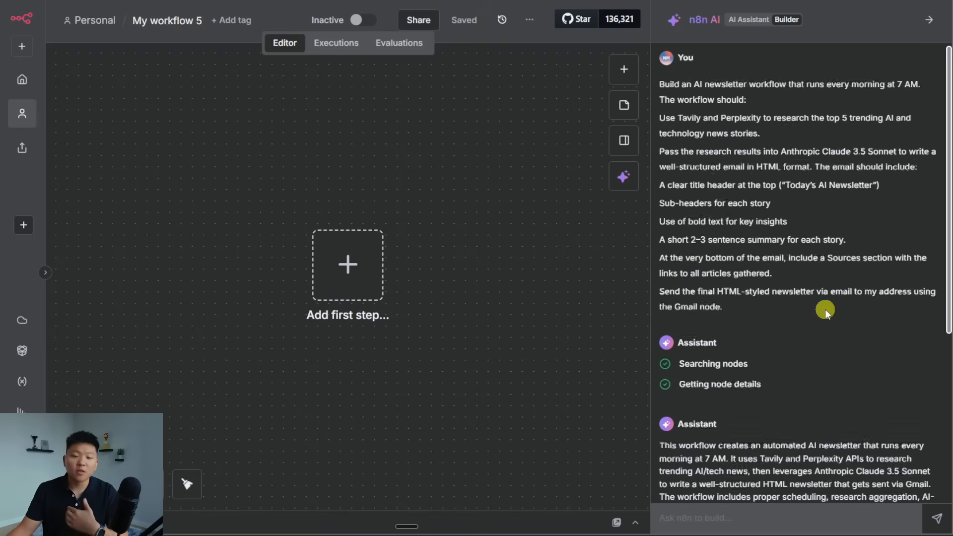
scroll(down, 3)
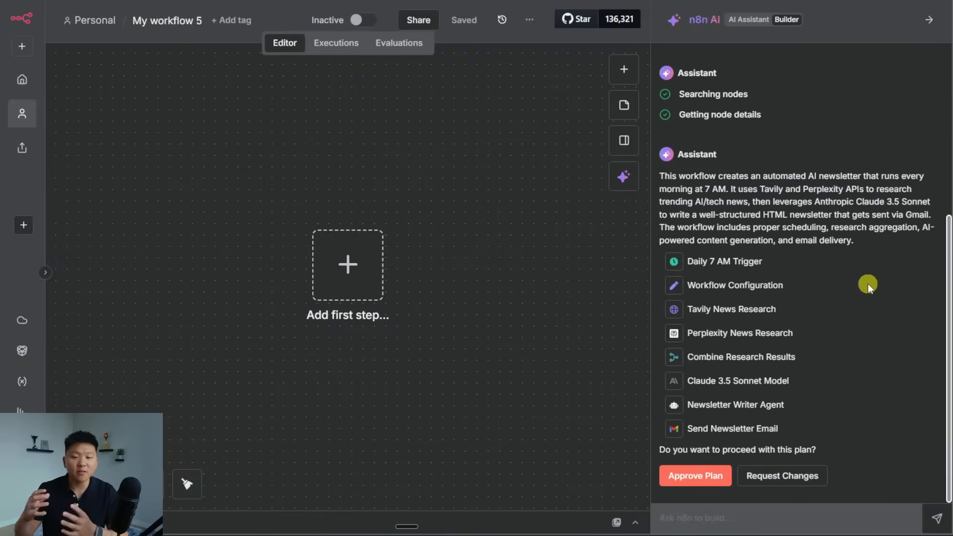
mouse_move(784, 266)
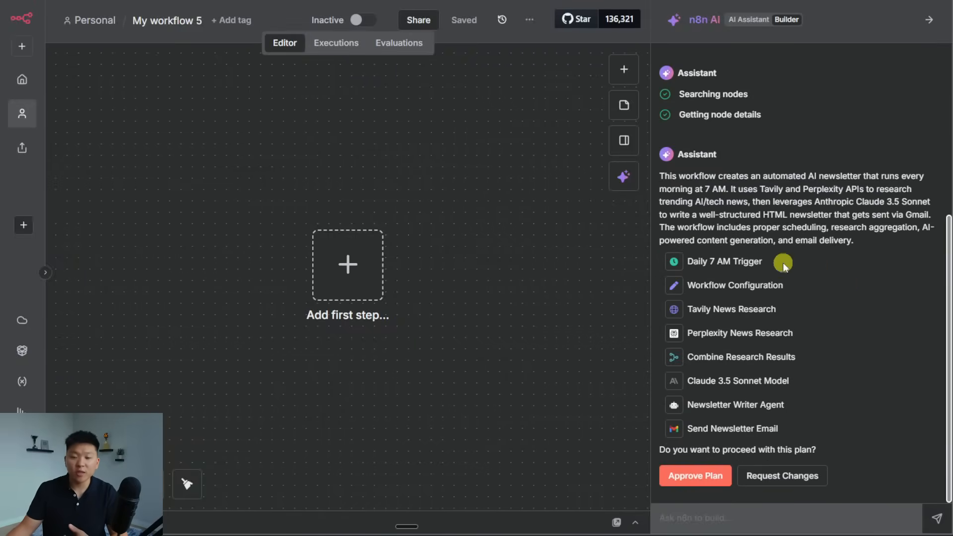
mouse_move(820, 335)
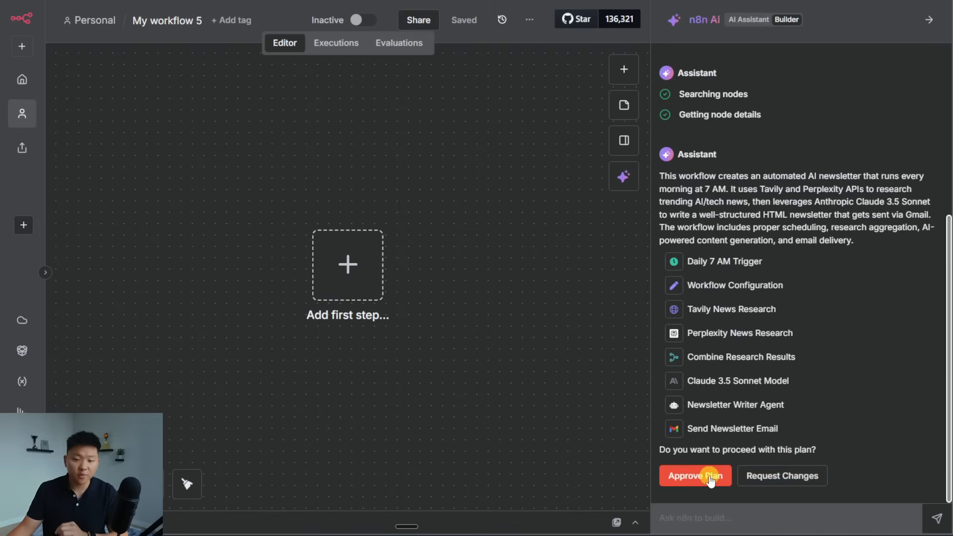
- Proceed with the builder's eight-step plan to generate the Daily AI News Newsletter workflow
click(695, 476)
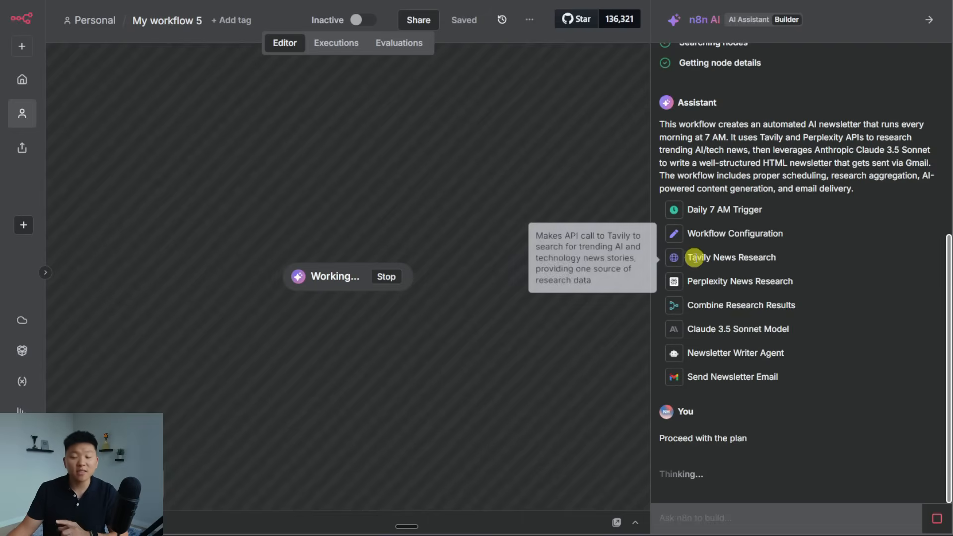
mouse_move(828, 268)
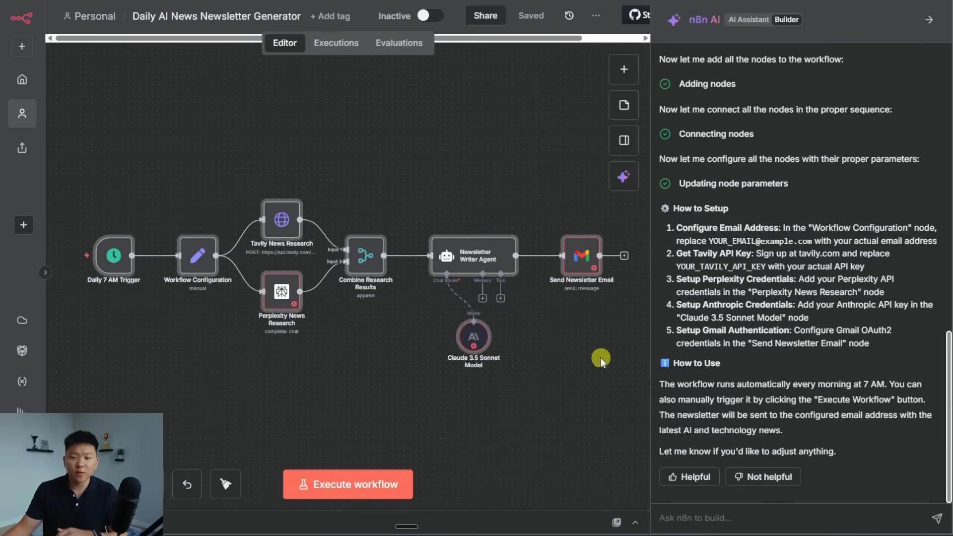
mouse_move(939, 297)
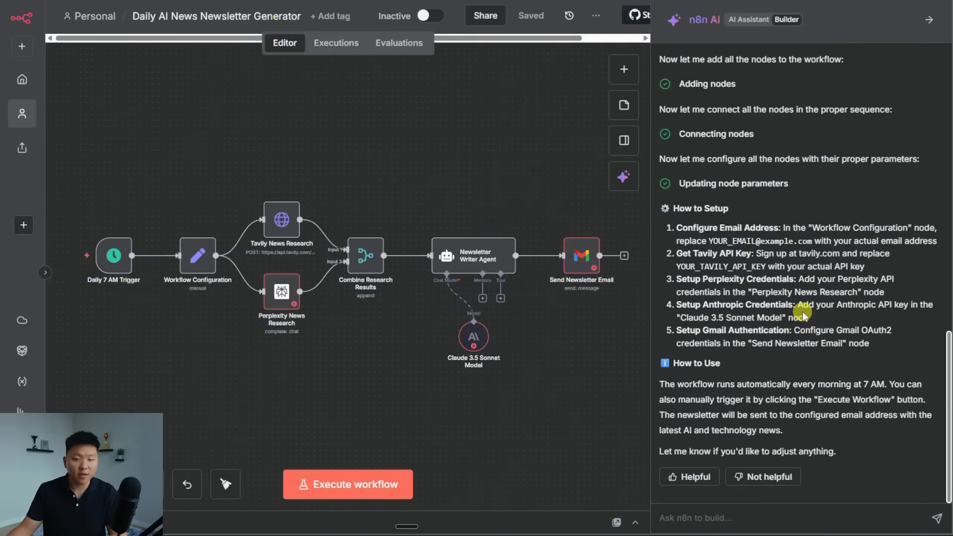
mouse_move(769, 337)
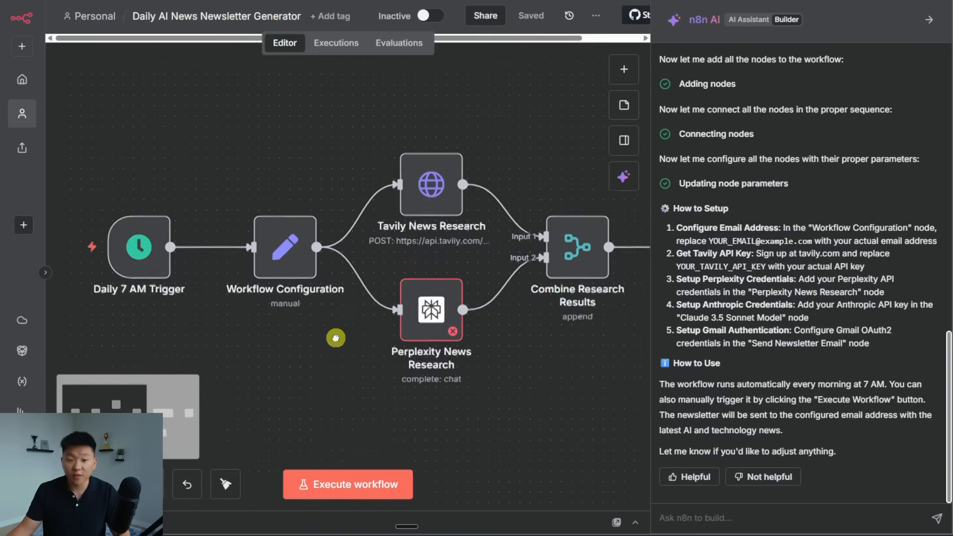
double_click(284, 247)
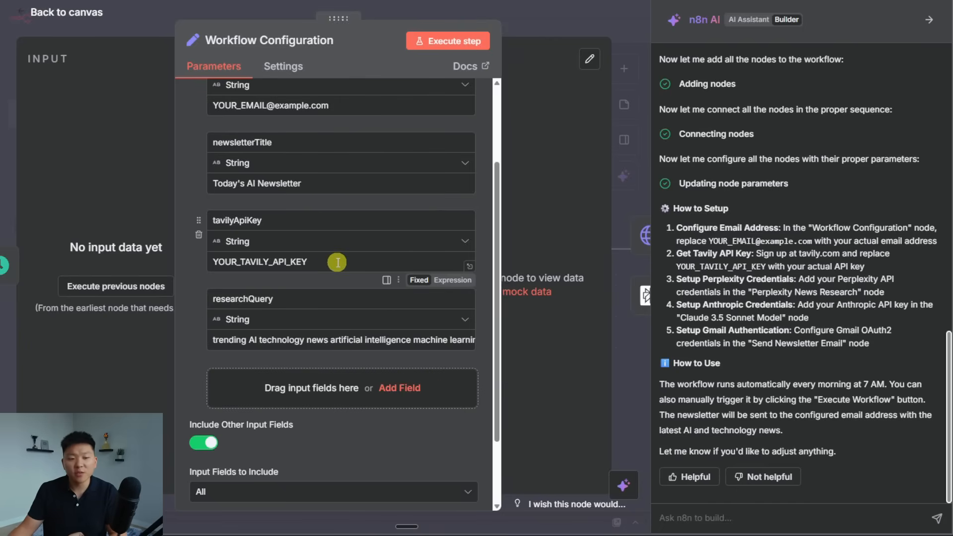
click(57, 12)
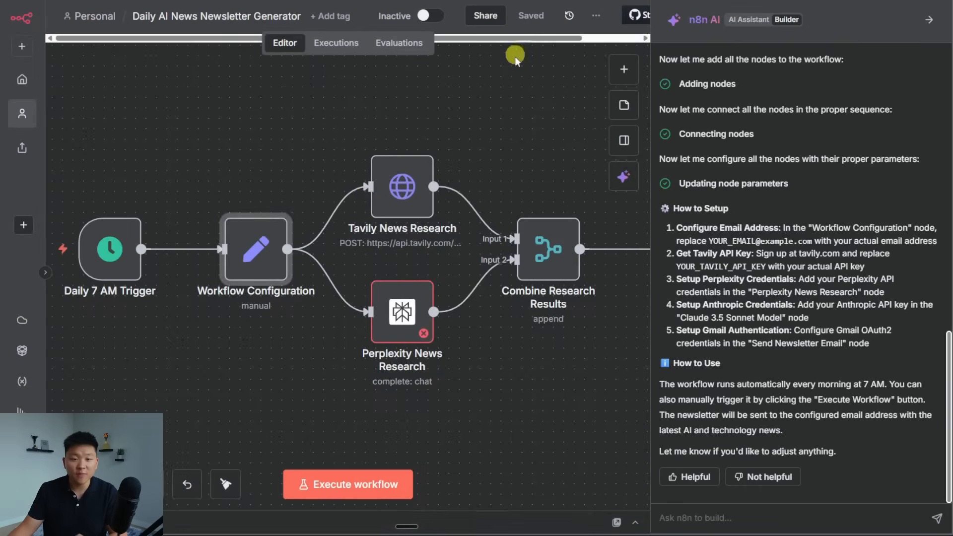
- Inspect the Tavily News Research node's parameters down to its JSON request body
double_click(401, 186)
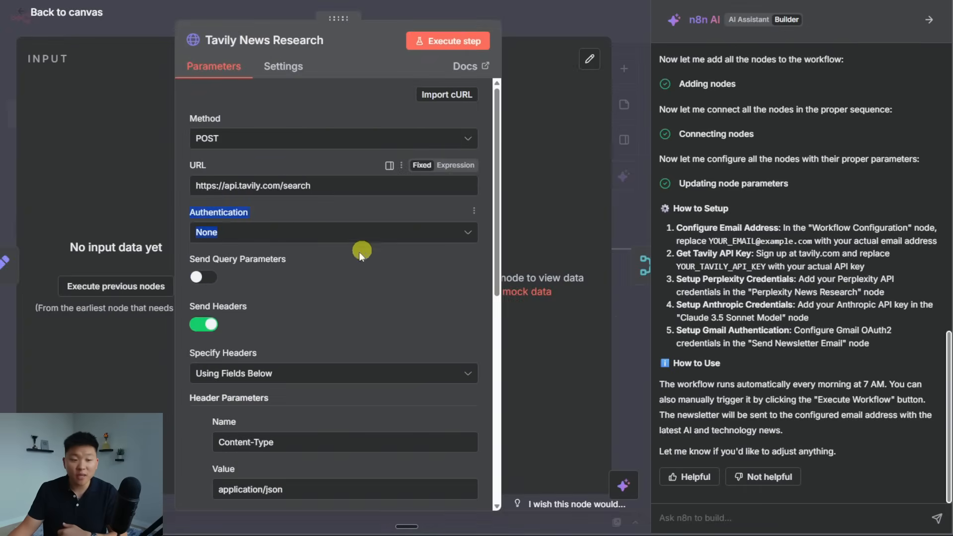
scroll(down, 3)
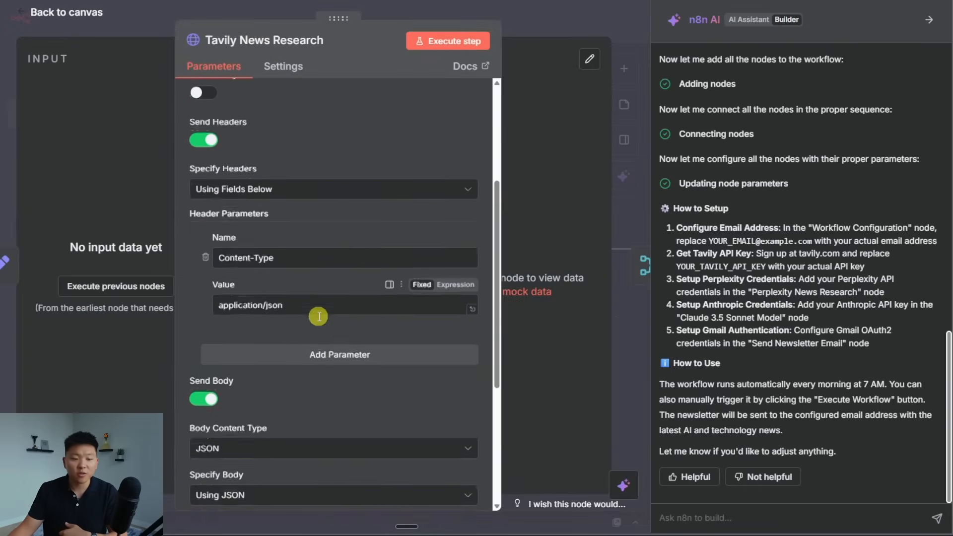
scroll(down, 3)
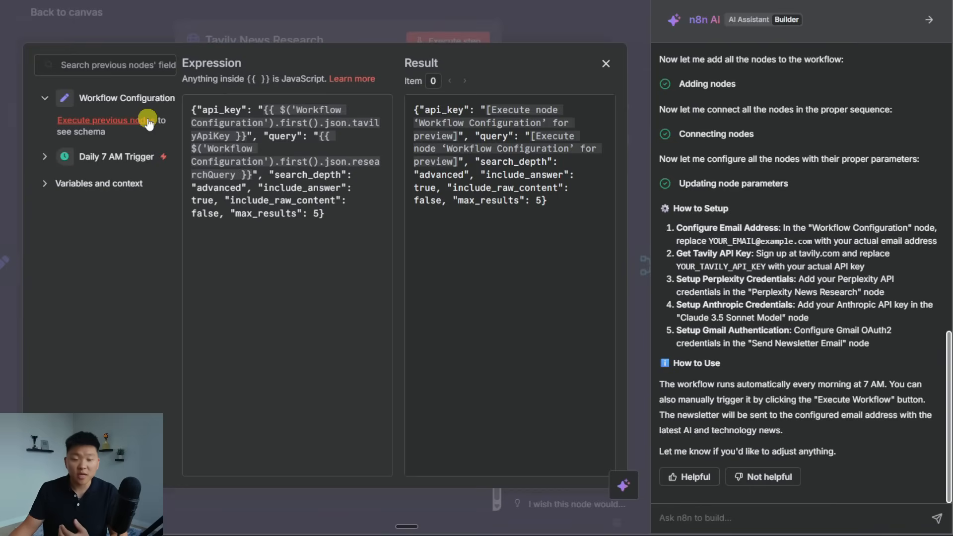
mouse_move(409, 214)
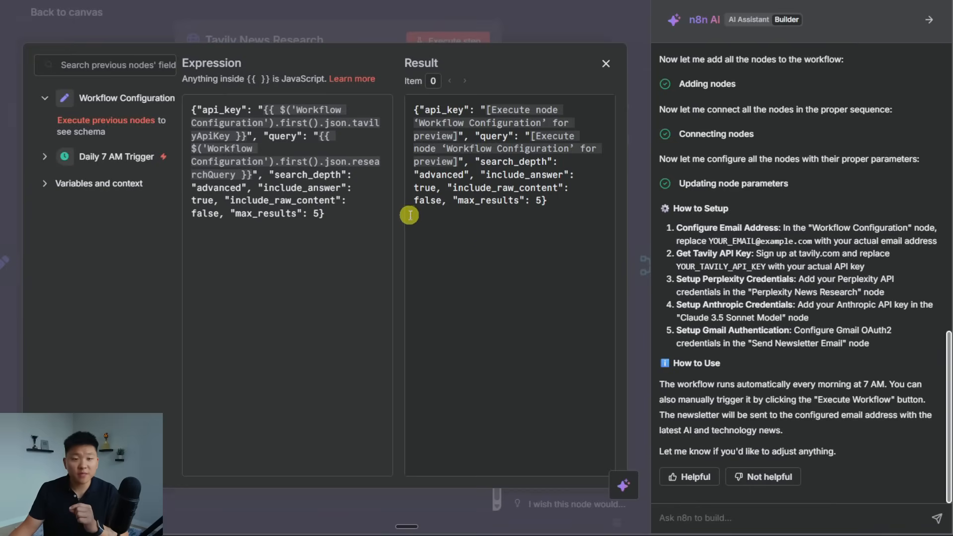
mouse_move(357, 215)
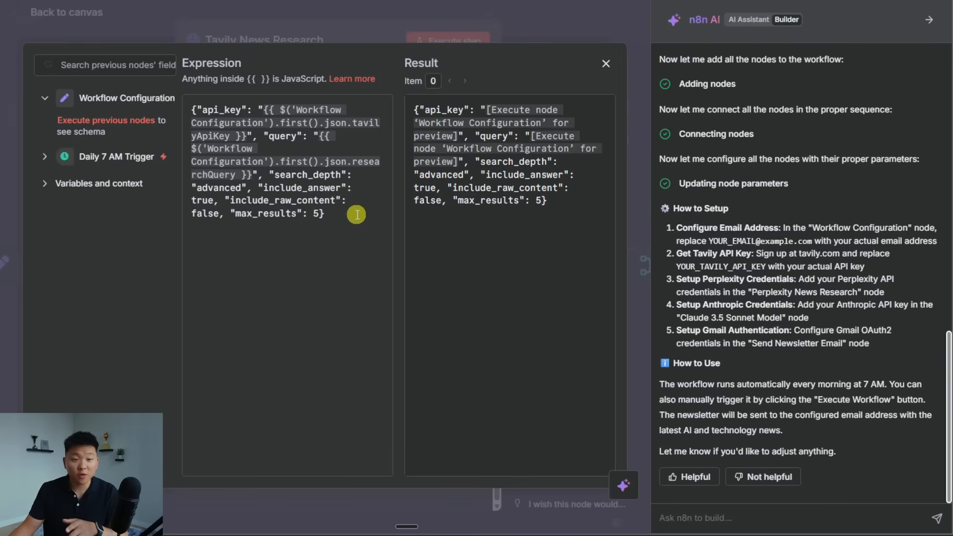
mouse_move(340, 175)
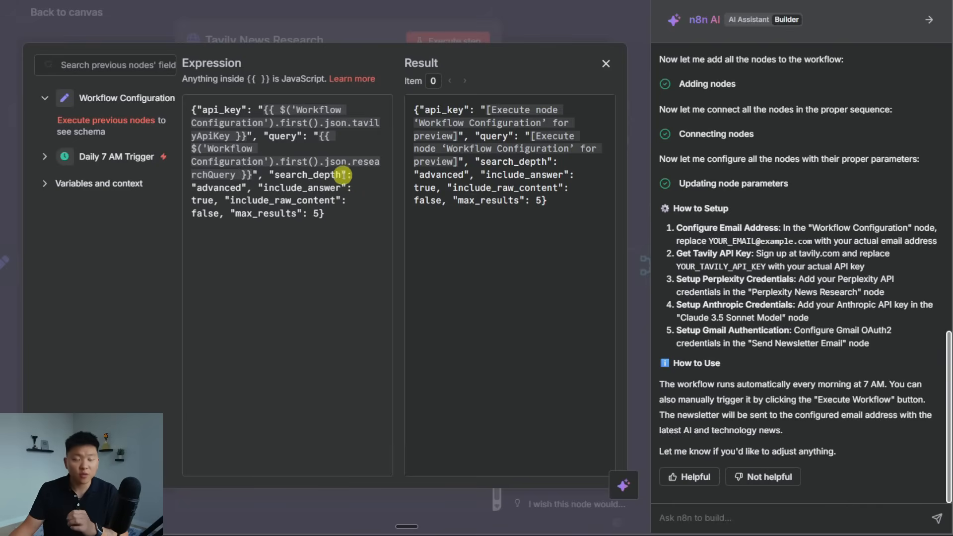
mouse_move(533, 65)
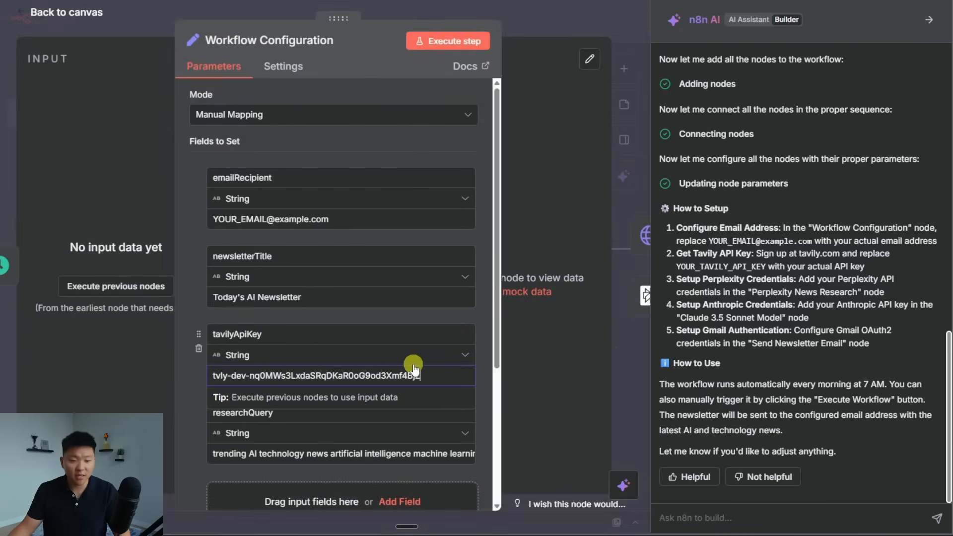
- Return to the canvas and open the Perplexity News Research node's settings
click(64, 12)
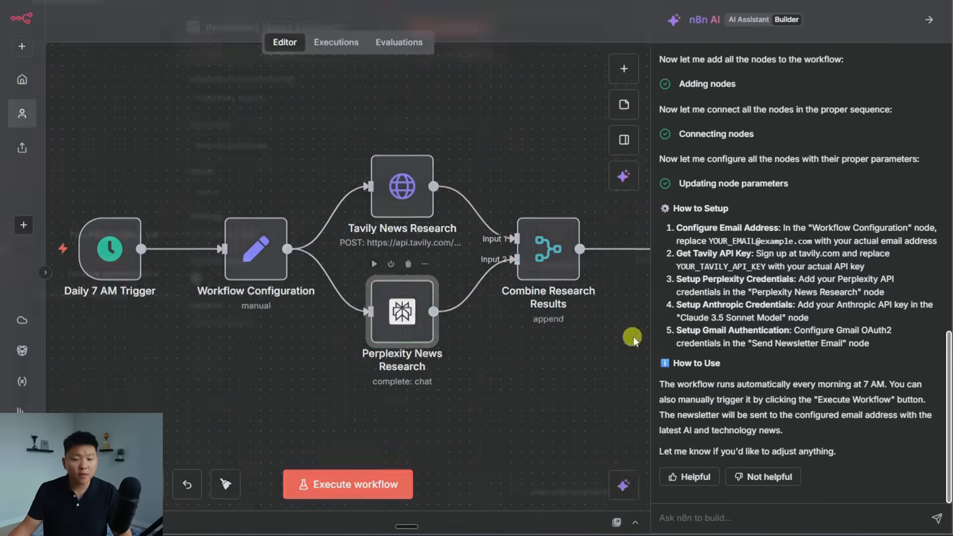
double_click(401, 313)
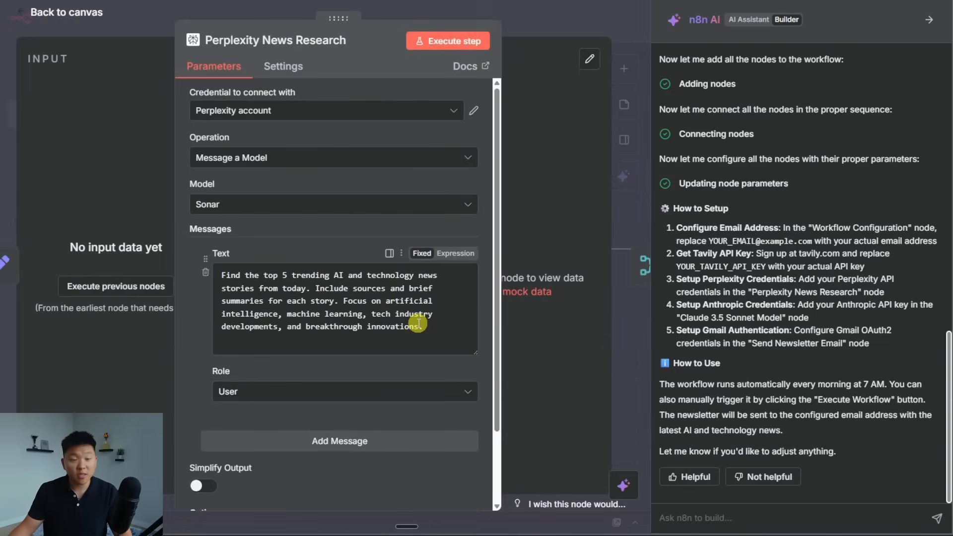
mouse_move(414, 322)
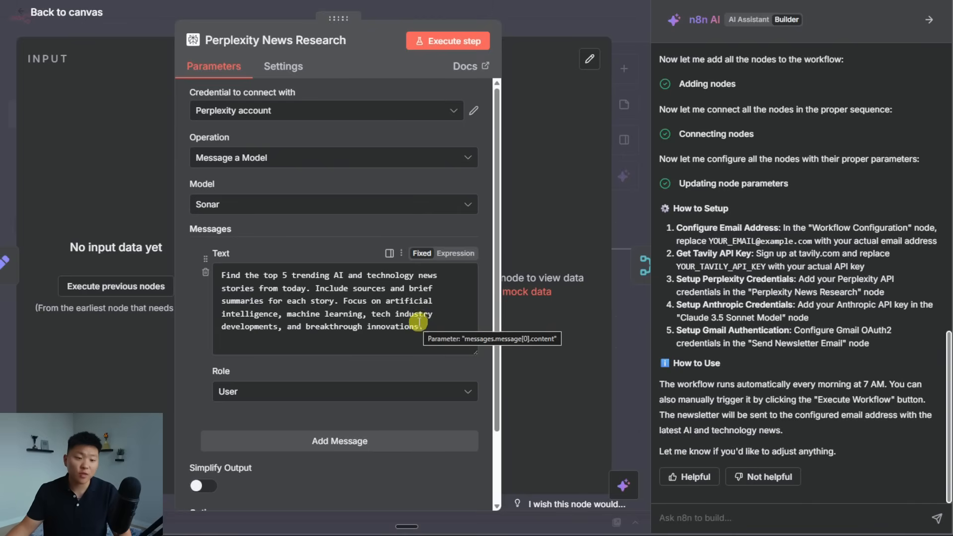
- Scroll through the Perplexity node's Messages prompt for today's top five AI stories
scroll(down, 3)
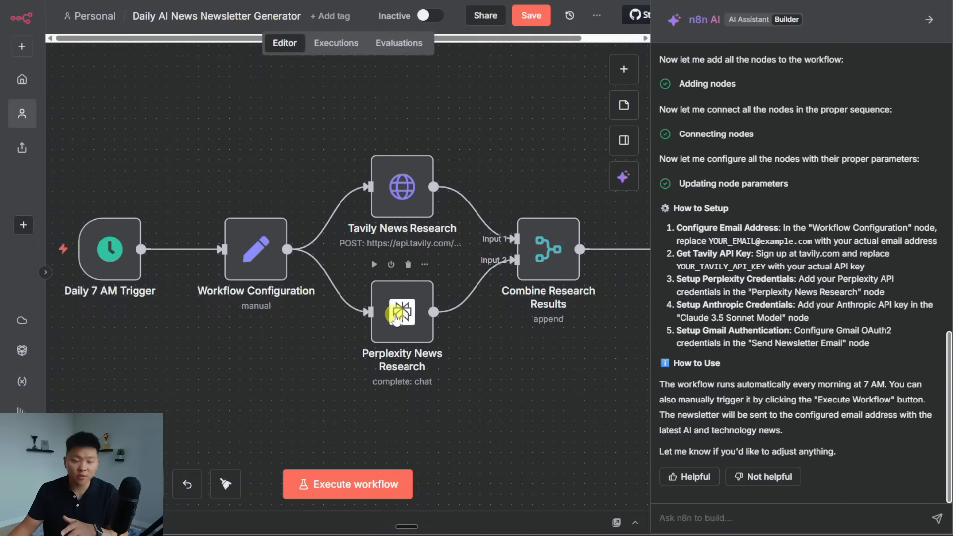
mouse_move(411, 210)
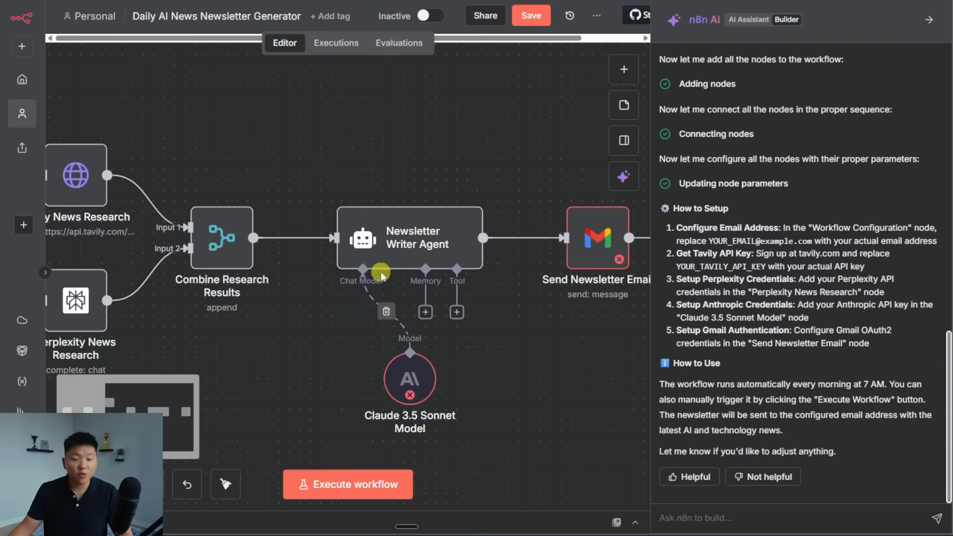
- Inspect the Newsletter Writer Agent prompt, highlighting the research data placeholder and newsletter title reference
double_click(409, 238)
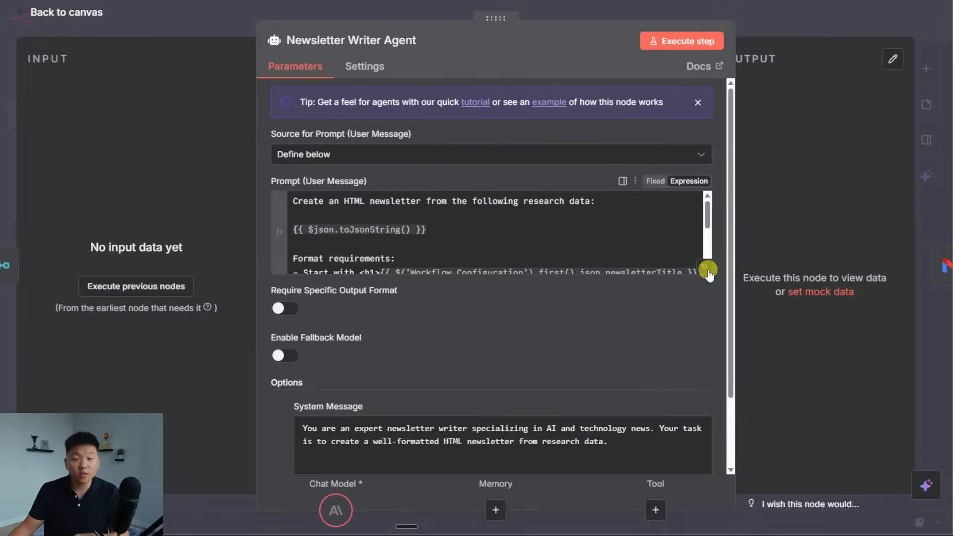
click(623, 182)
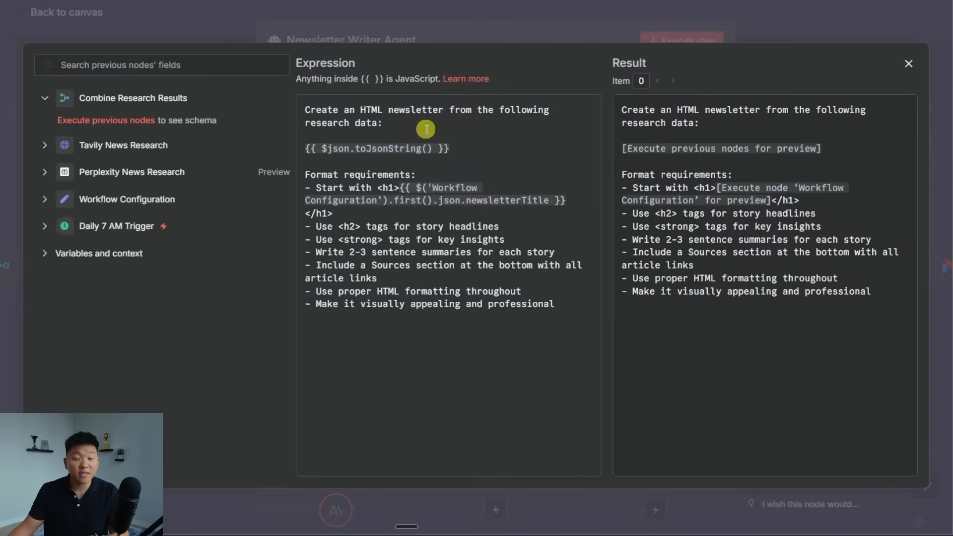
mouse_move(548, 129)
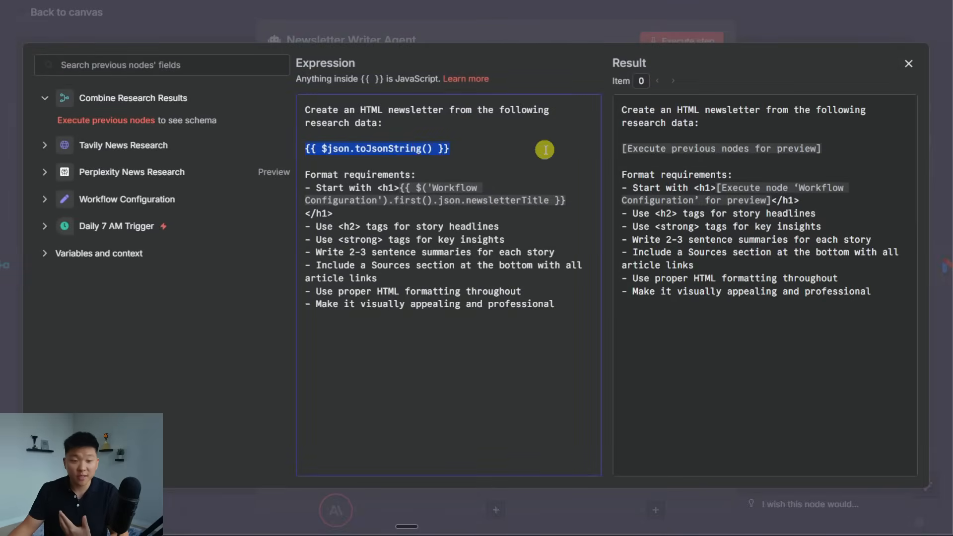
drag(544, 149, 497, 274)
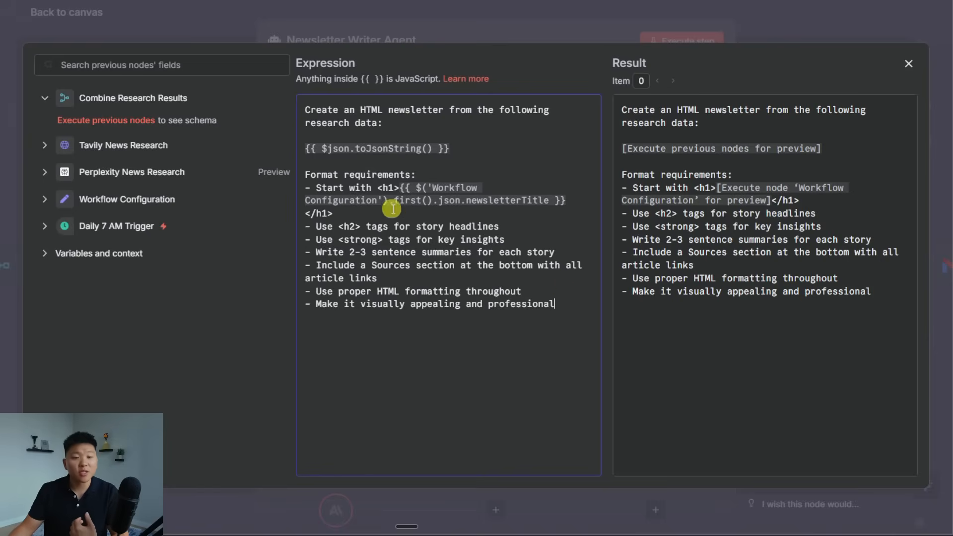
drag(401, 187, 550, 200)
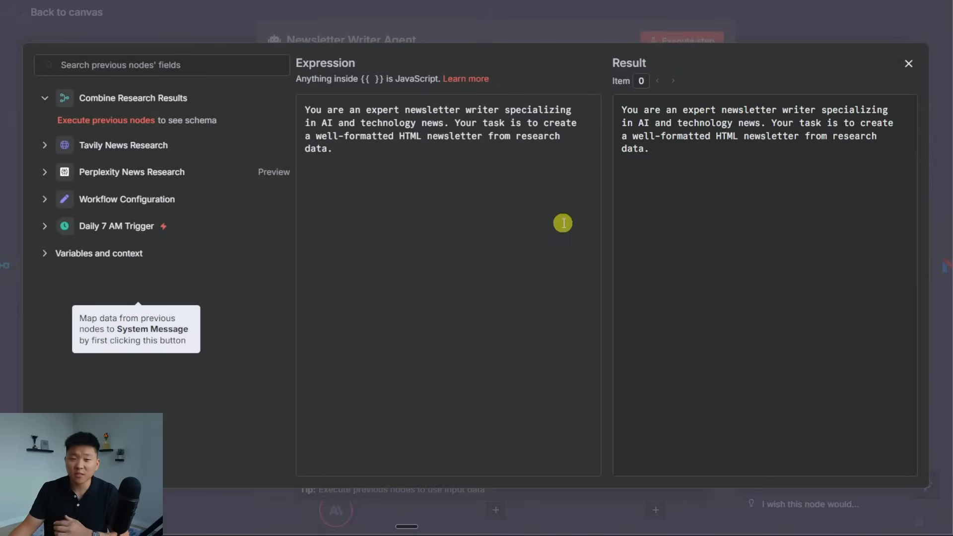
mouse_move(491, 171)
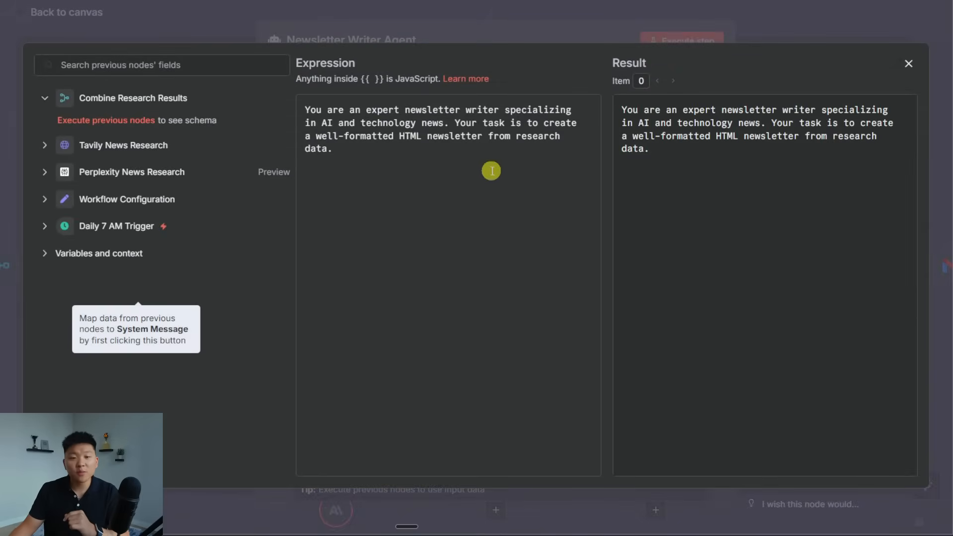
mouse_move(461, 165)
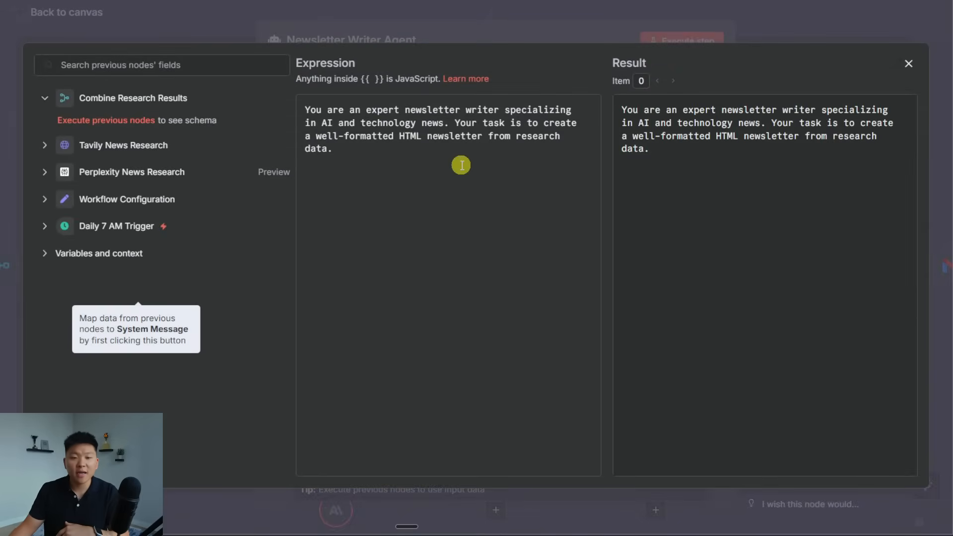
mouse_move(527, 169)
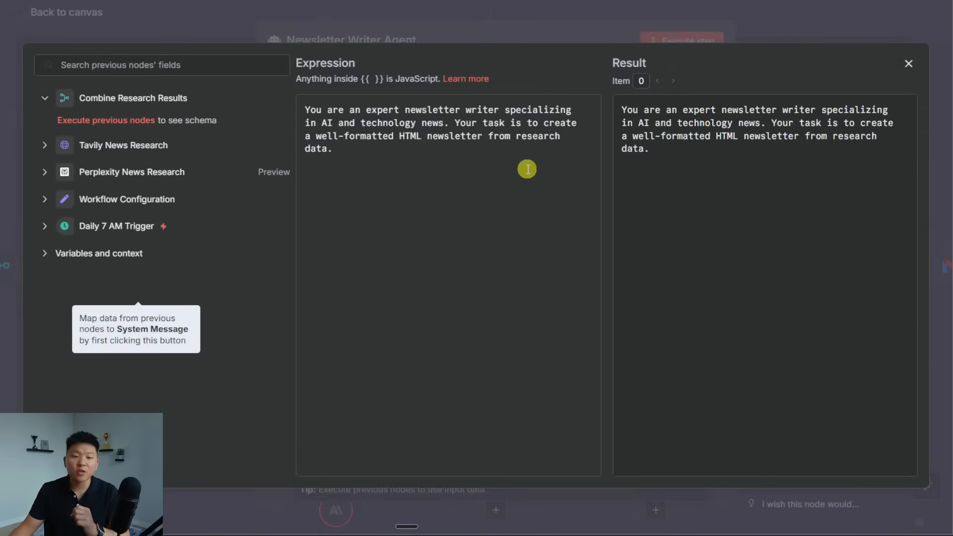
mouse_move(571, 169)
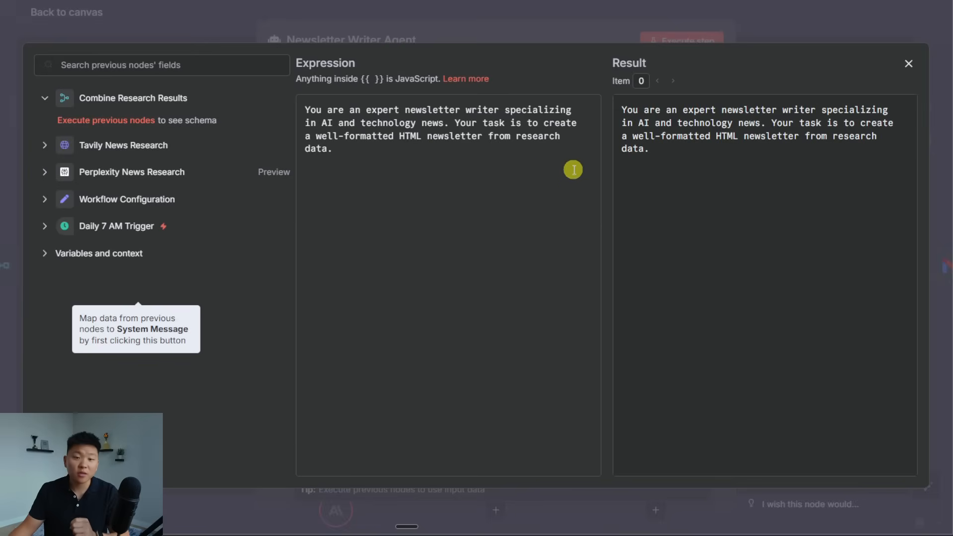
- Review the Send Newsletter Email node's Gmail HTML settings and return to the canvas
click(907, 63)
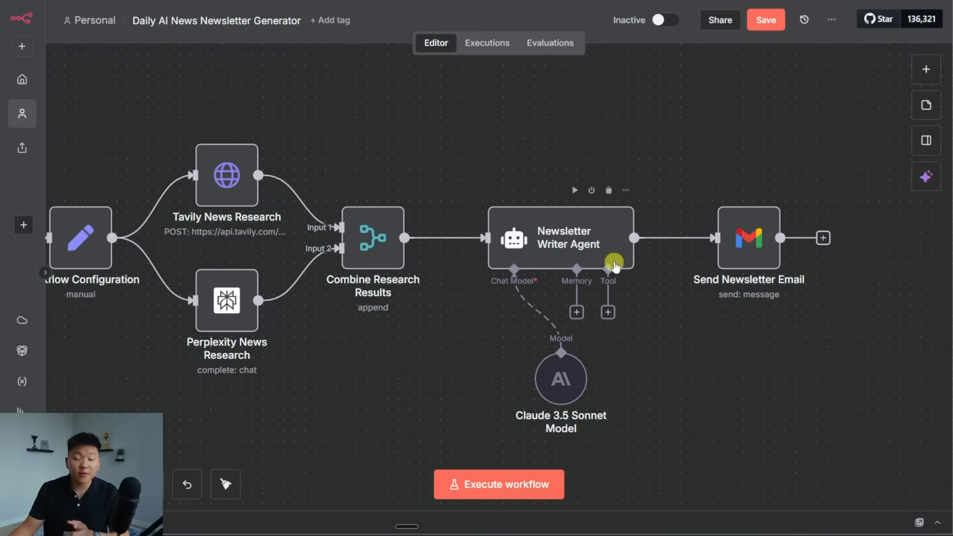
double_click(748, 238)
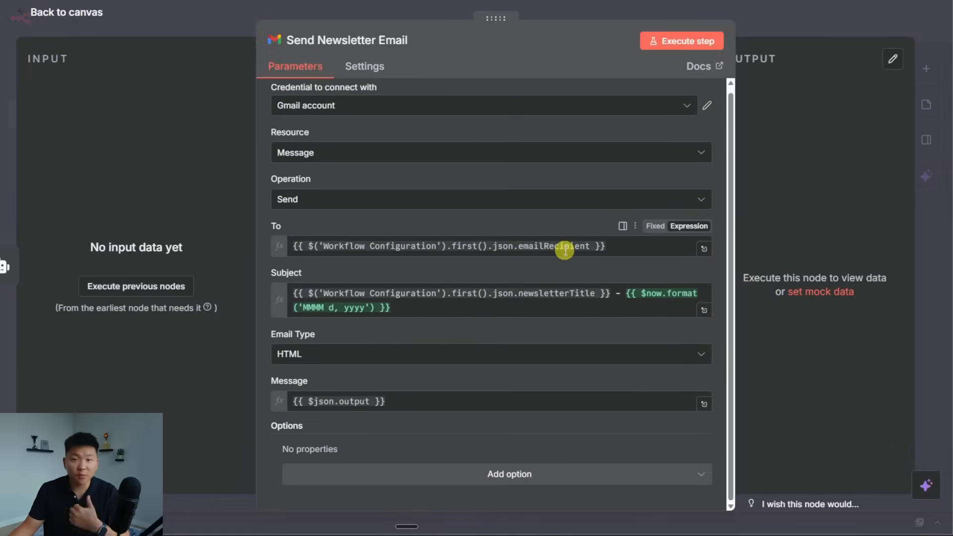
mouse_move(577, 306)
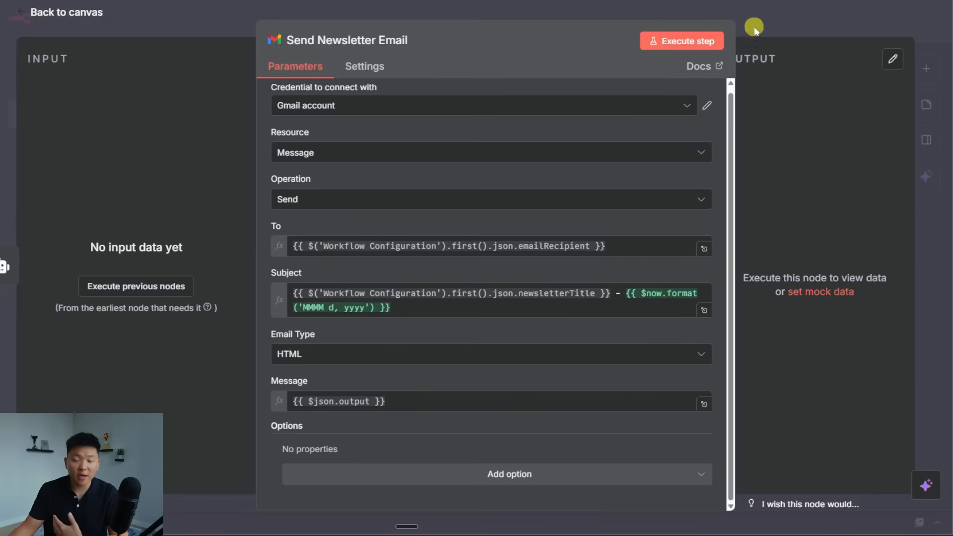
click(65, 11)
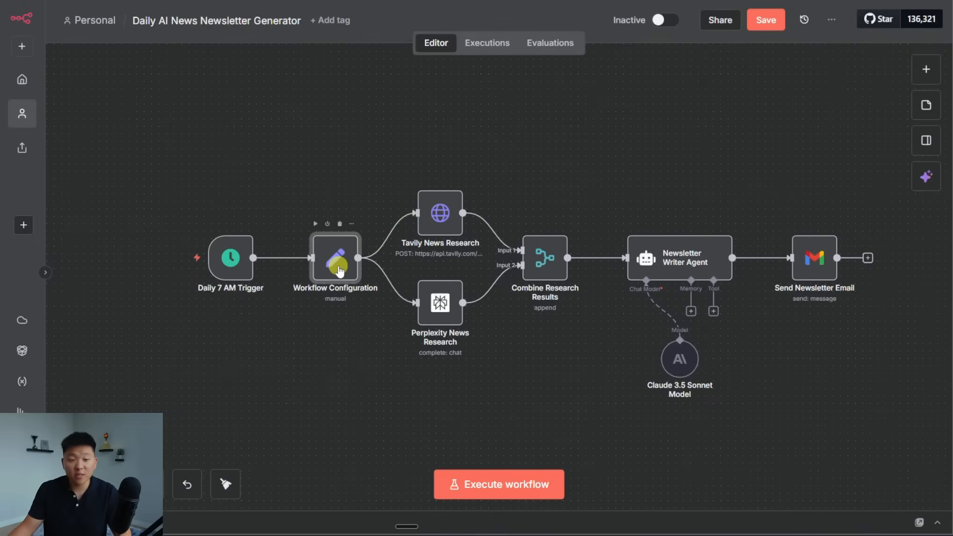
- Replace the placeholder emailRecipient value in Workflow Configuration with a real address starting 'nateh'
double_click(335, 257)
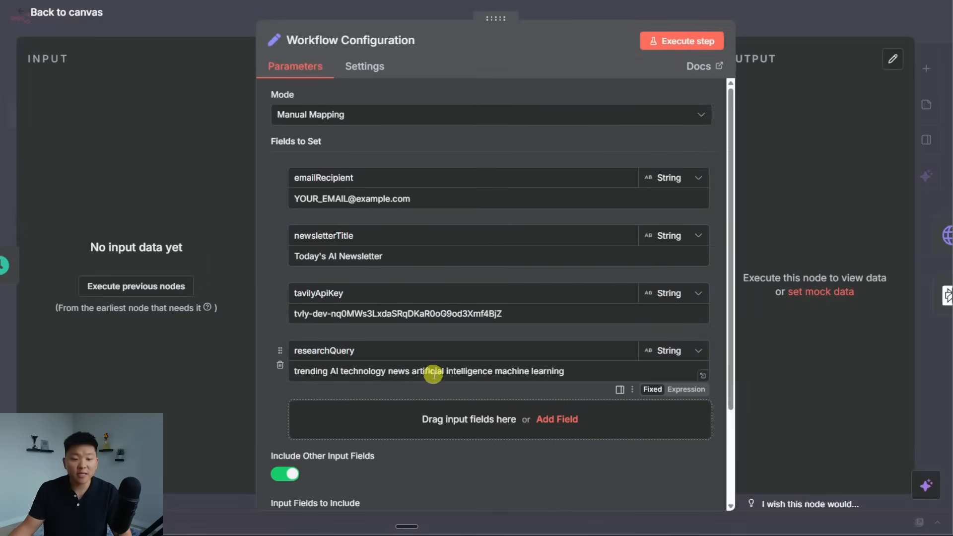
text(nateh)
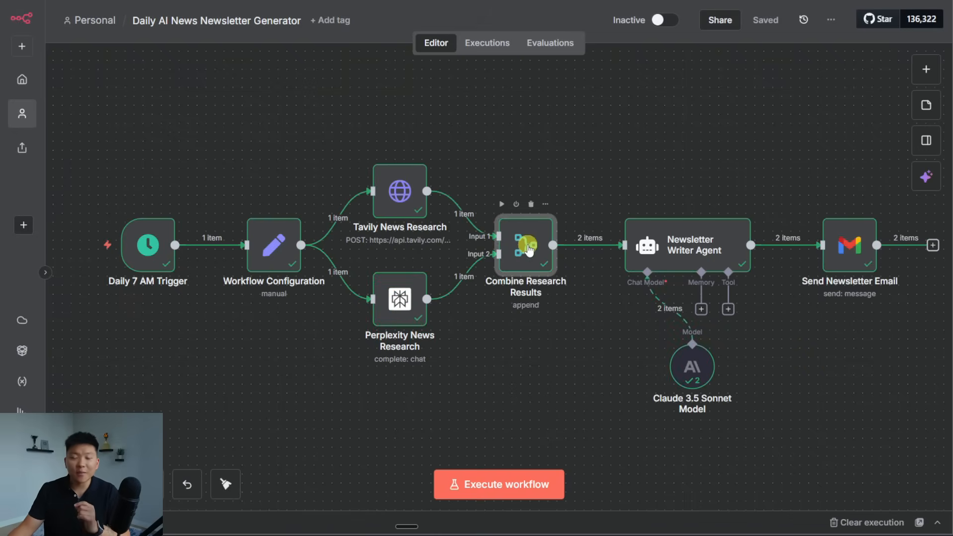
- Check the Combine Research Results output of two appended items, then return to the canvas
double_click(524, 246)
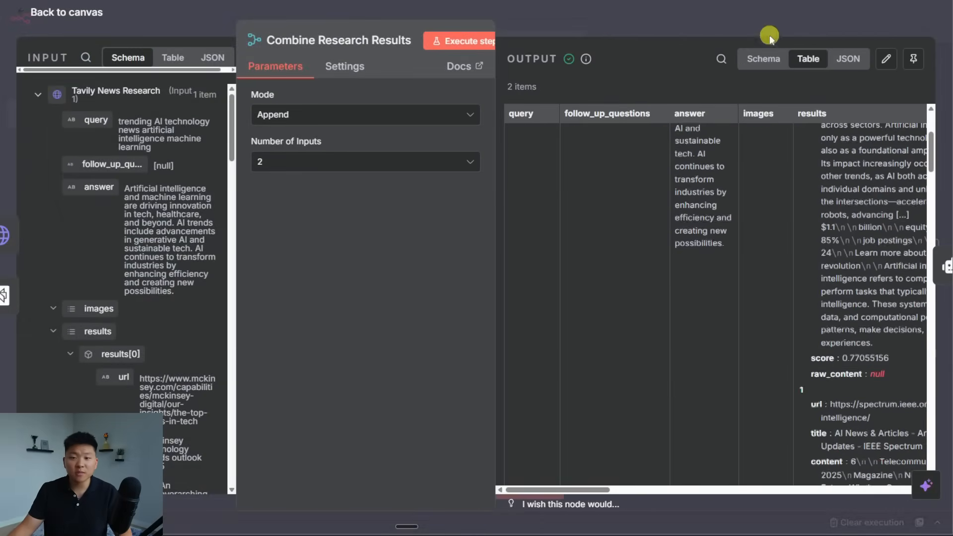
click(65, 12)
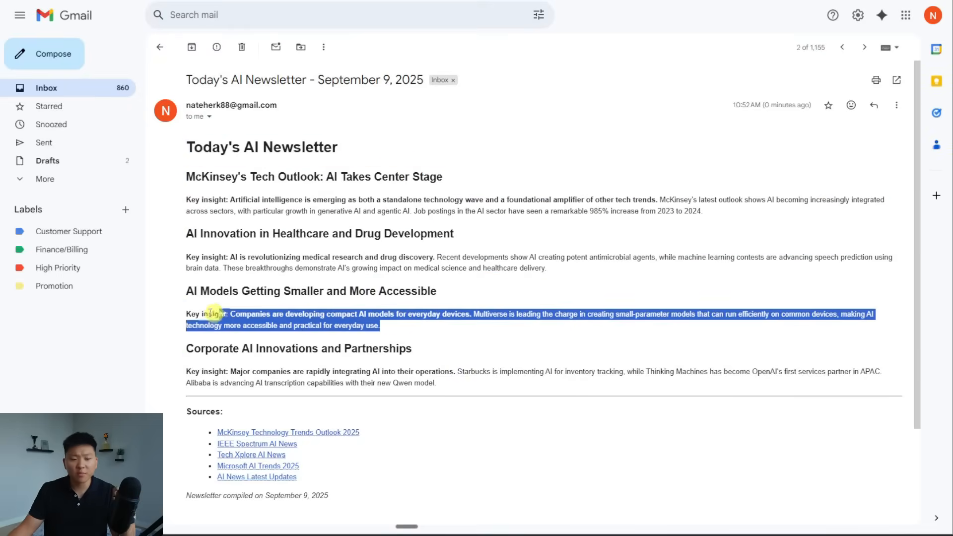
- Scroll to the newsletter's Sources list and check the AI Frontiers Video and TechCrunch AI Coverage links
scroll(down, 3)
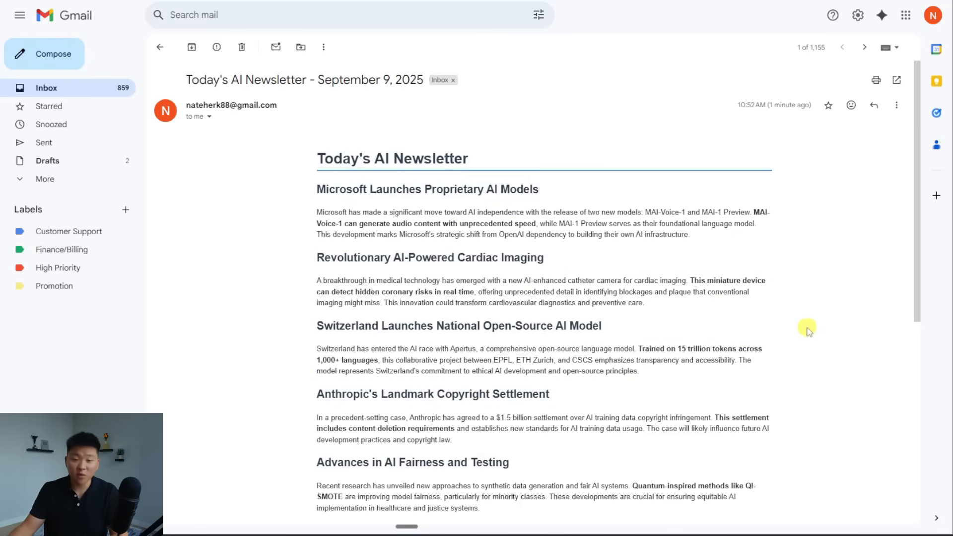
scroll(down, 3)
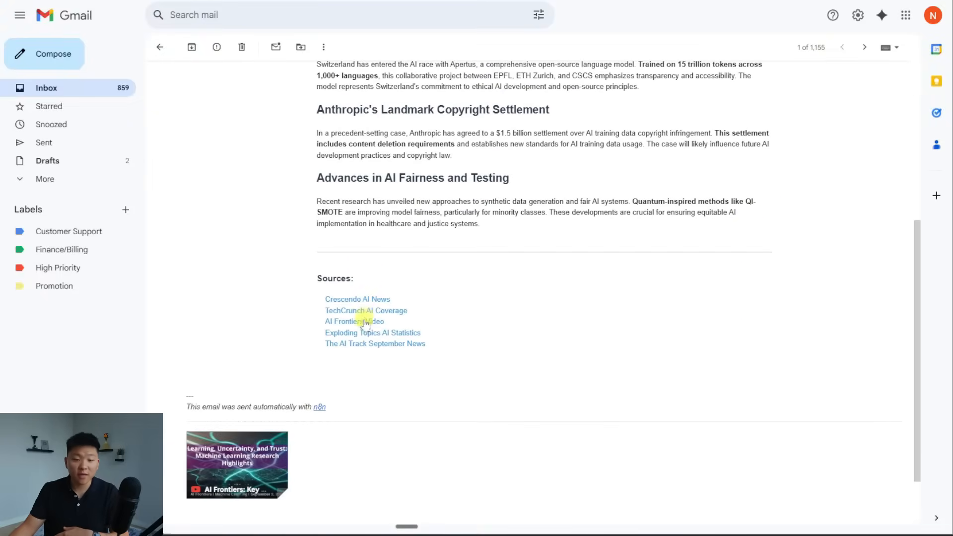
click(236, 464)
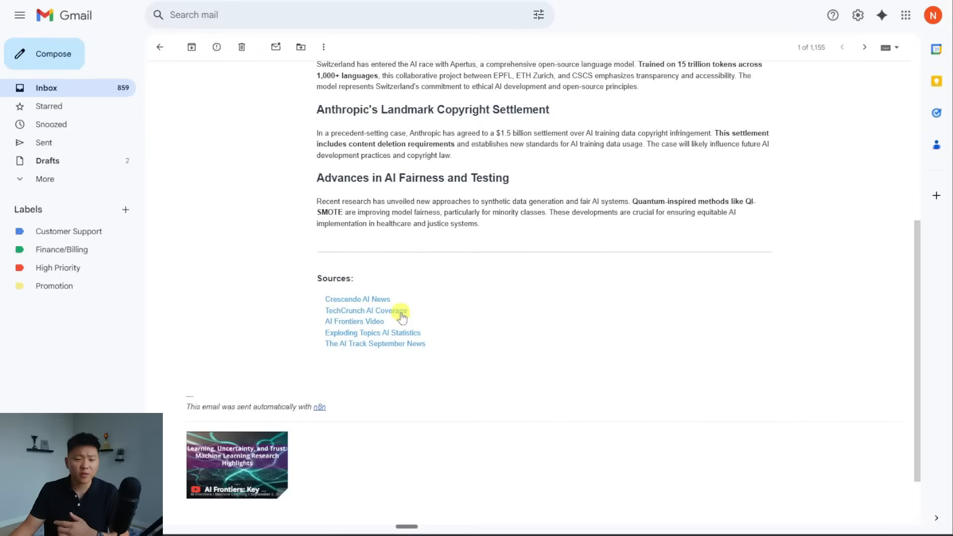
click(365, 310)
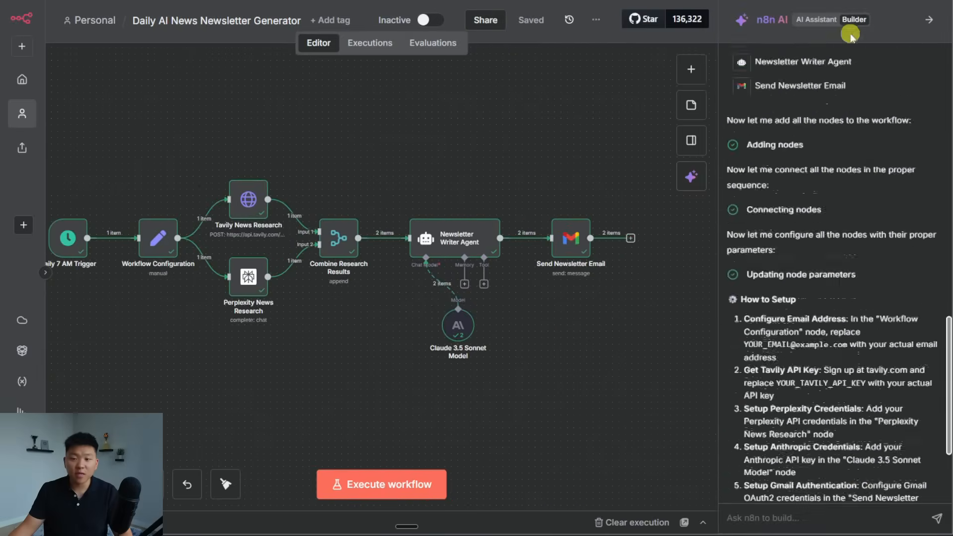
- Scroll the AI Builder chat to the usage notes on daily 7 AM runs and manual triggering
scroll(down, 3)
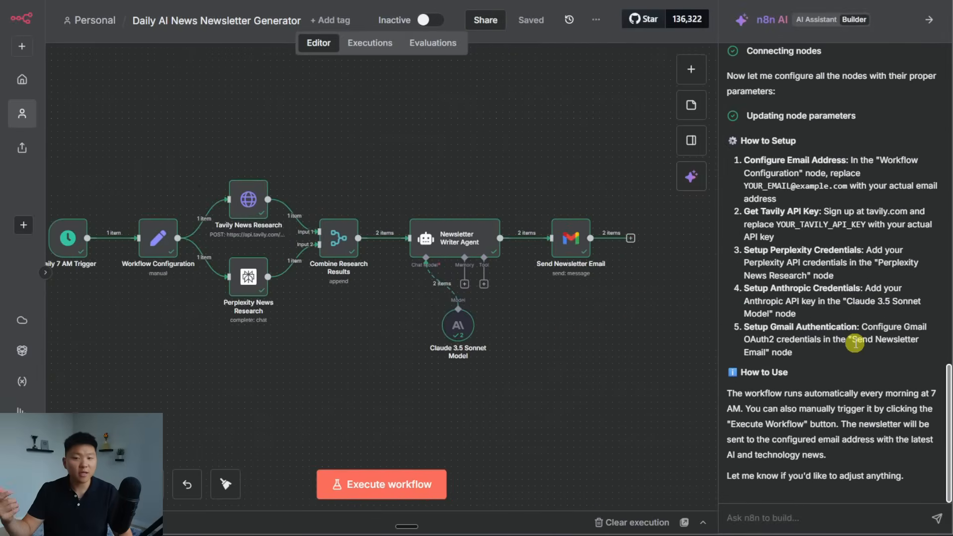
mouse_move(825, 503)
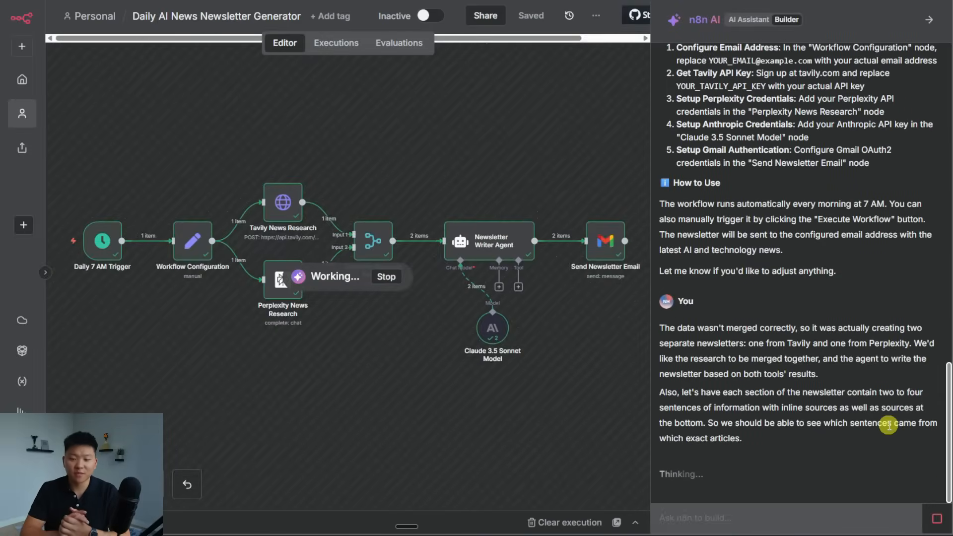
mouse_move(373, 298)
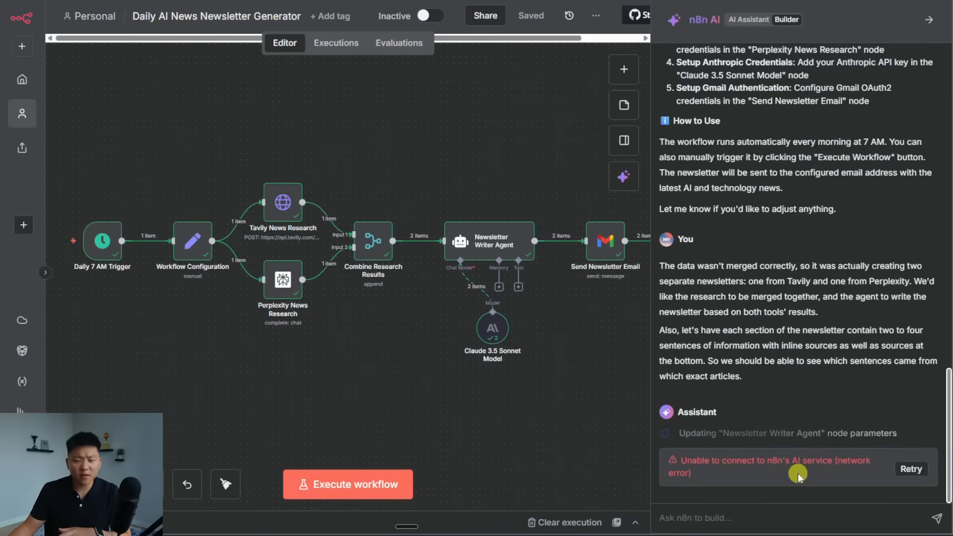
mouse_move(807, 350)
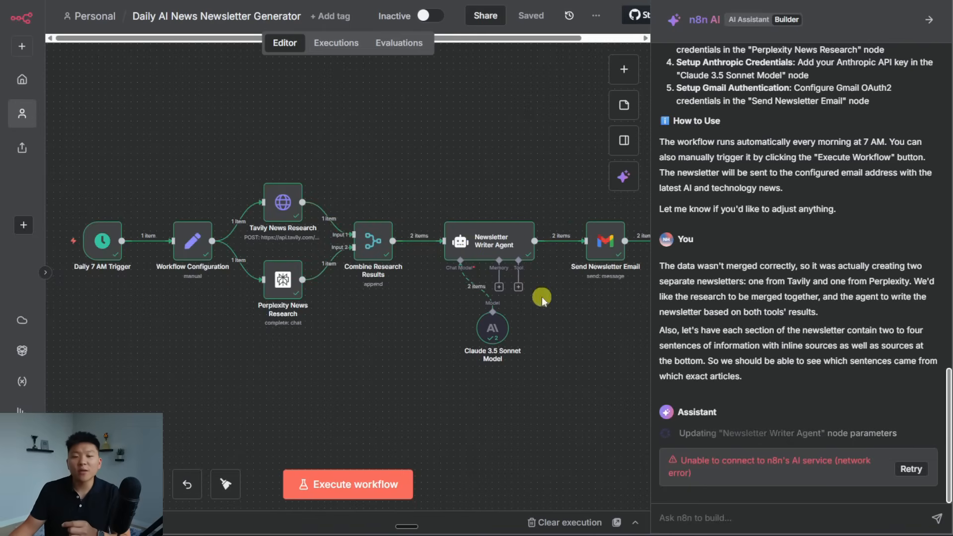
mouse_move(579, 328)
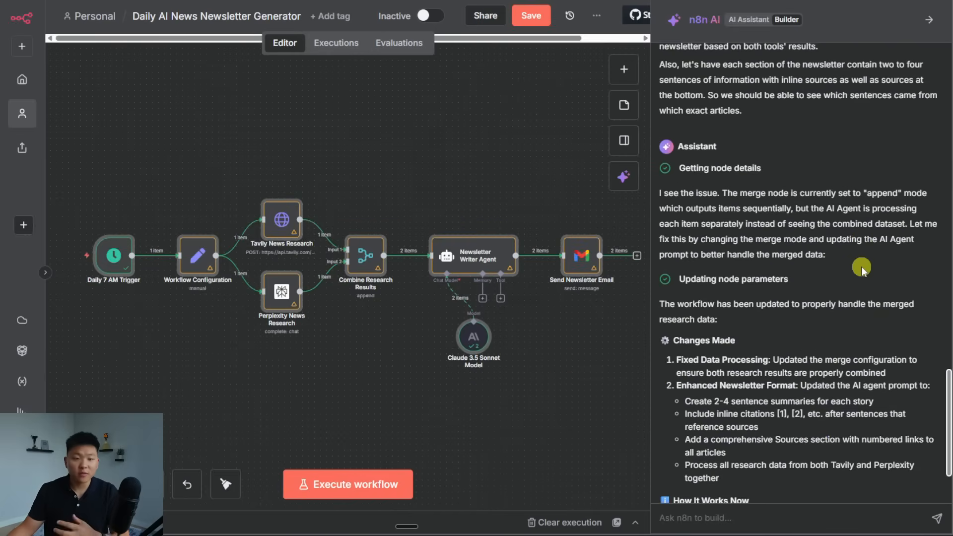
- Read the builder's Changes Made summary and execute the updated newsletter workflow
scroll(down, 3)
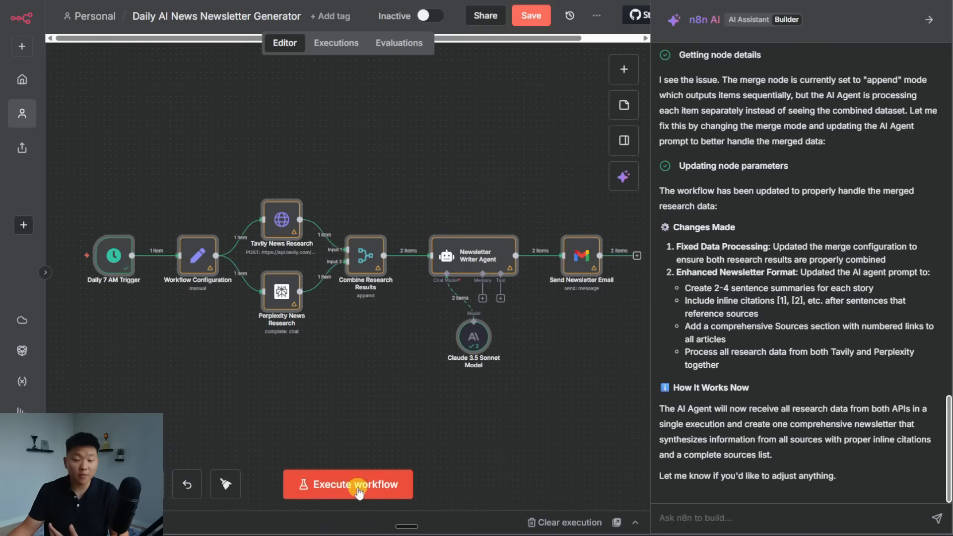
click(347, 484)
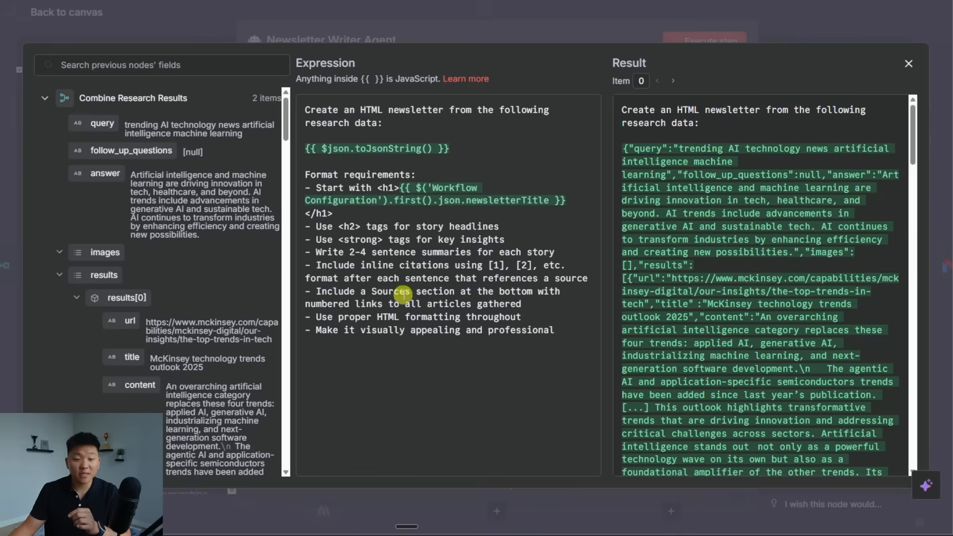
mouse_move(558, 278)
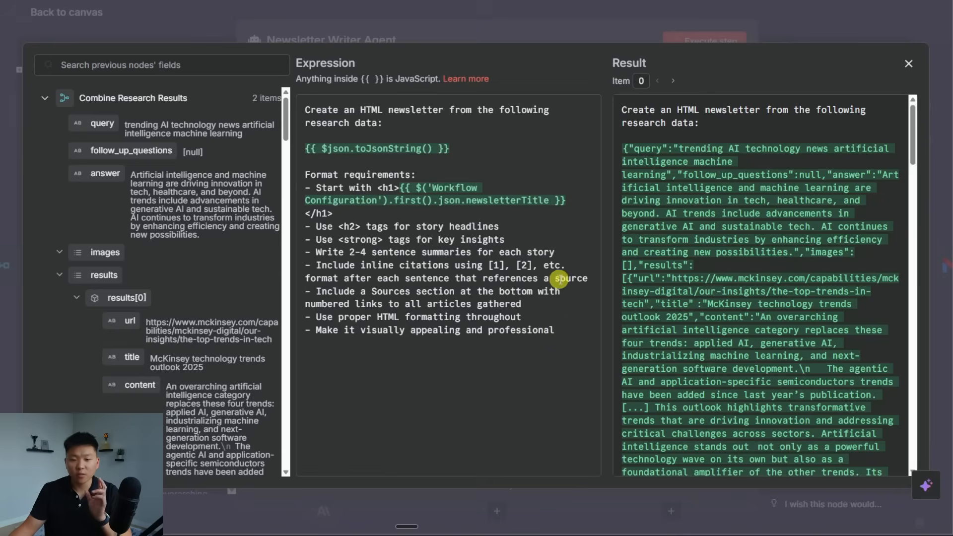
mouse_move(747, 24)
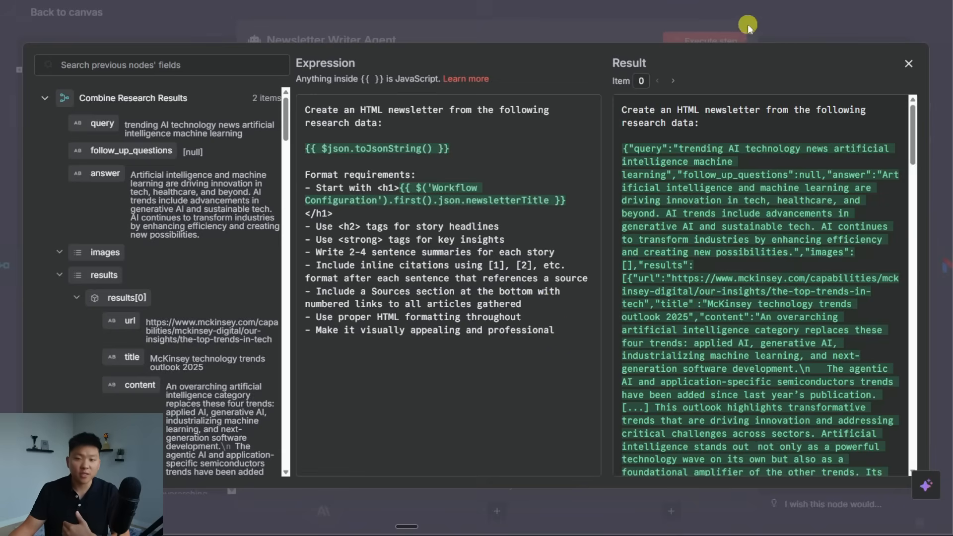
- Close the revised prompt editor and inspect the Combine Research Results step during execution
click(907, 63)
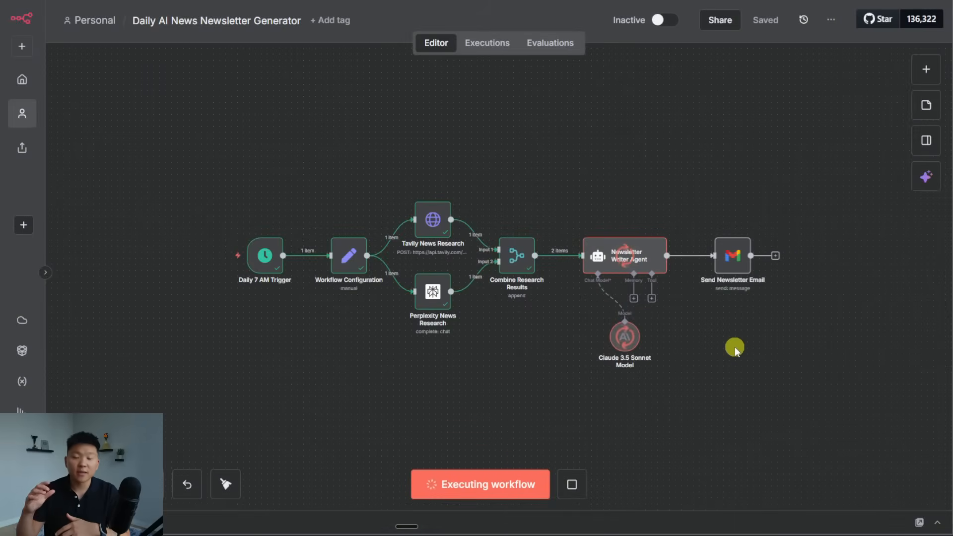
mouse_move(517, 262)
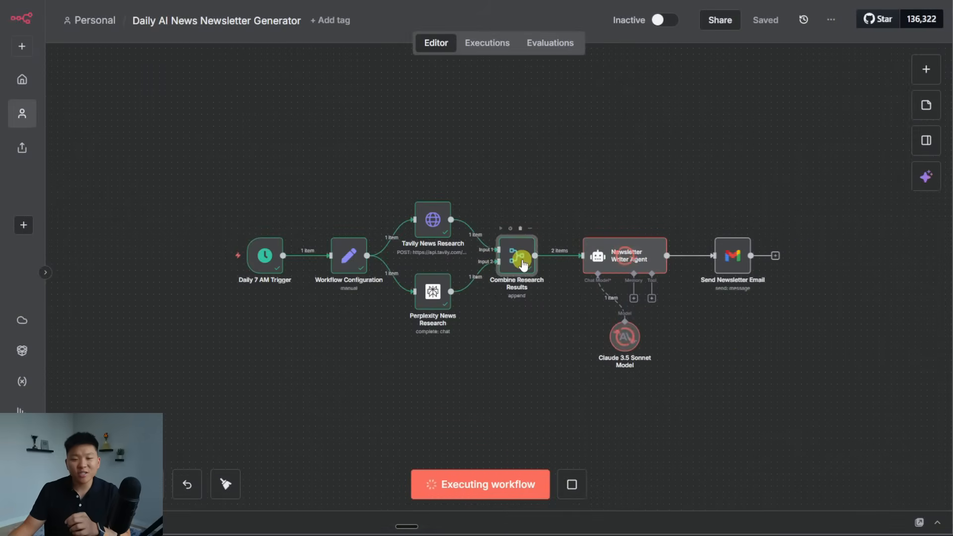
double_click(516, 257)
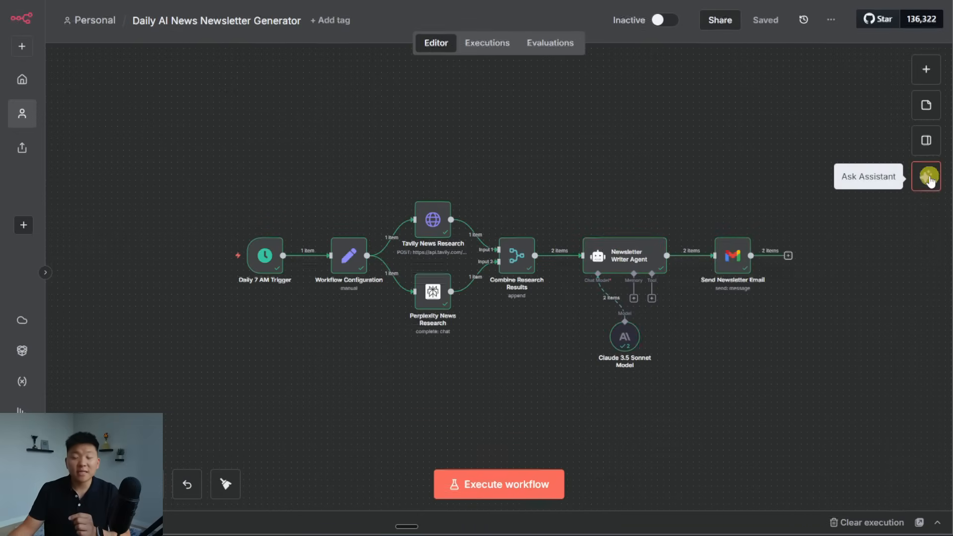
- Reopen the AI Builder conversation showing its summary of merge and citation changes
click(926, 177)
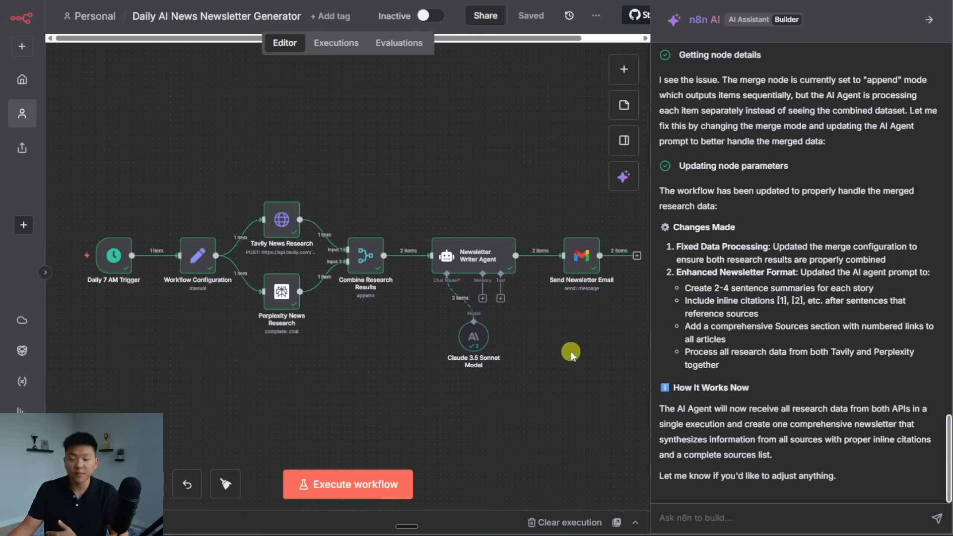
mouse_move(577, 346)
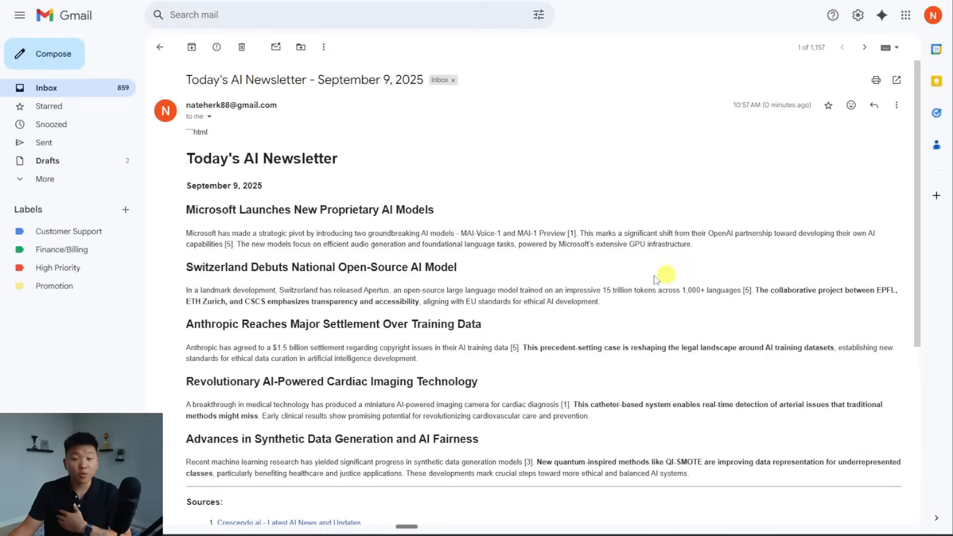
- Scroll through the September 9, 2025 newsletter's five cited stories down to the numbered Sources list
scroll(down, 3)
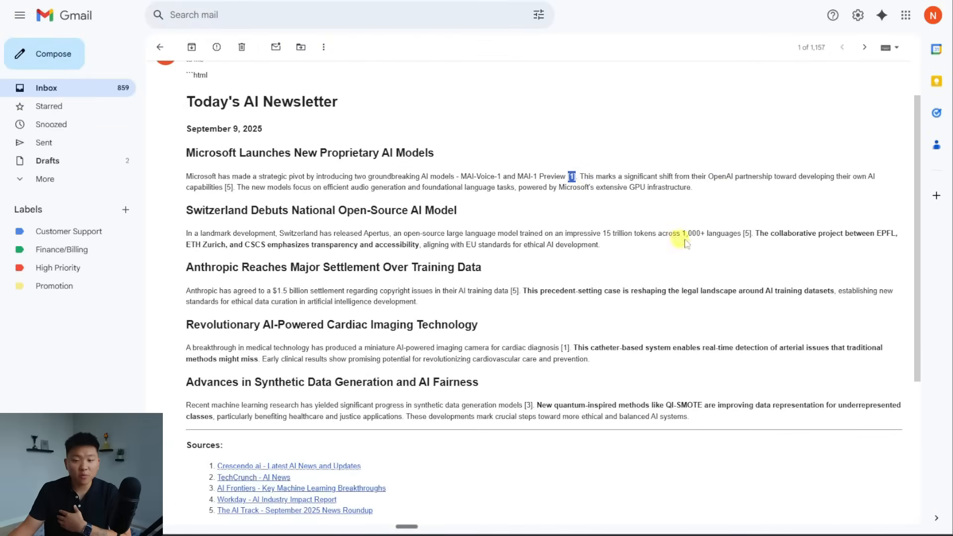
scroll(down, 3)
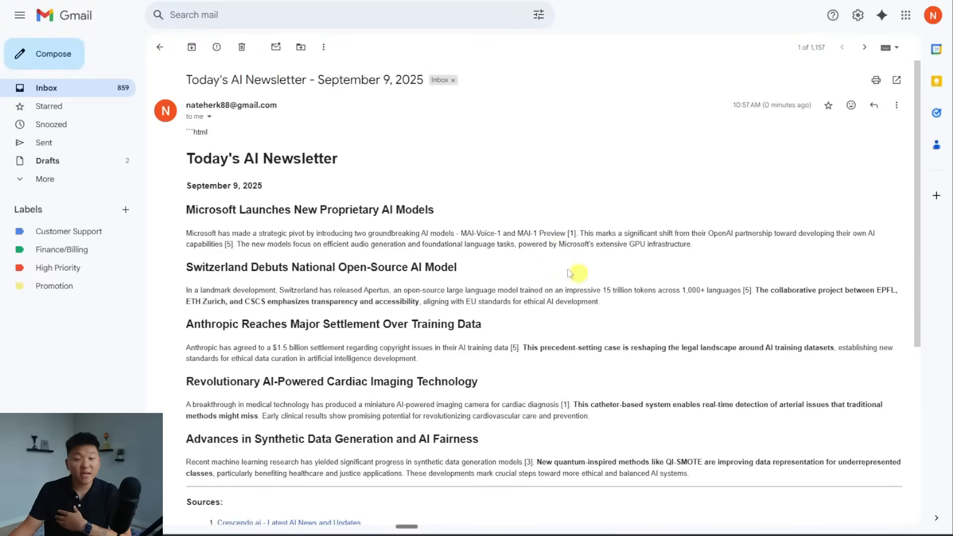
mouse_move(627, 312)
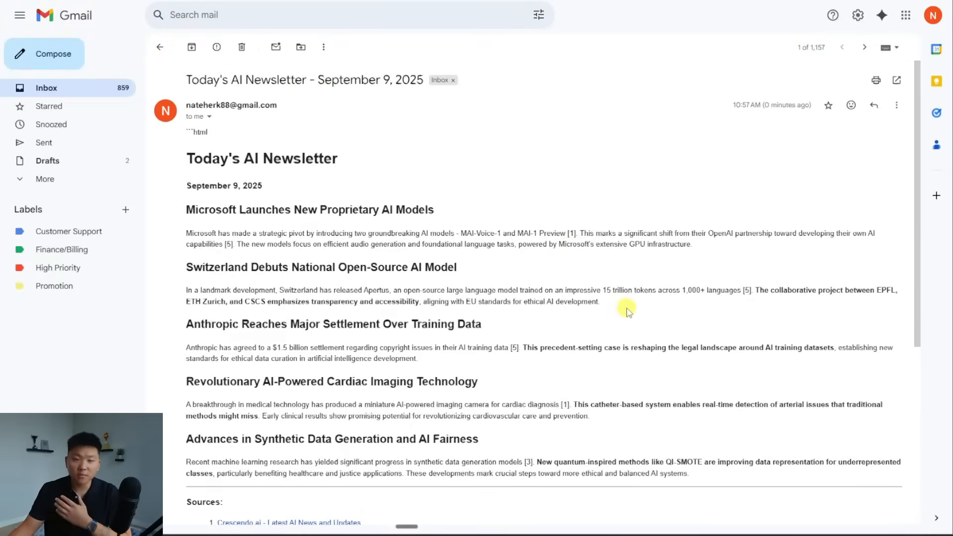
scroll(down, 3)
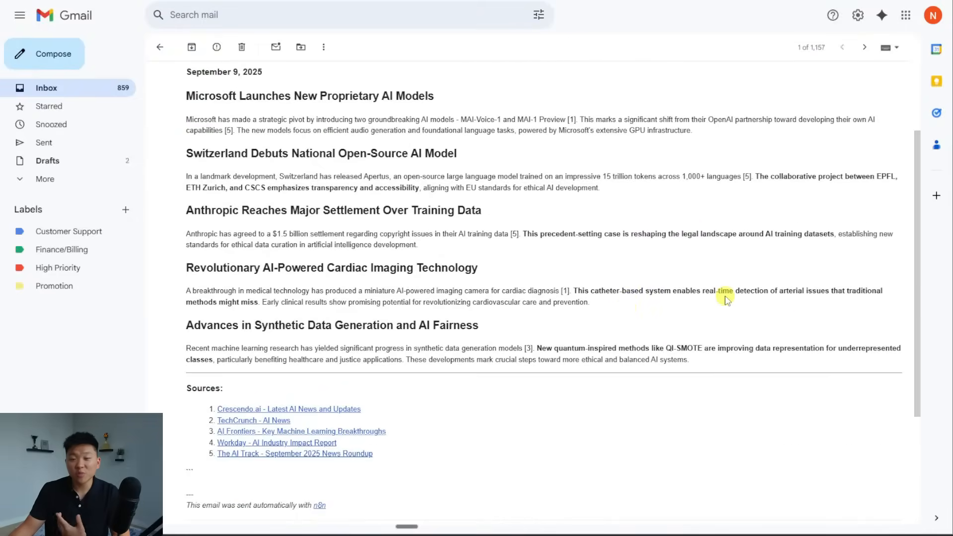
mouse_move(695, 376)
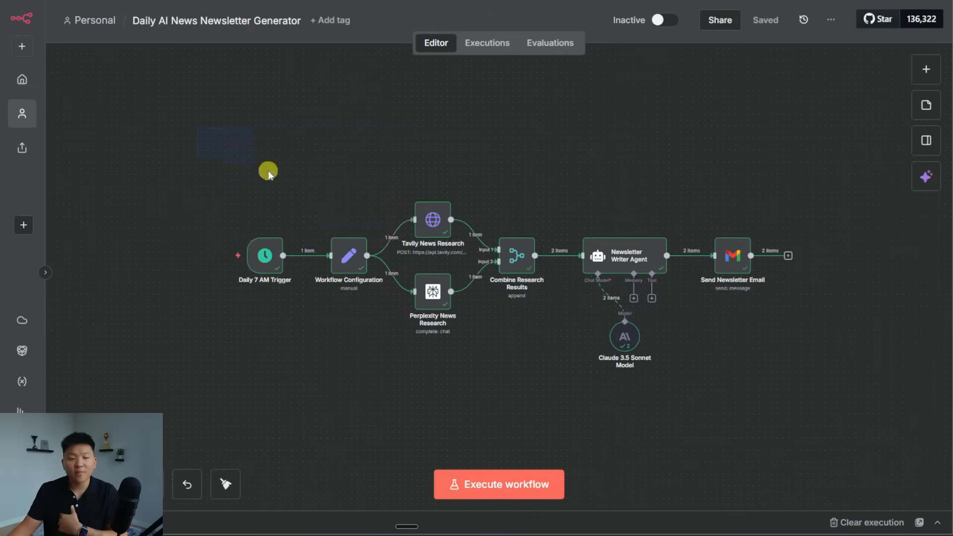
mouse_move(763, 429)
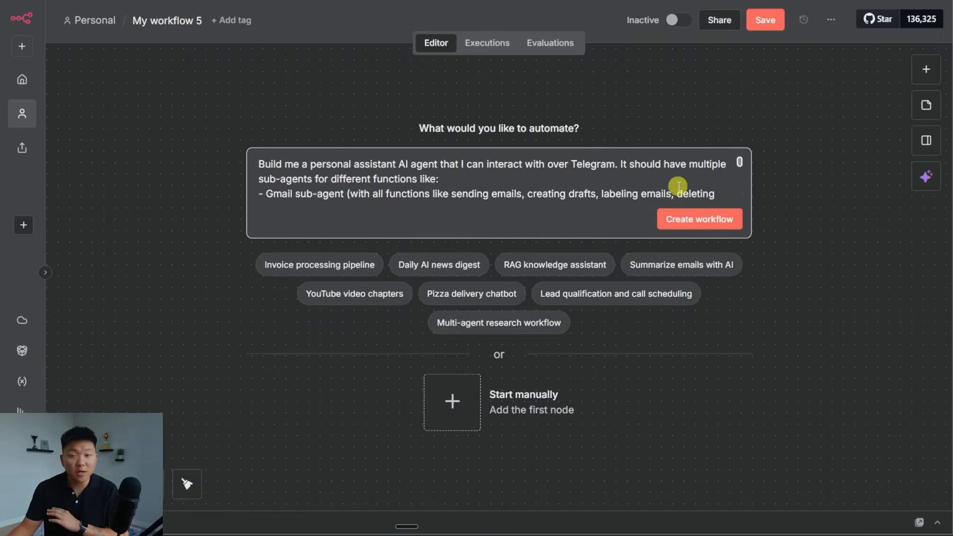
- Submit the Telegram assistant description so the builder generates the workflow
click(699, 219)
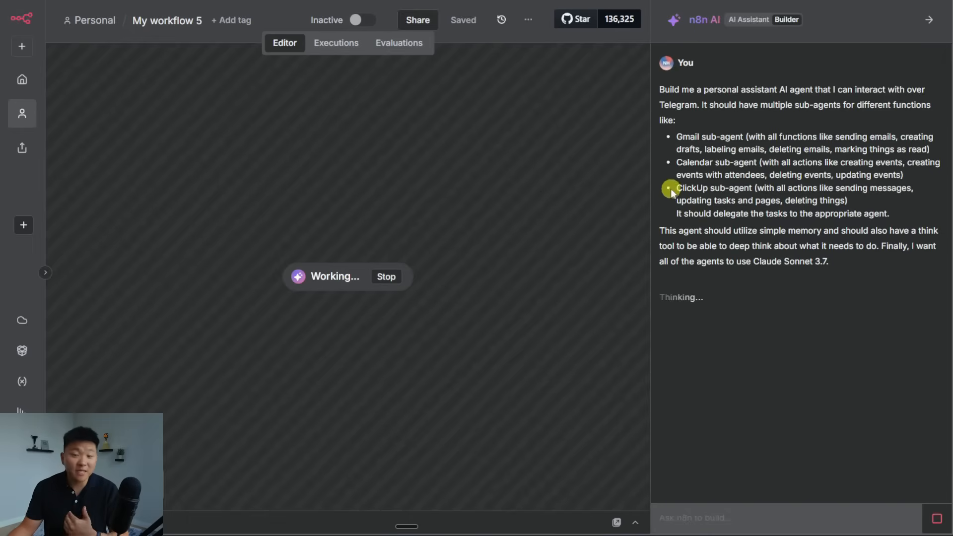
mouse_move(863, 309)
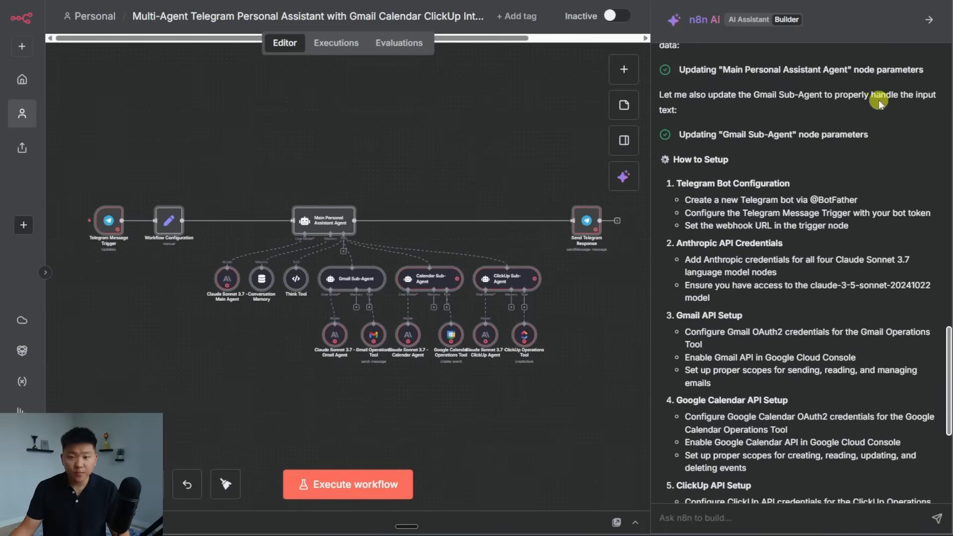
mouse_move(940, 40)
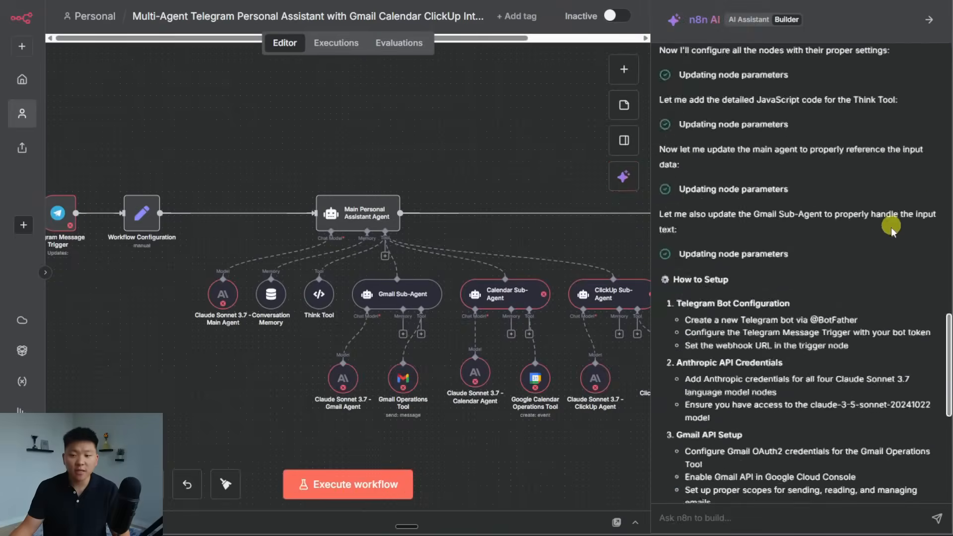
- Scroll the canvas to view the generated Multi-Agent Telegram Personal Assistant workflow
scroll(down, 3)
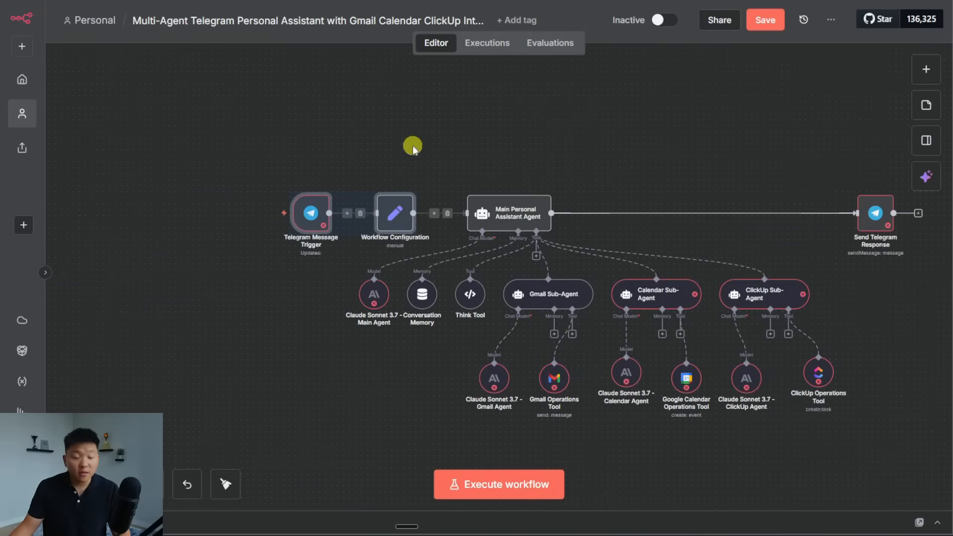
double_click(394, 214)
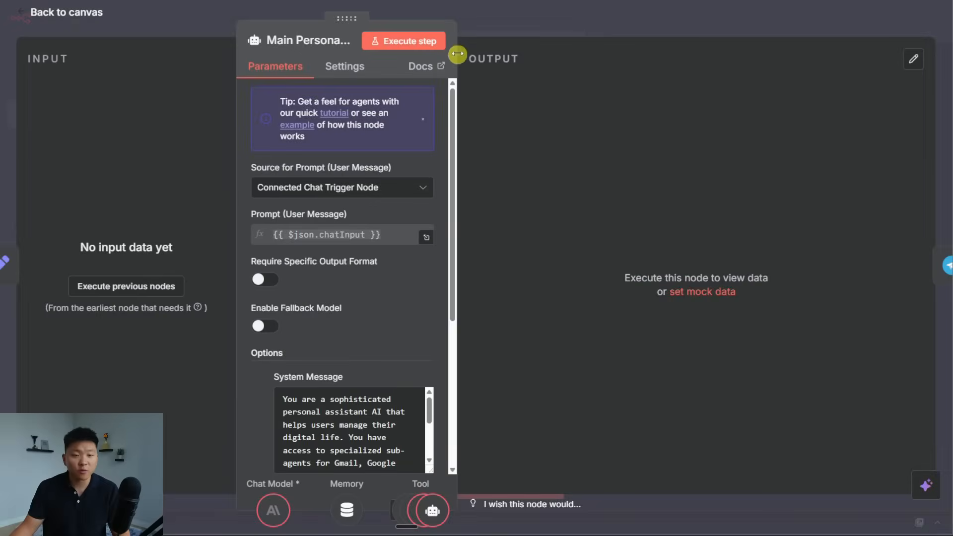
click(65, 12)
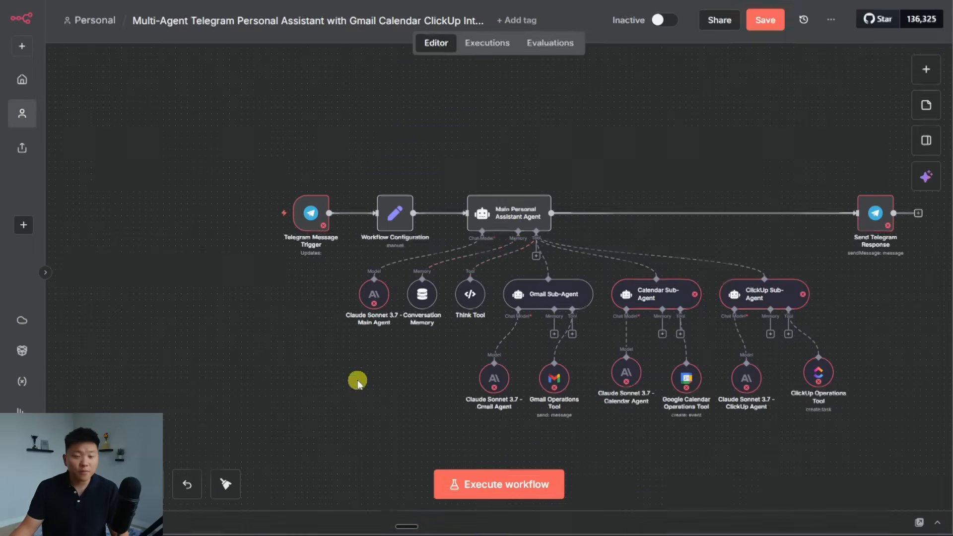
double_click(509, 213)
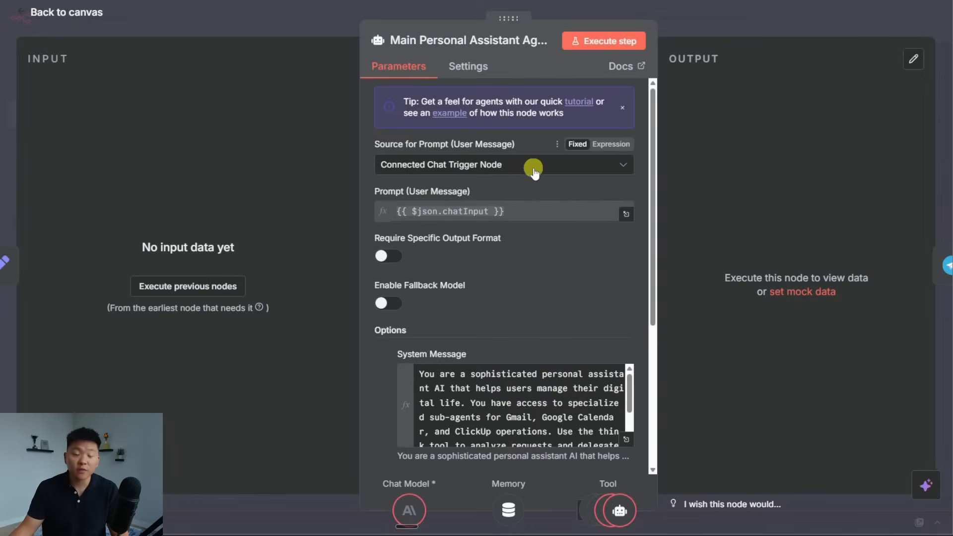
click(65, 11)
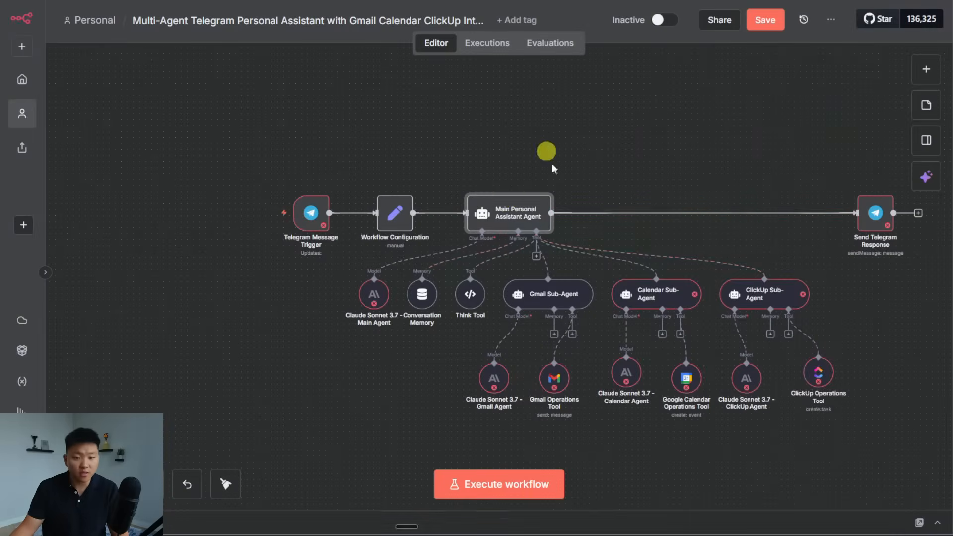
double_click(508, 213)
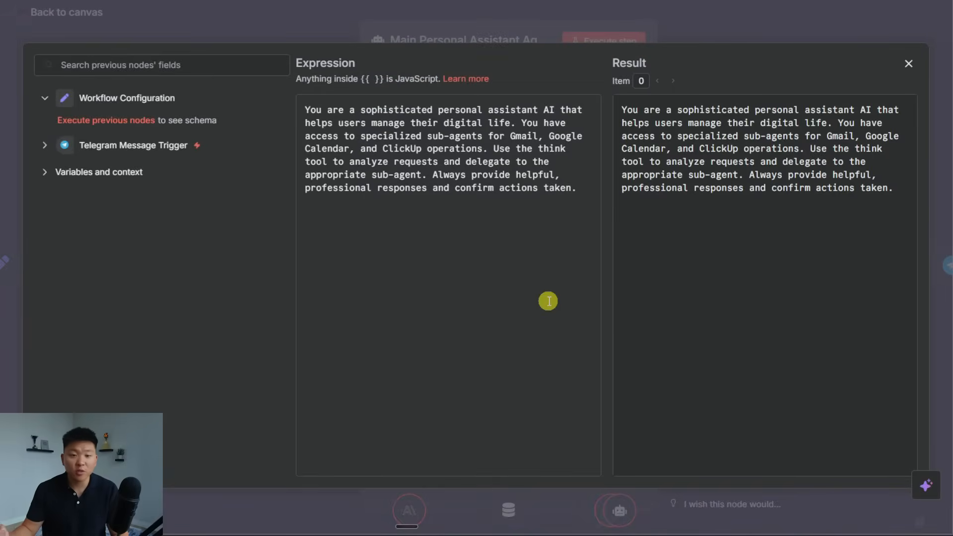
mouse_move(568, 290)
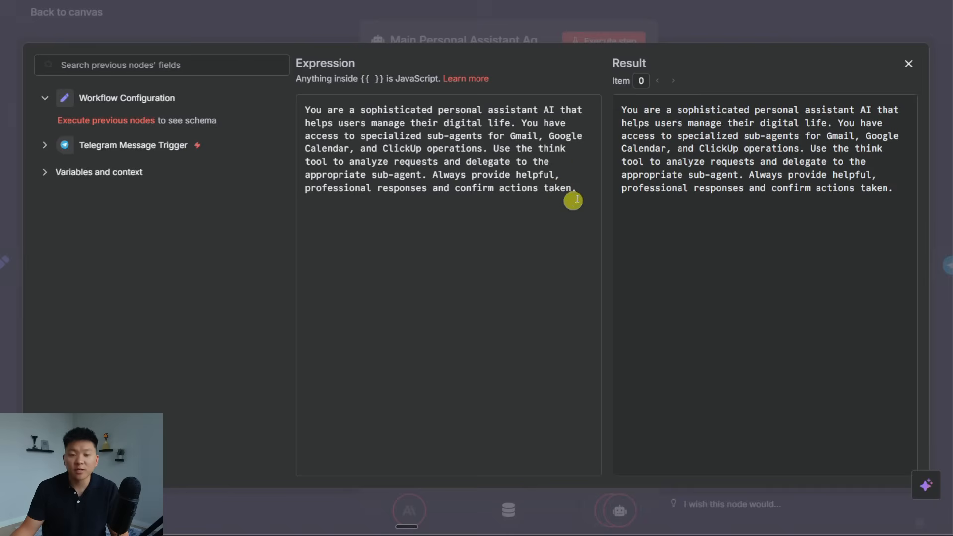
mouse_move(547, 287)
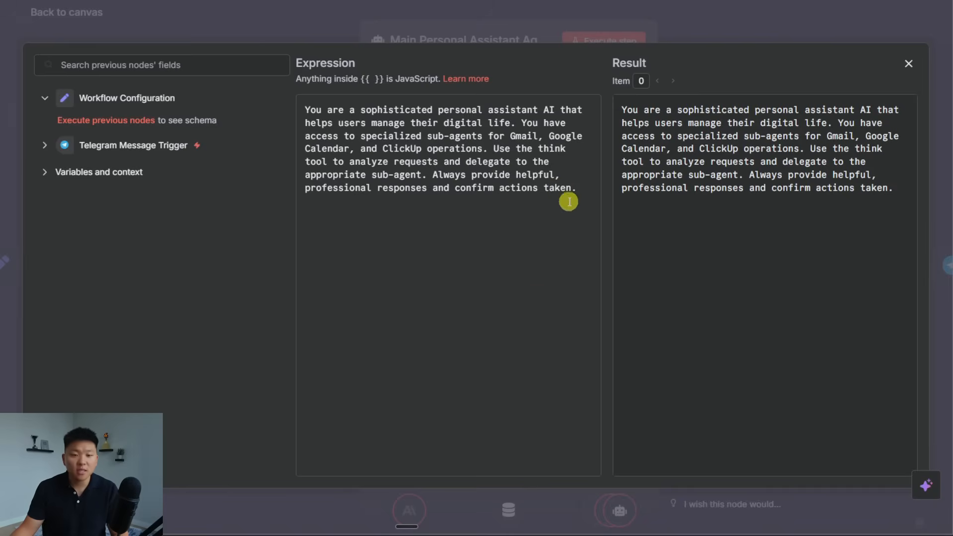
click(908, 63)
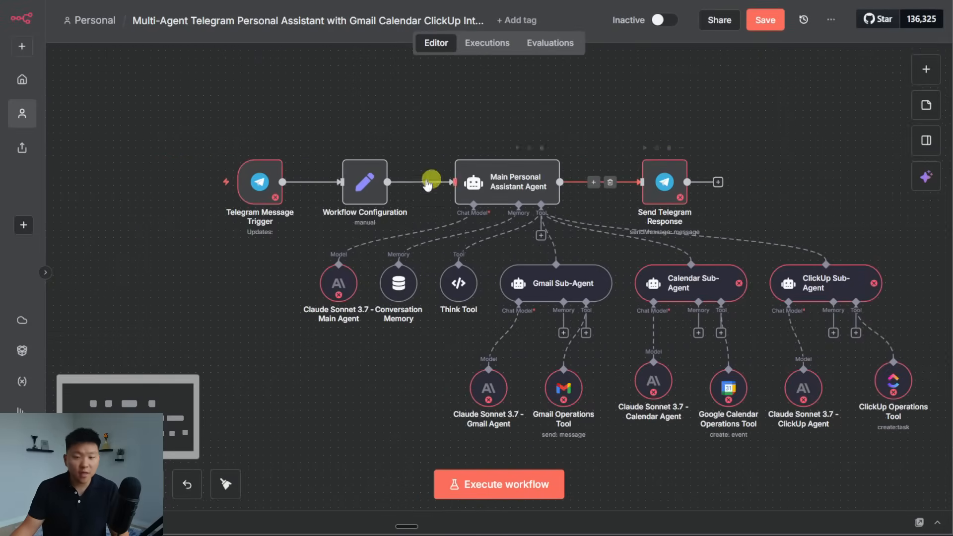
mouse_move(665, 188)
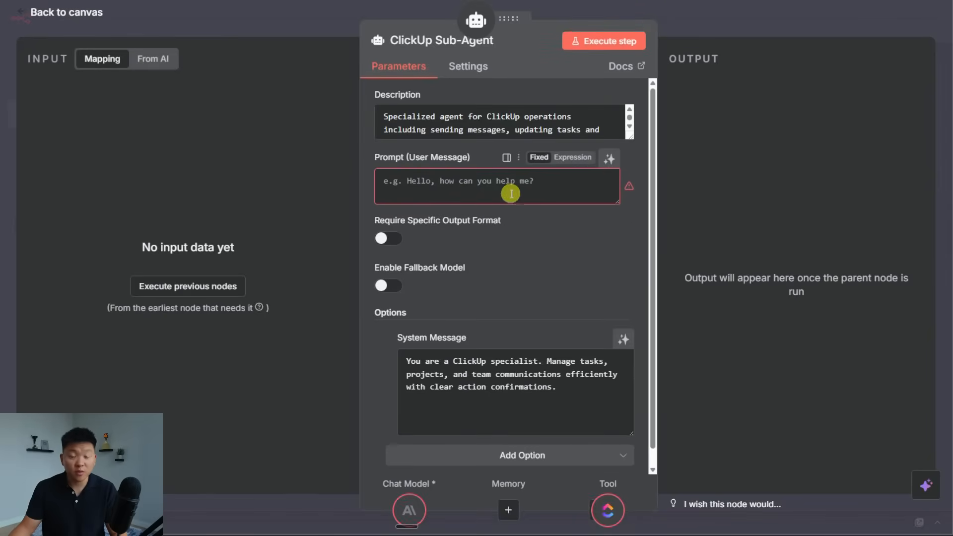
- Let the model define the ClickUp Sub-Agent's prompt, check the Calendar Sub-Agent, and return to the canvas
click(608, 158)
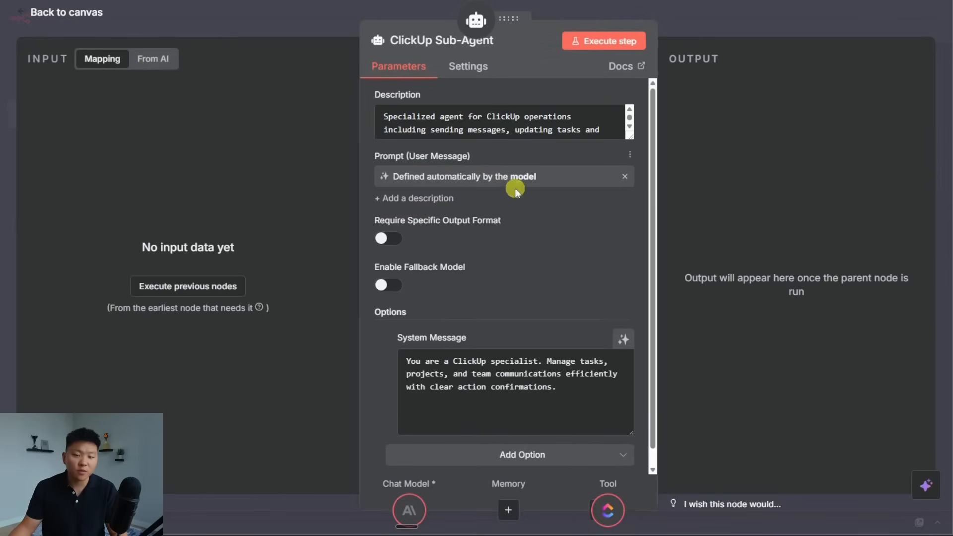
click(624, 176)
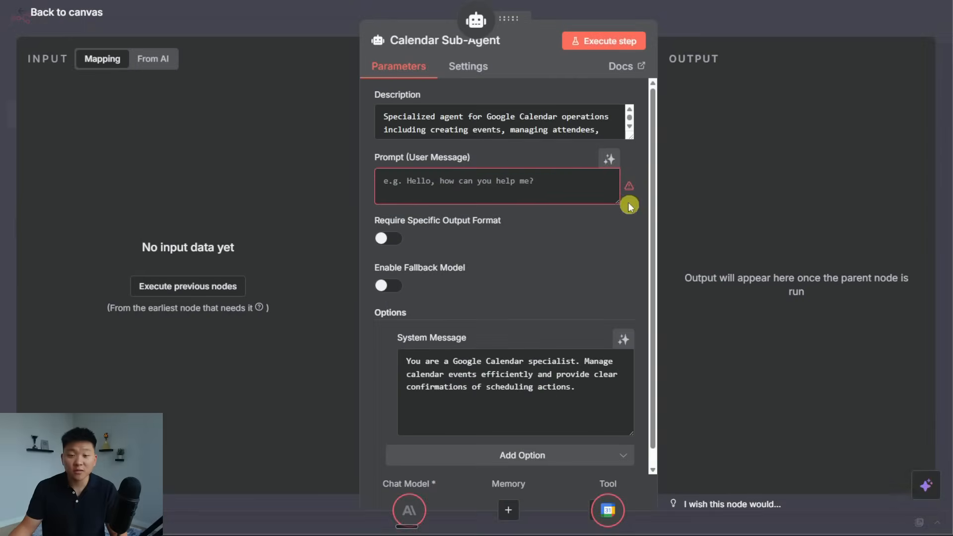
click(63, 12)
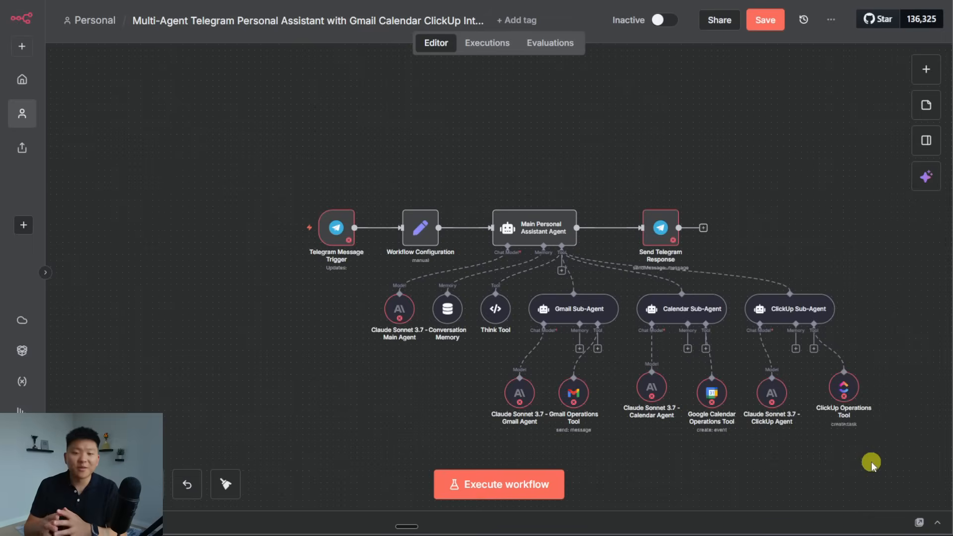
mouse_move(791, 474)
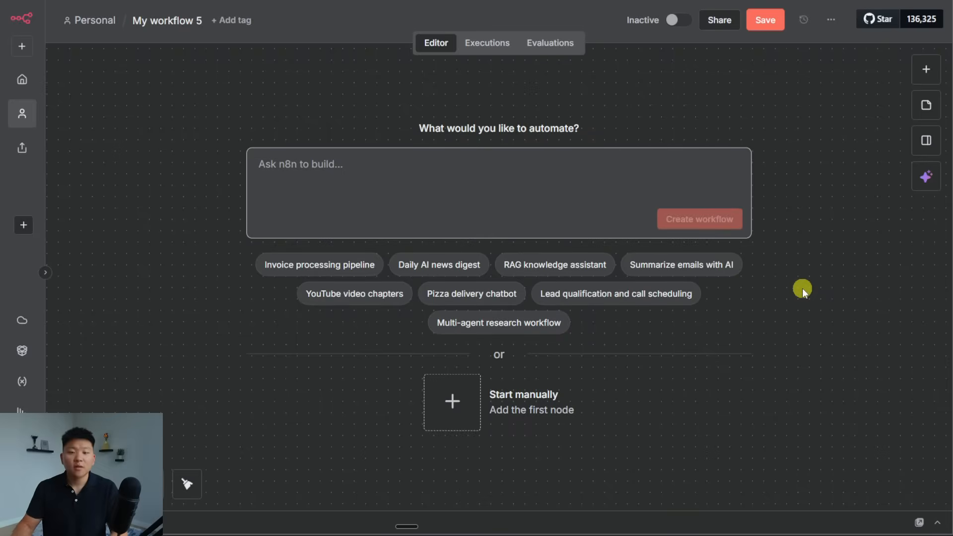
mouse_move(615, 293)
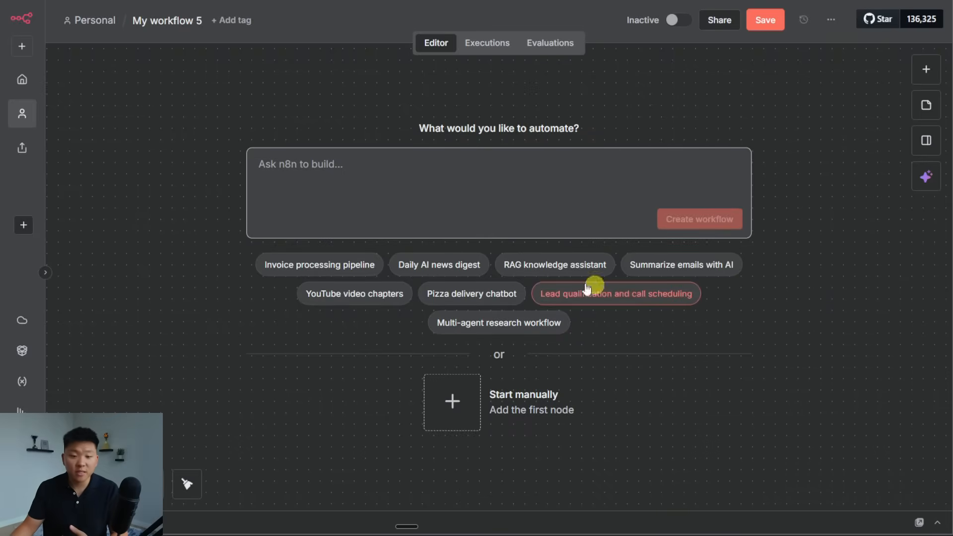
mouse_move(626, 338)
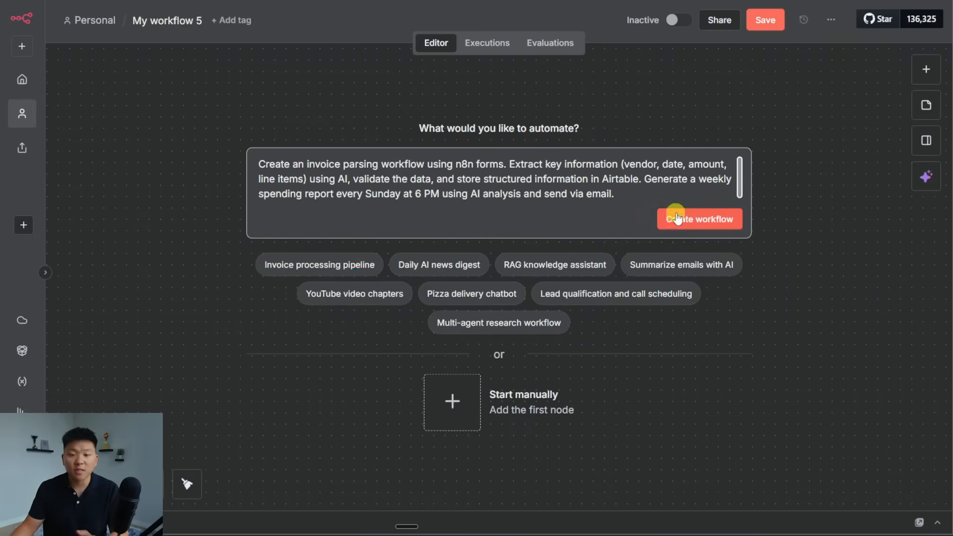
- Submit the invoice parsing description so the builder generates the workflow
click(699, 219)
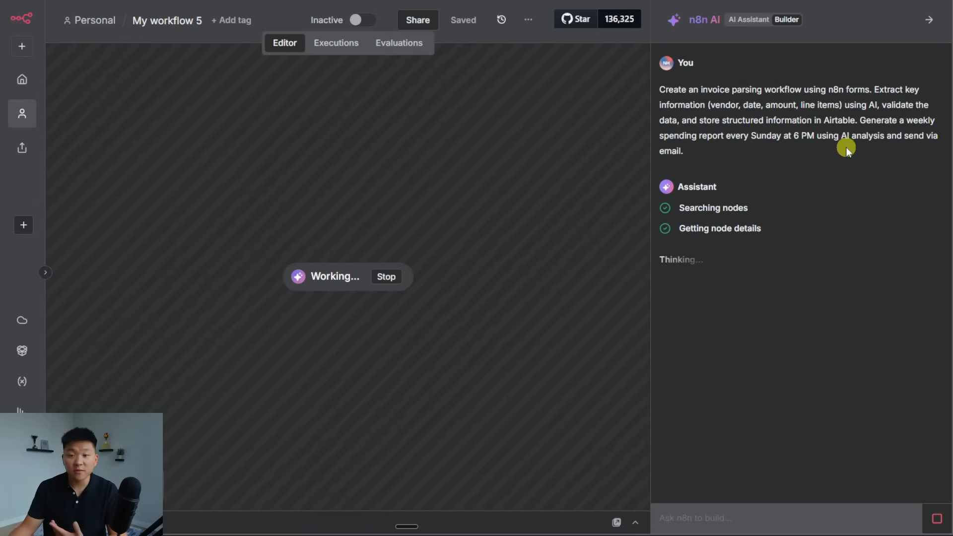
mouse_move(886, 161)
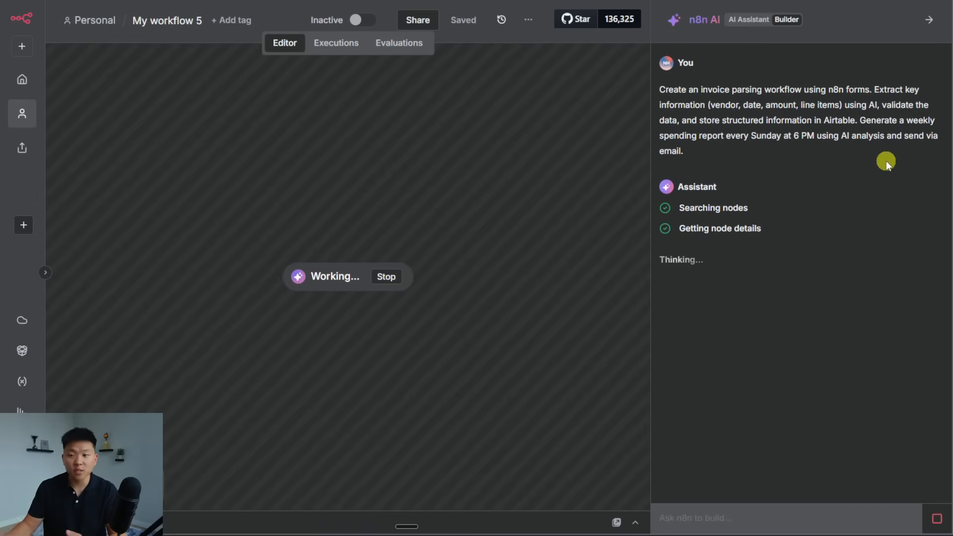
mouse_move(861, 149)
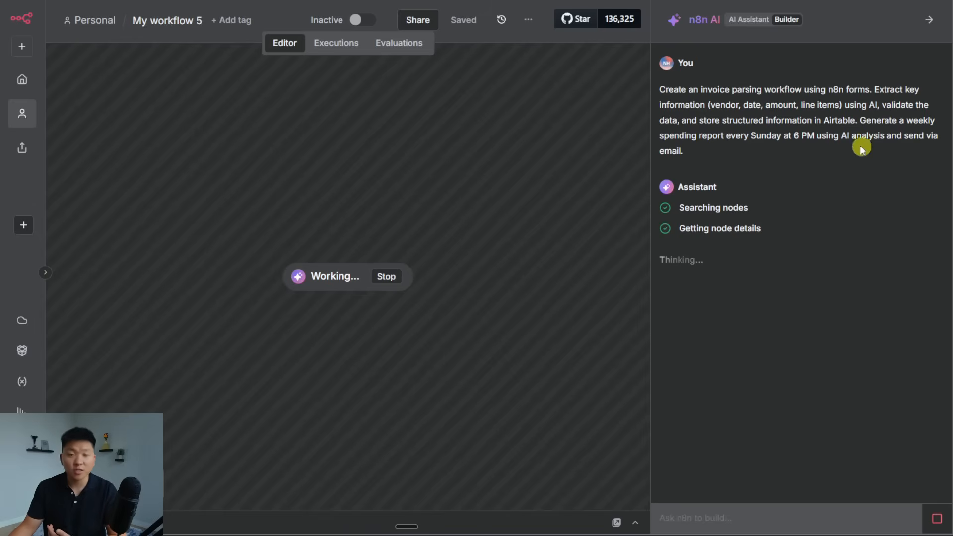
mouse_move(825, 162)
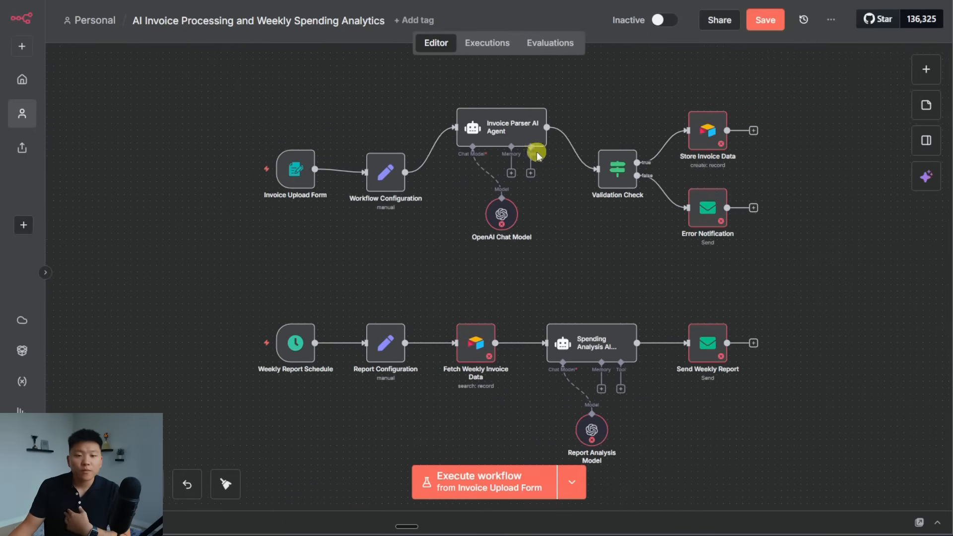
- Review the Invoice Parser AI Agent's settings and scroll through its prompt
double_click(501, 127)
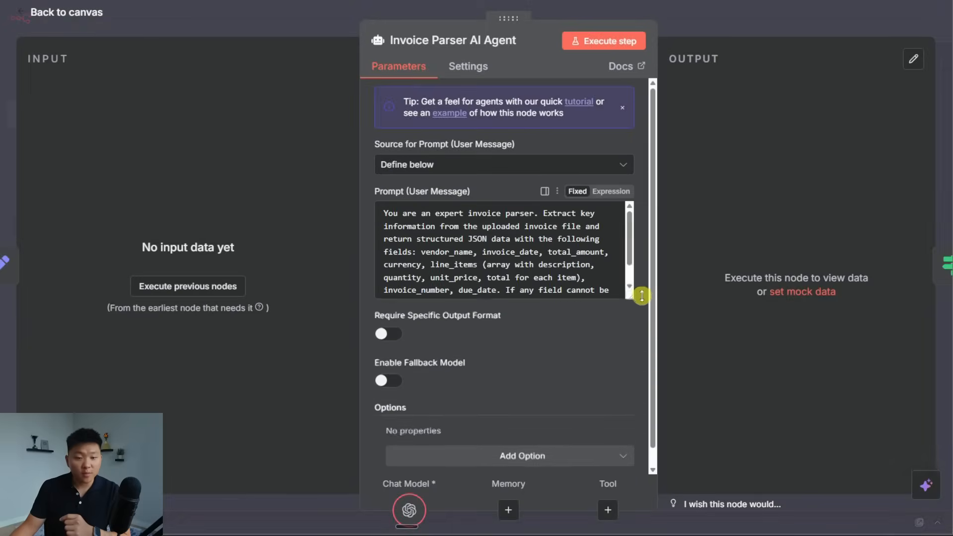
scroll(down, 3)
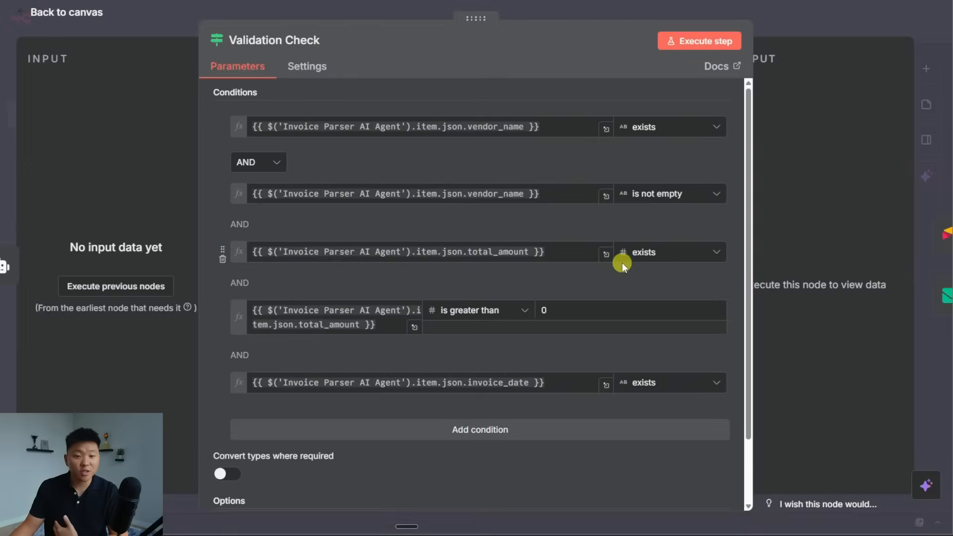
mouse_move(636, 133)
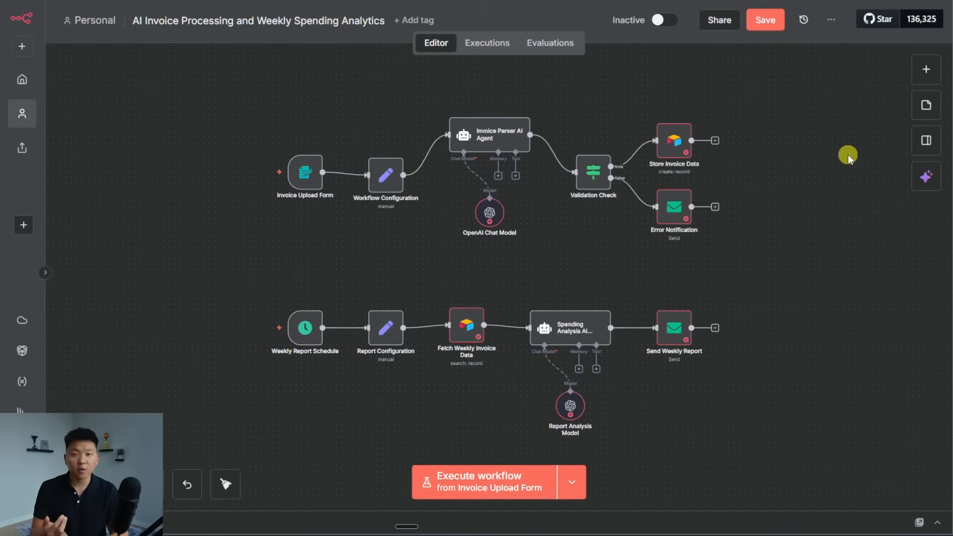
mouse_move(809, 438)
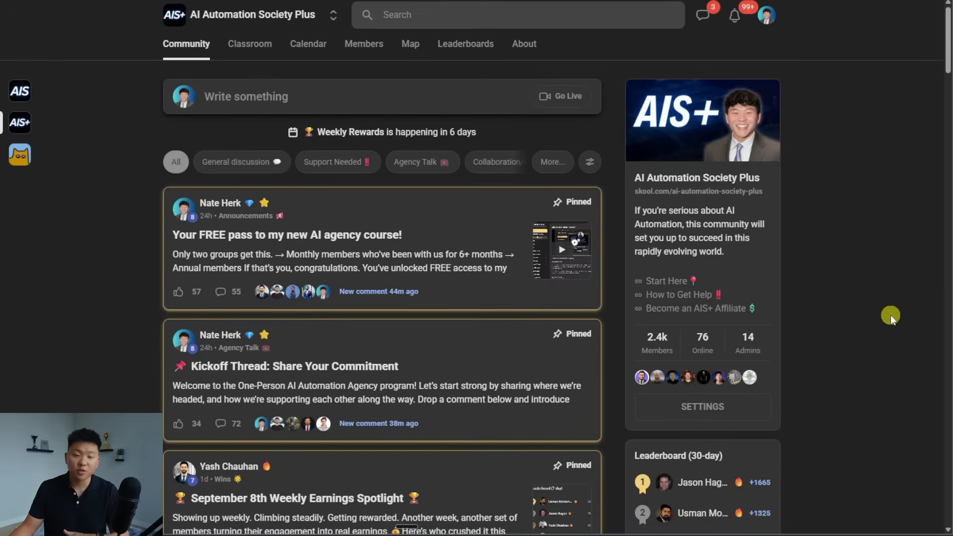
mouse_move(873, 329)
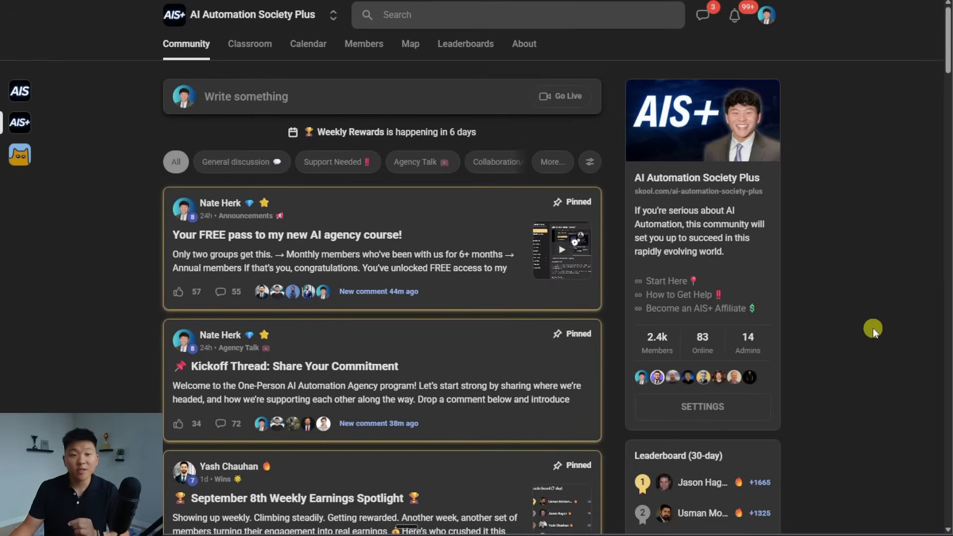
click(250, 43)
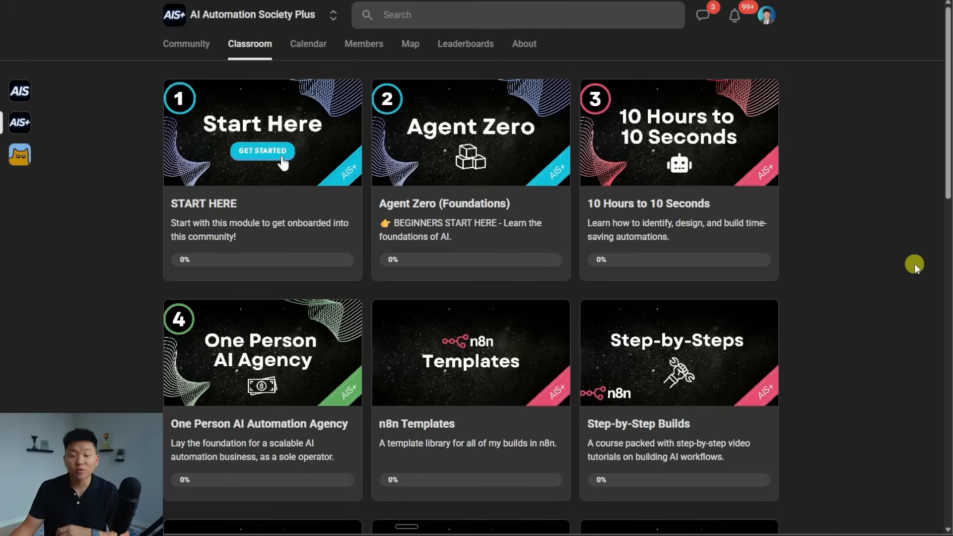
mouse_move(909, 273)
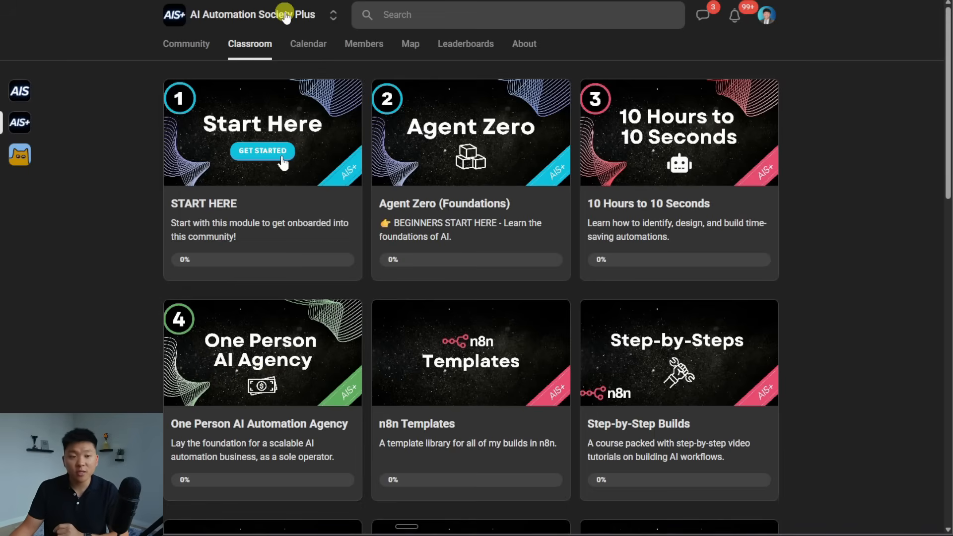
click(186, 43)
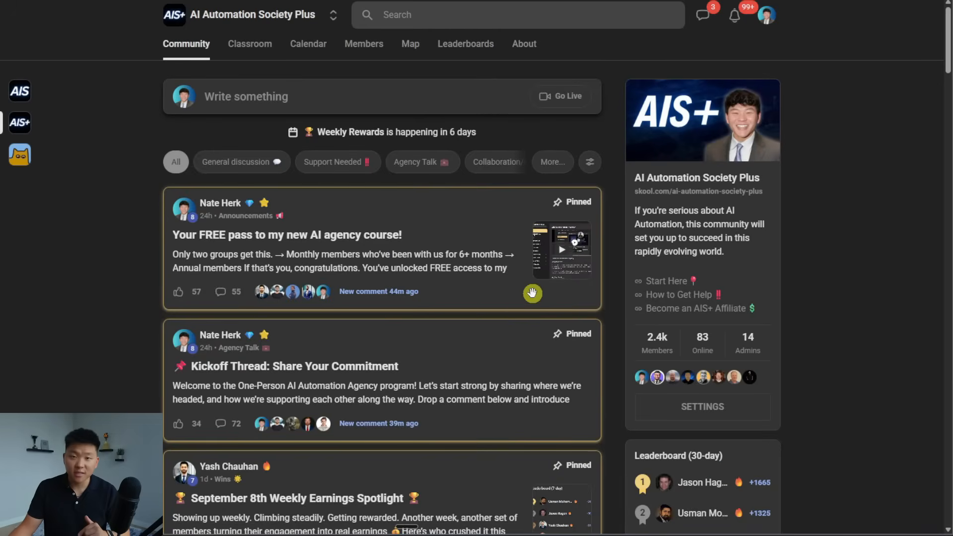